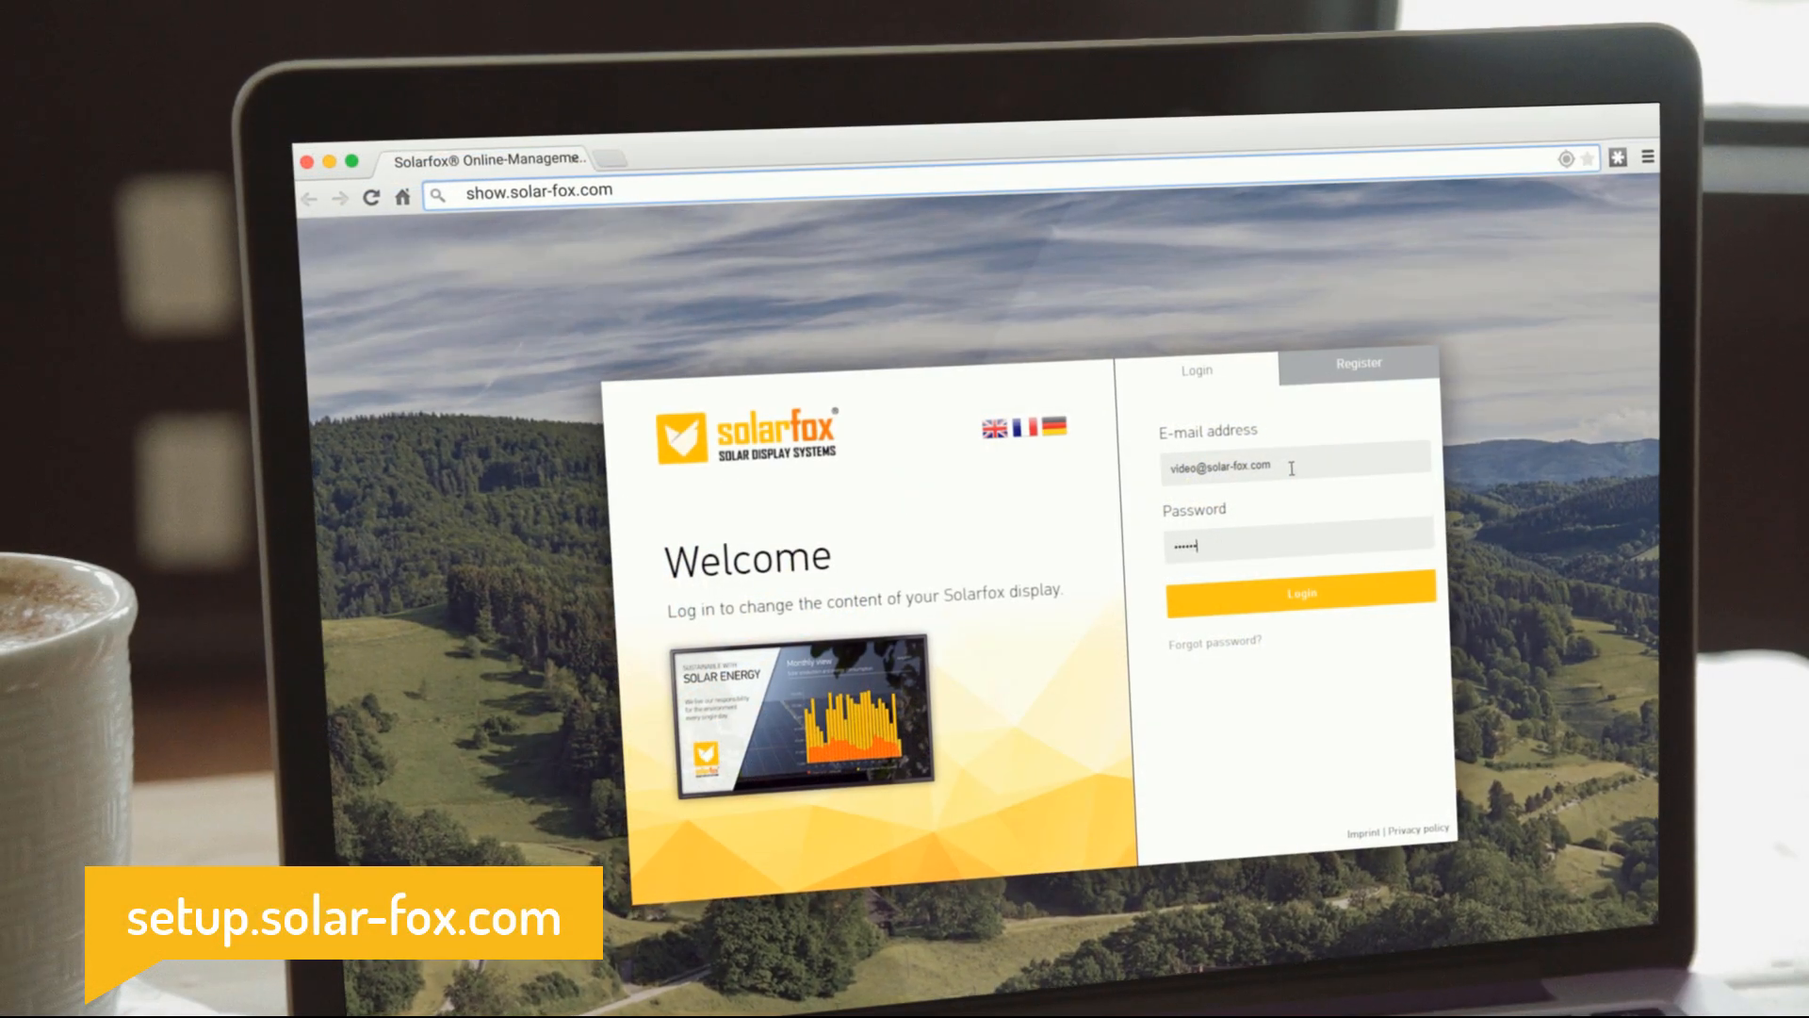
- Enter the account password in the login form's password field
text(password)
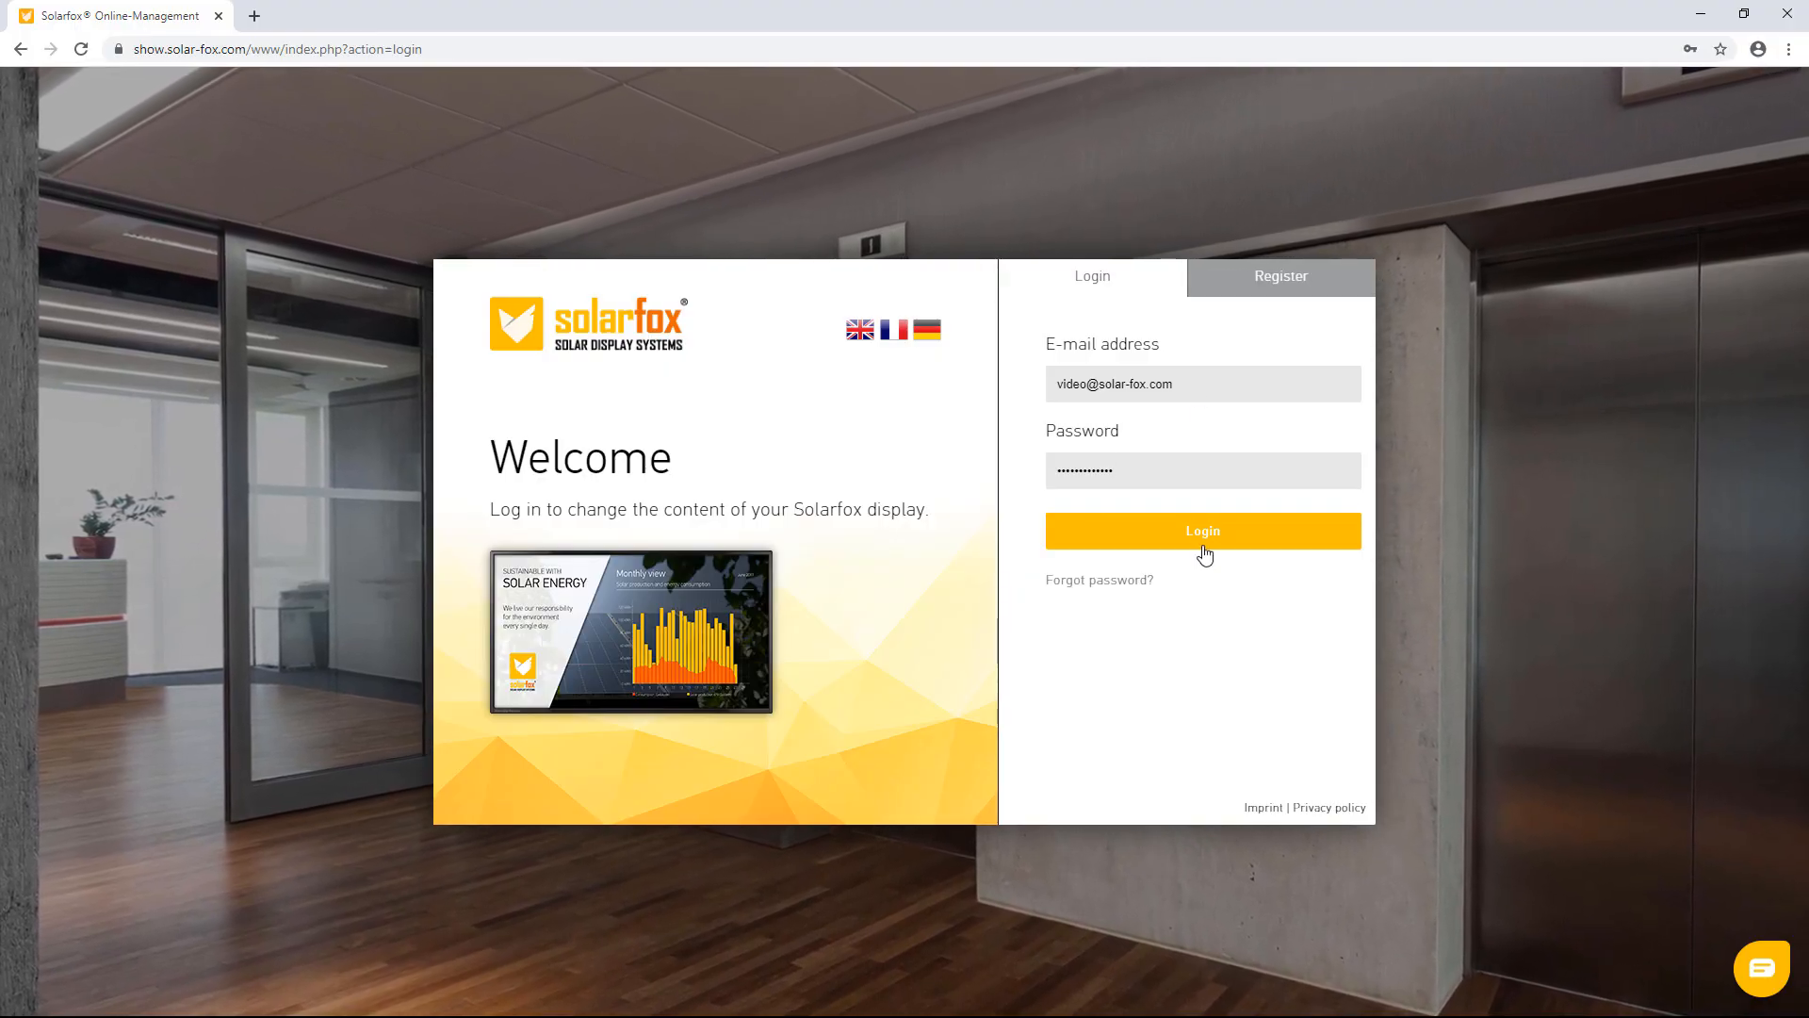
- Sign in with the yellow Login button and land on the Solarfox Dashboard
click(1203, 530)
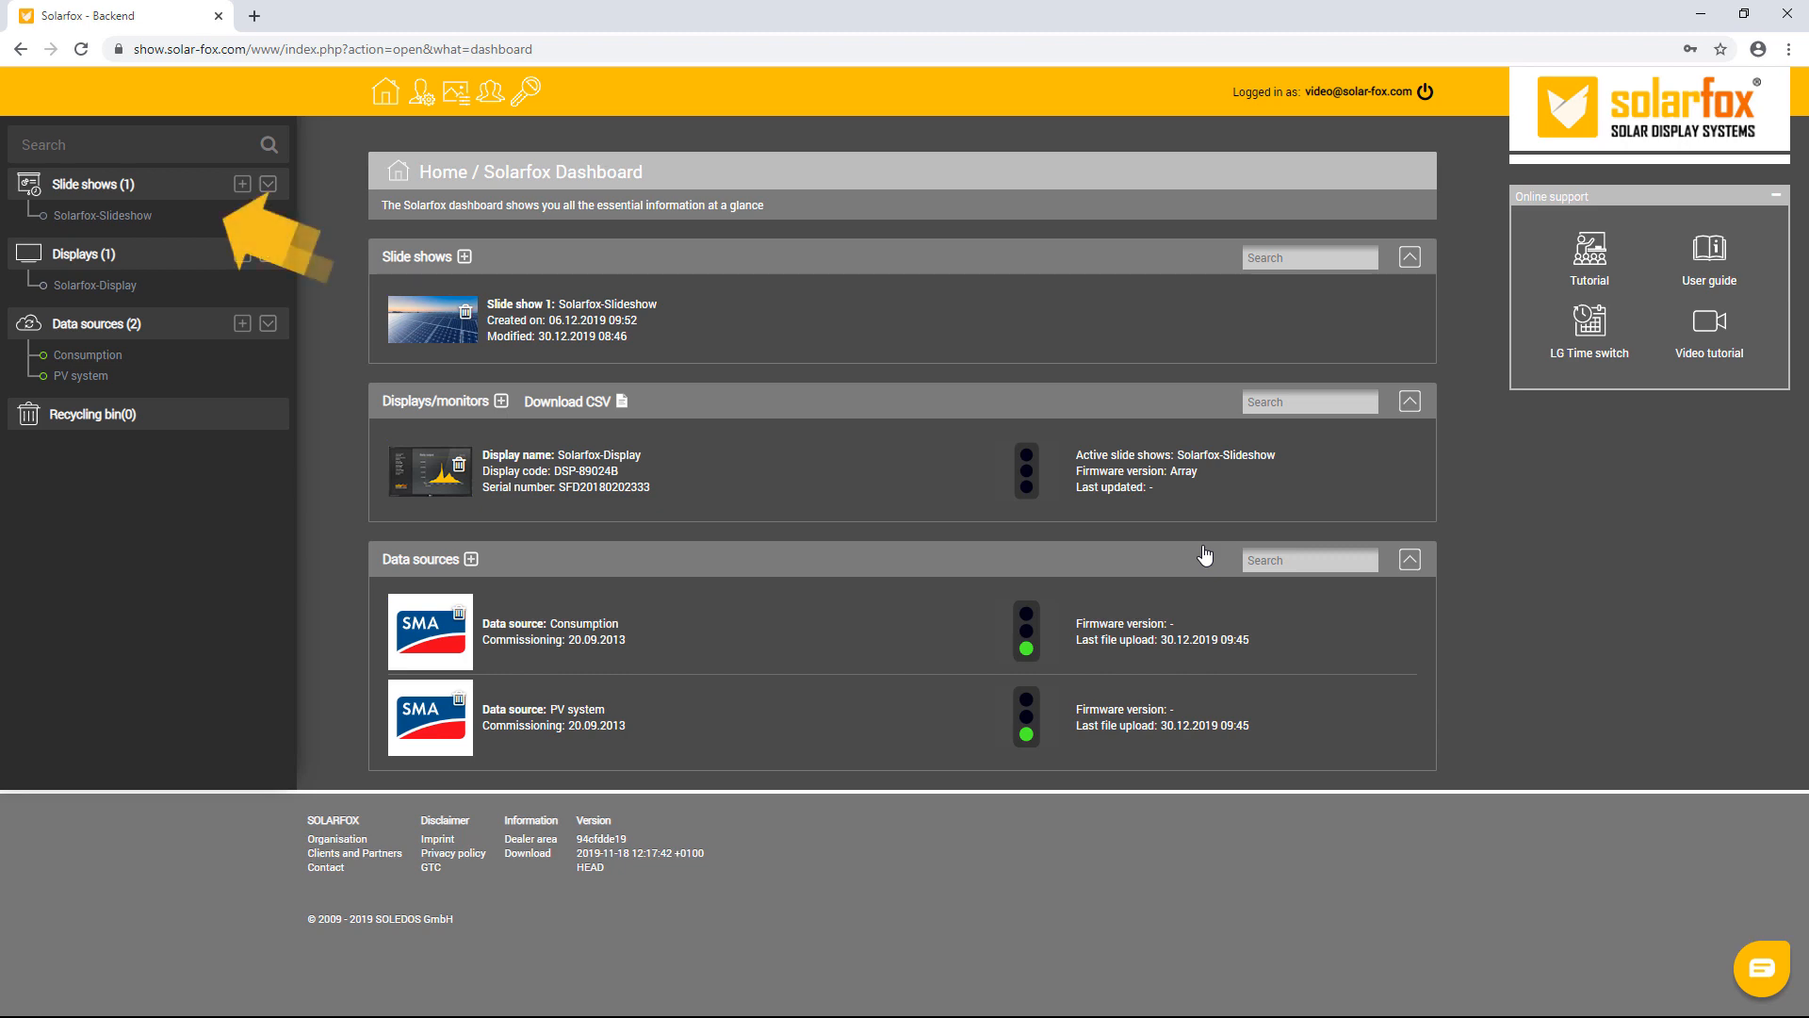
click(102, 216)
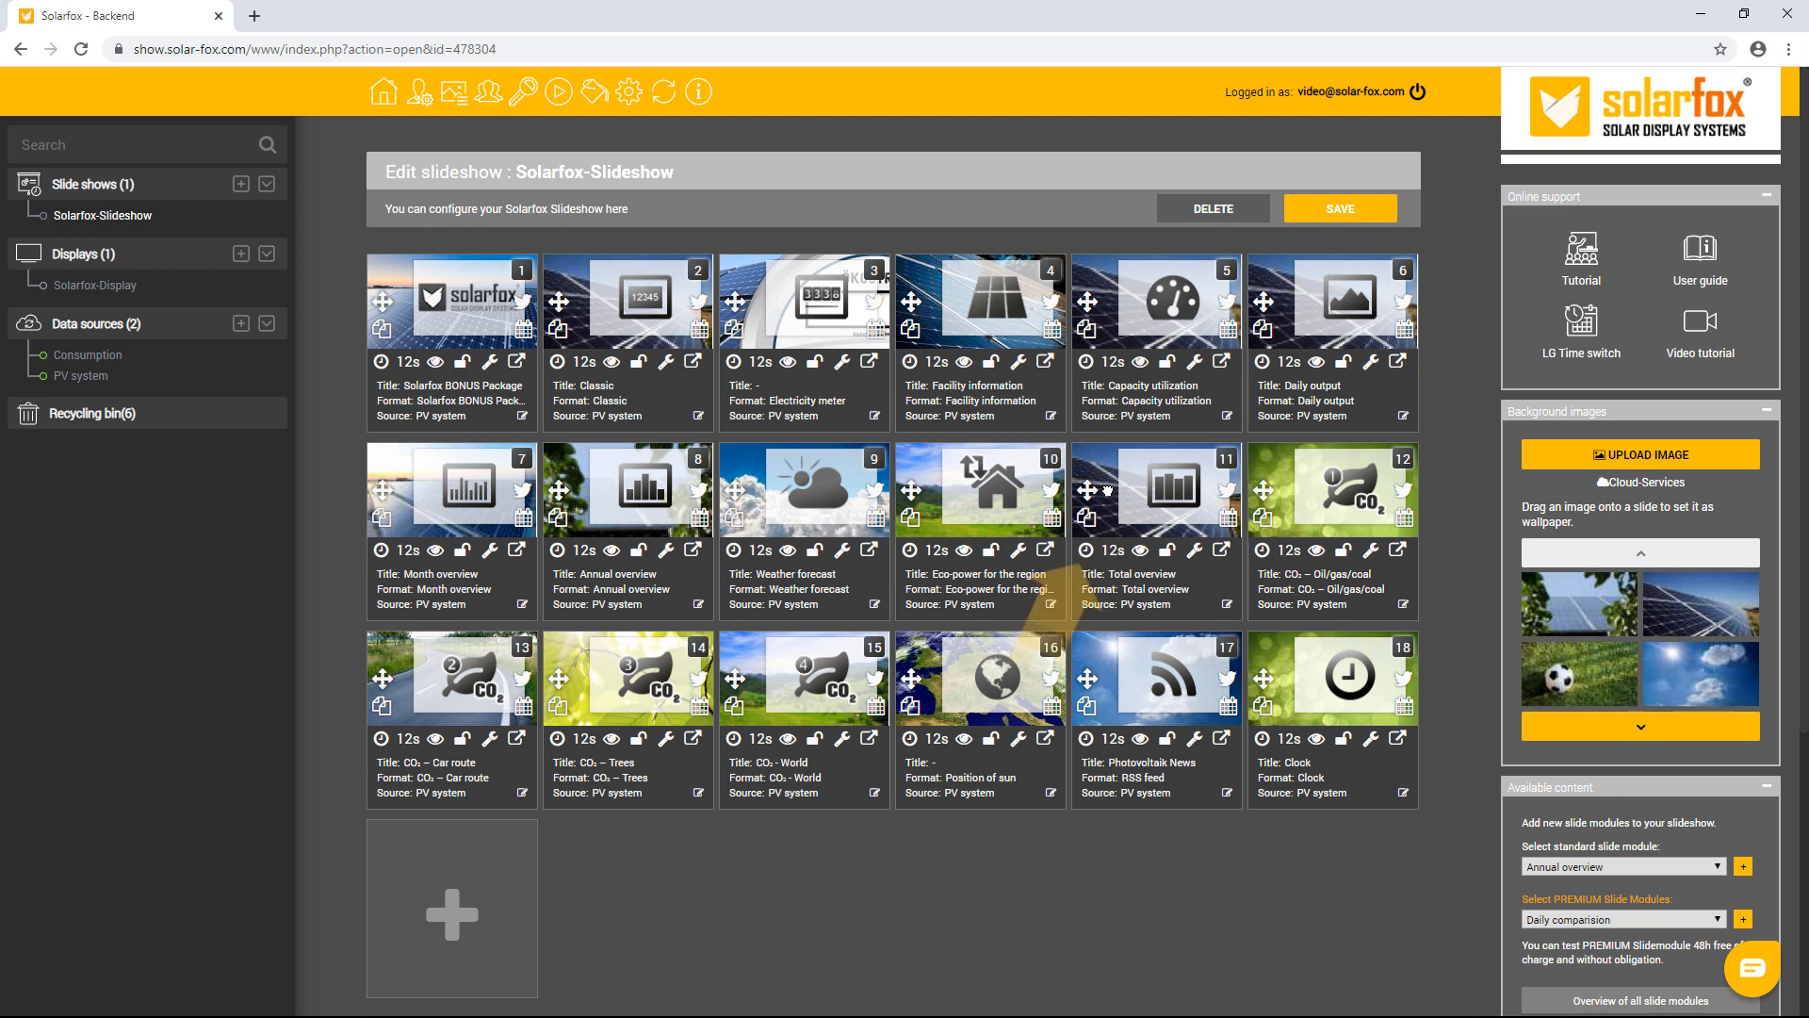
mouse_move(1089, 563)
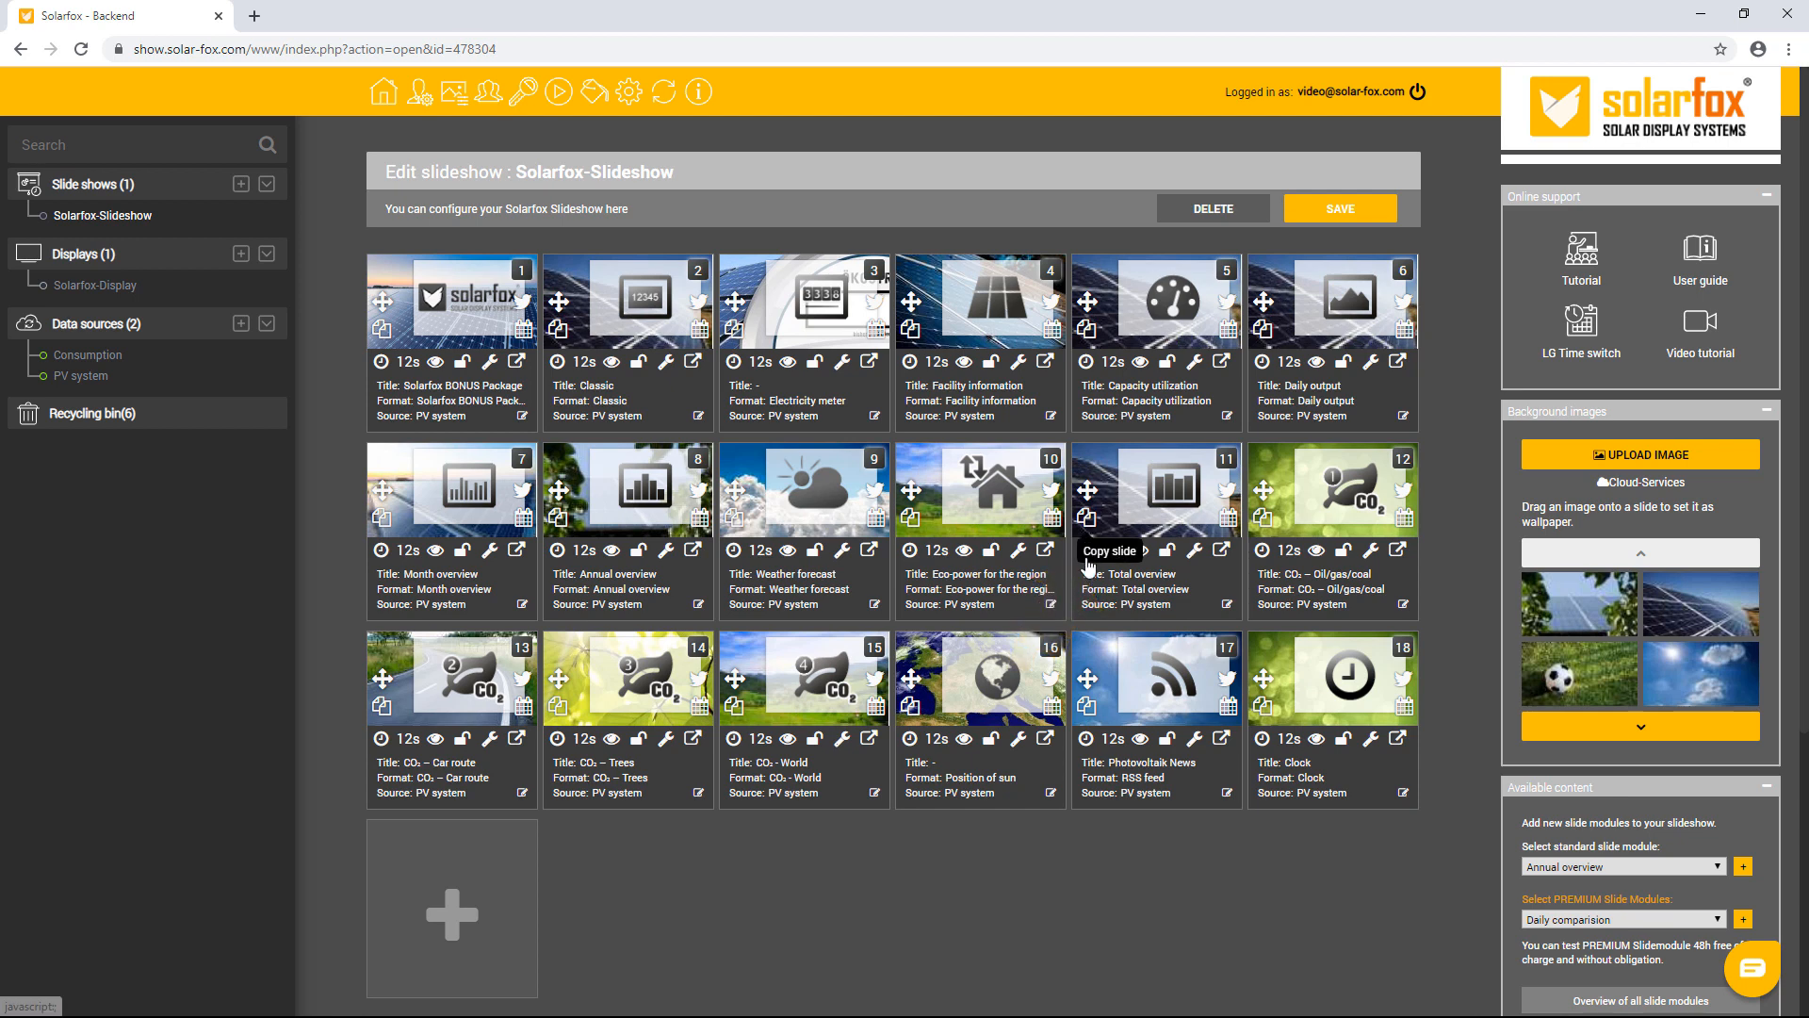
mouse_move(1079, 547)
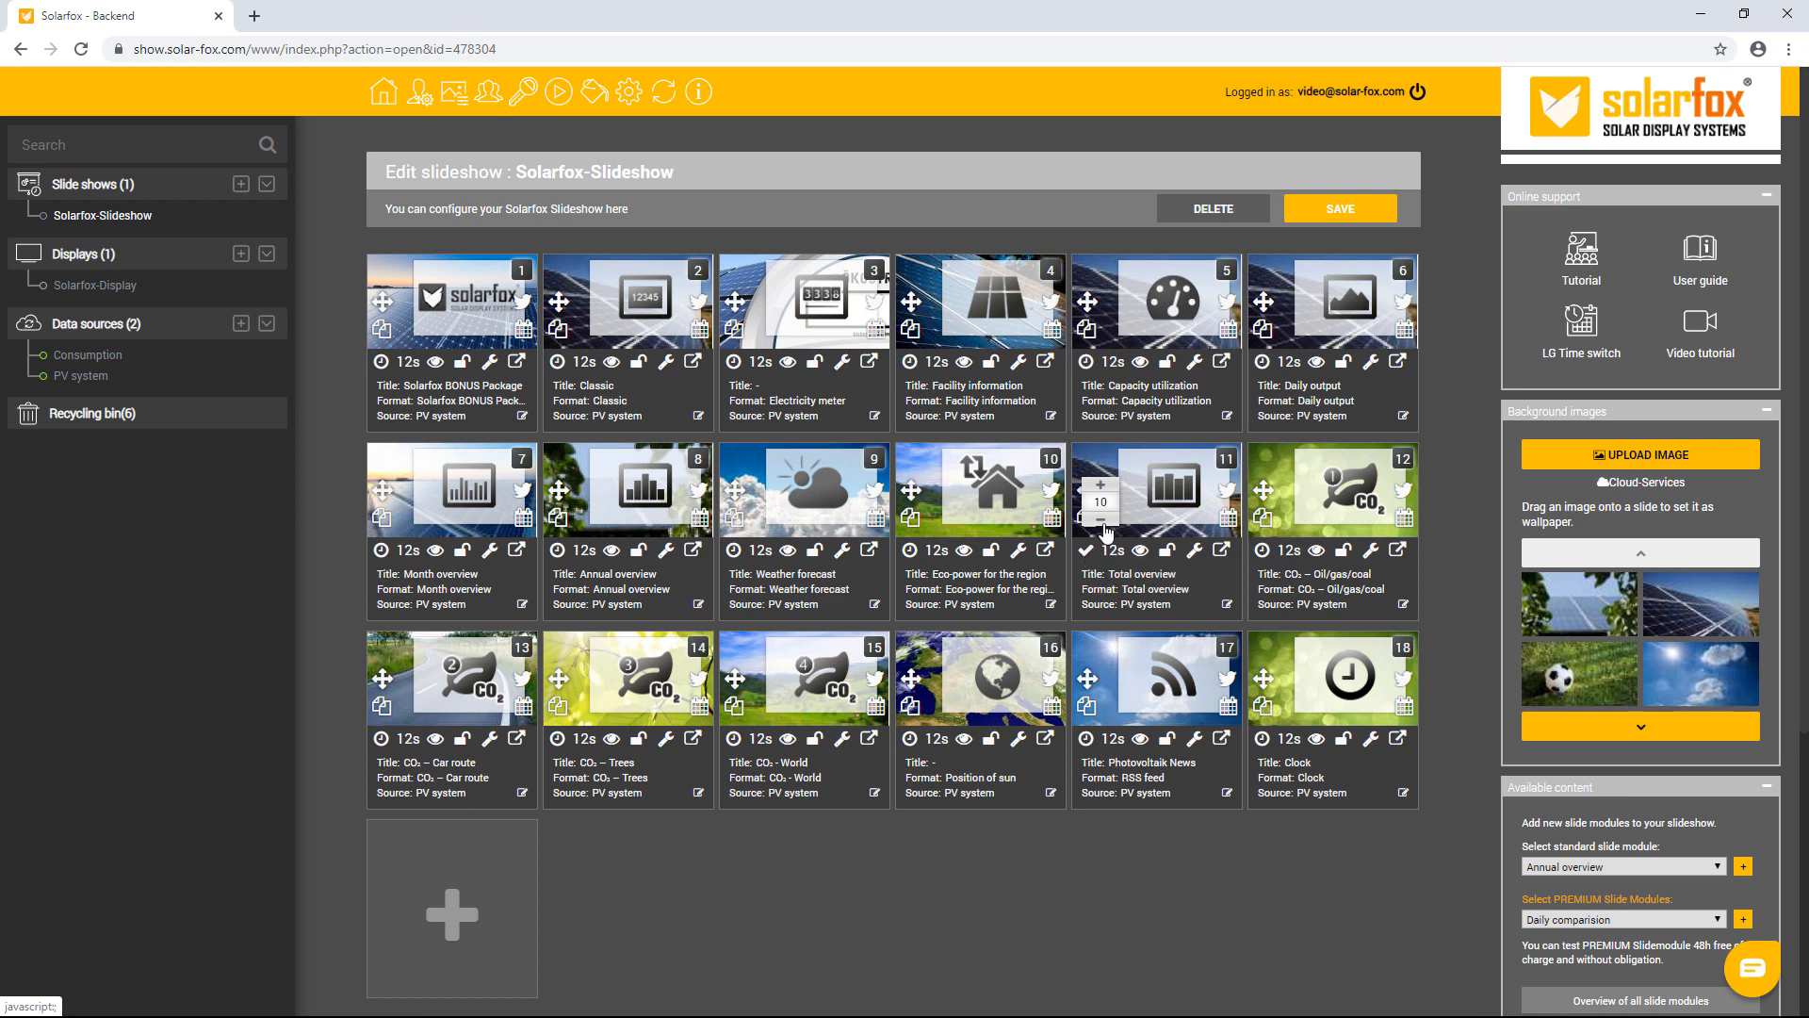
mouse_move(1104, 493)
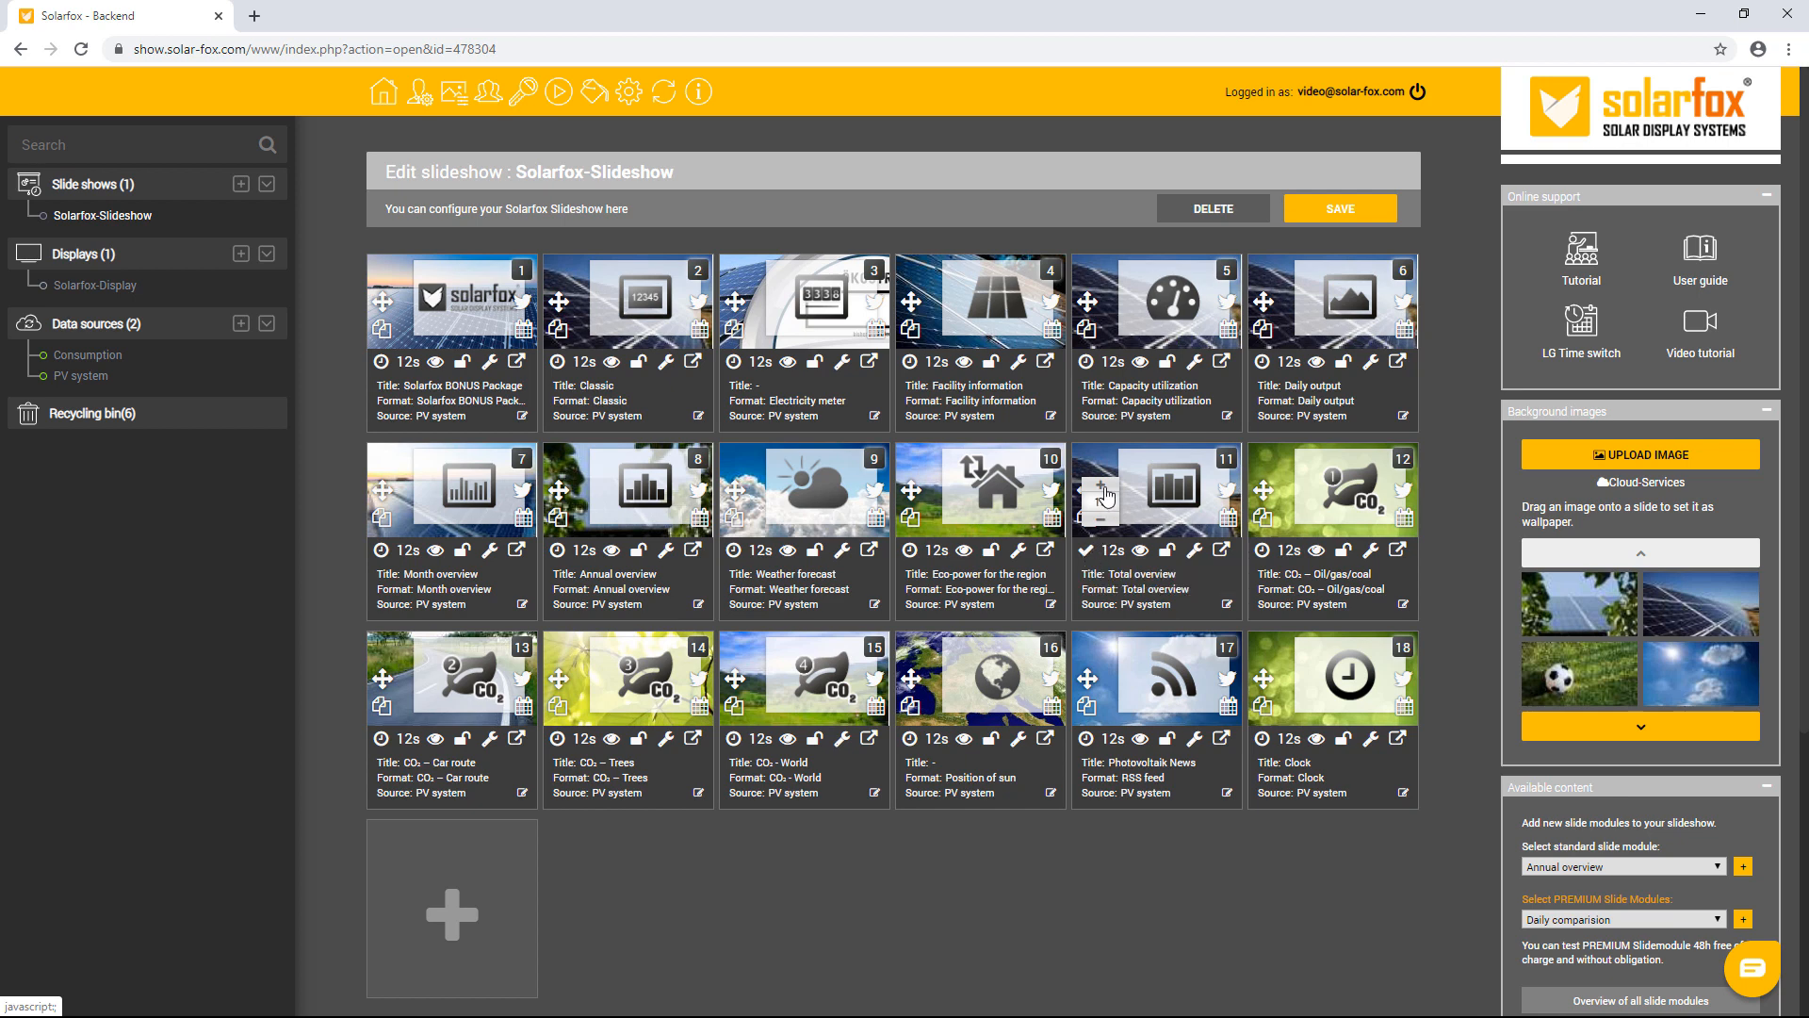
mouse_move(1100, 515)
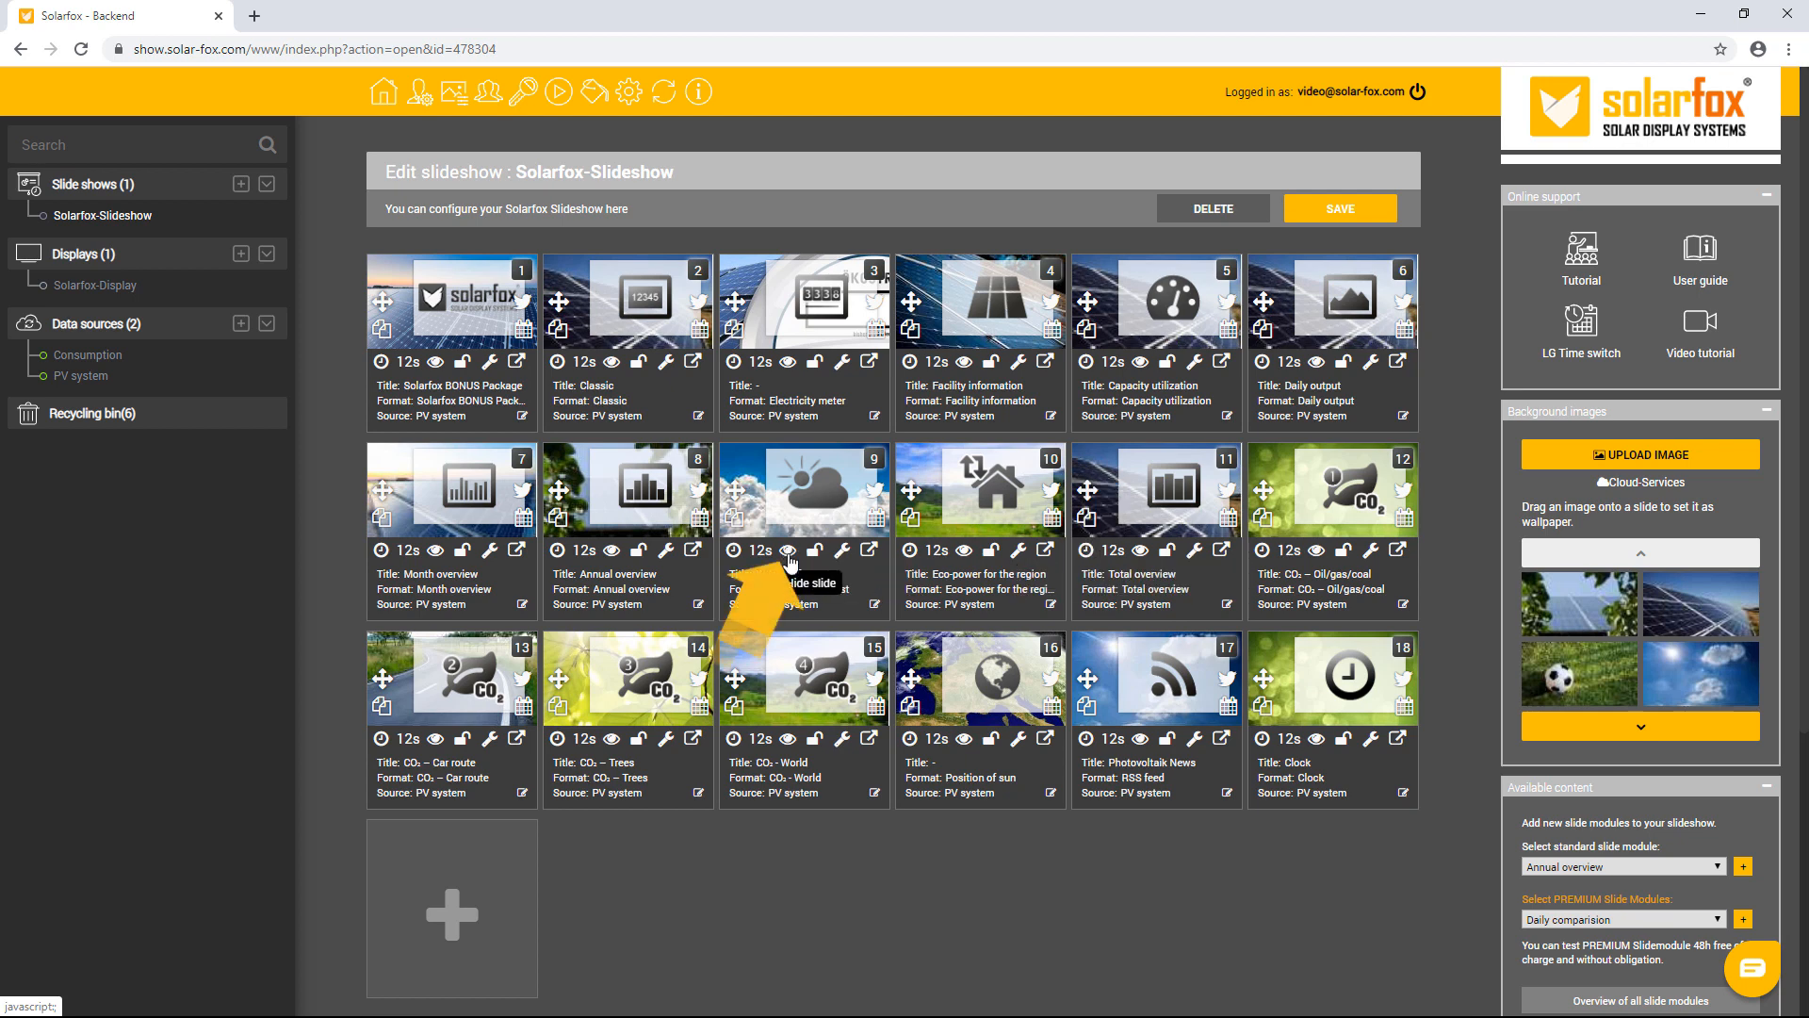
mouse_move(790, 550)
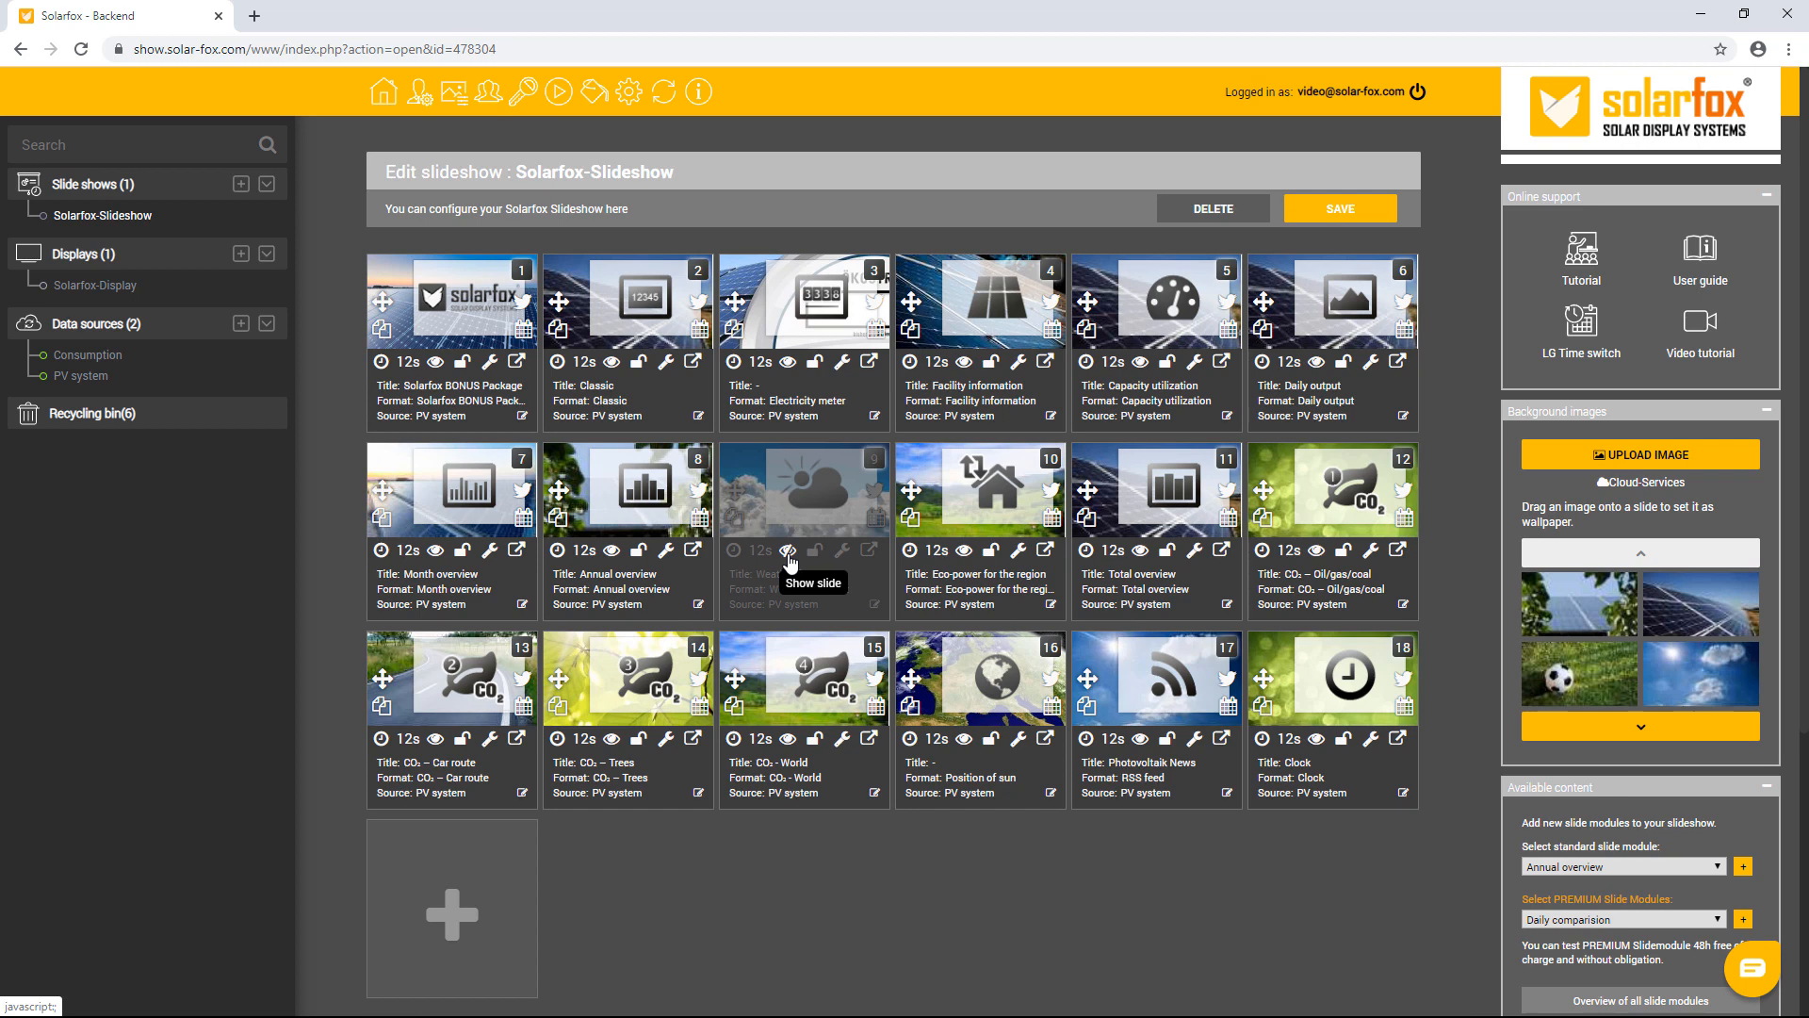
mouse_move(663, 551)
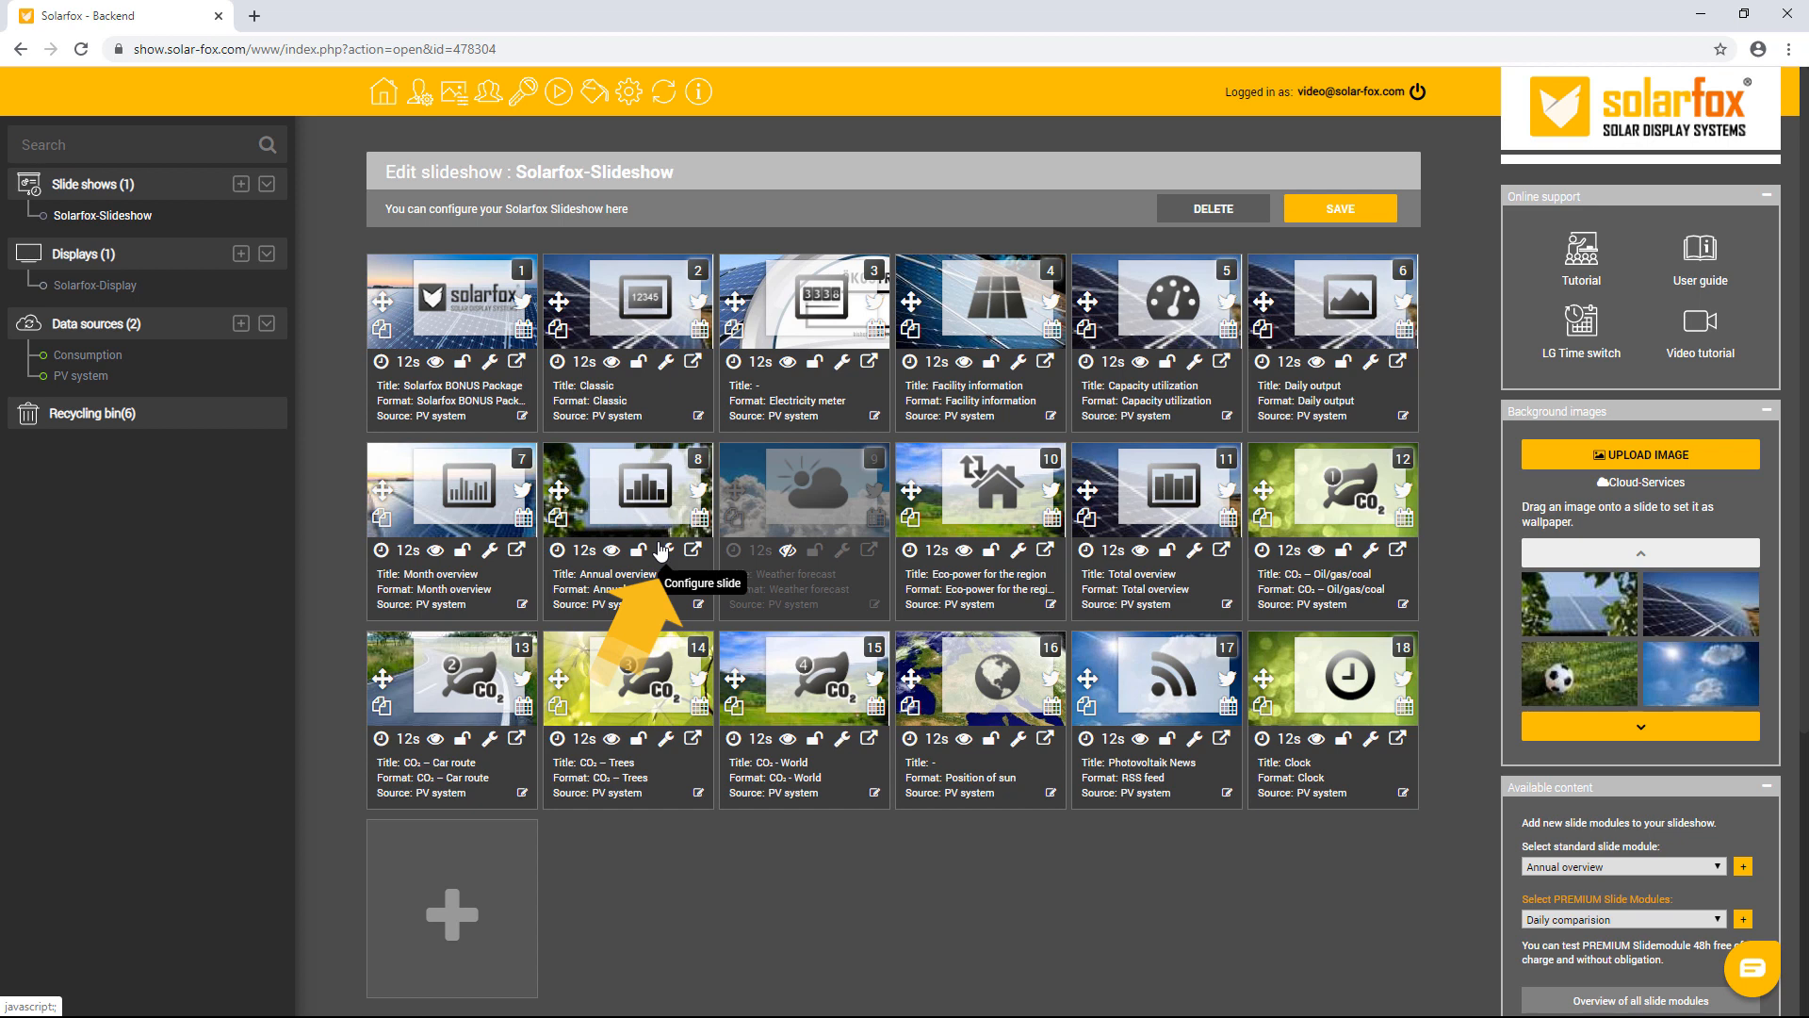
click(659, 549)
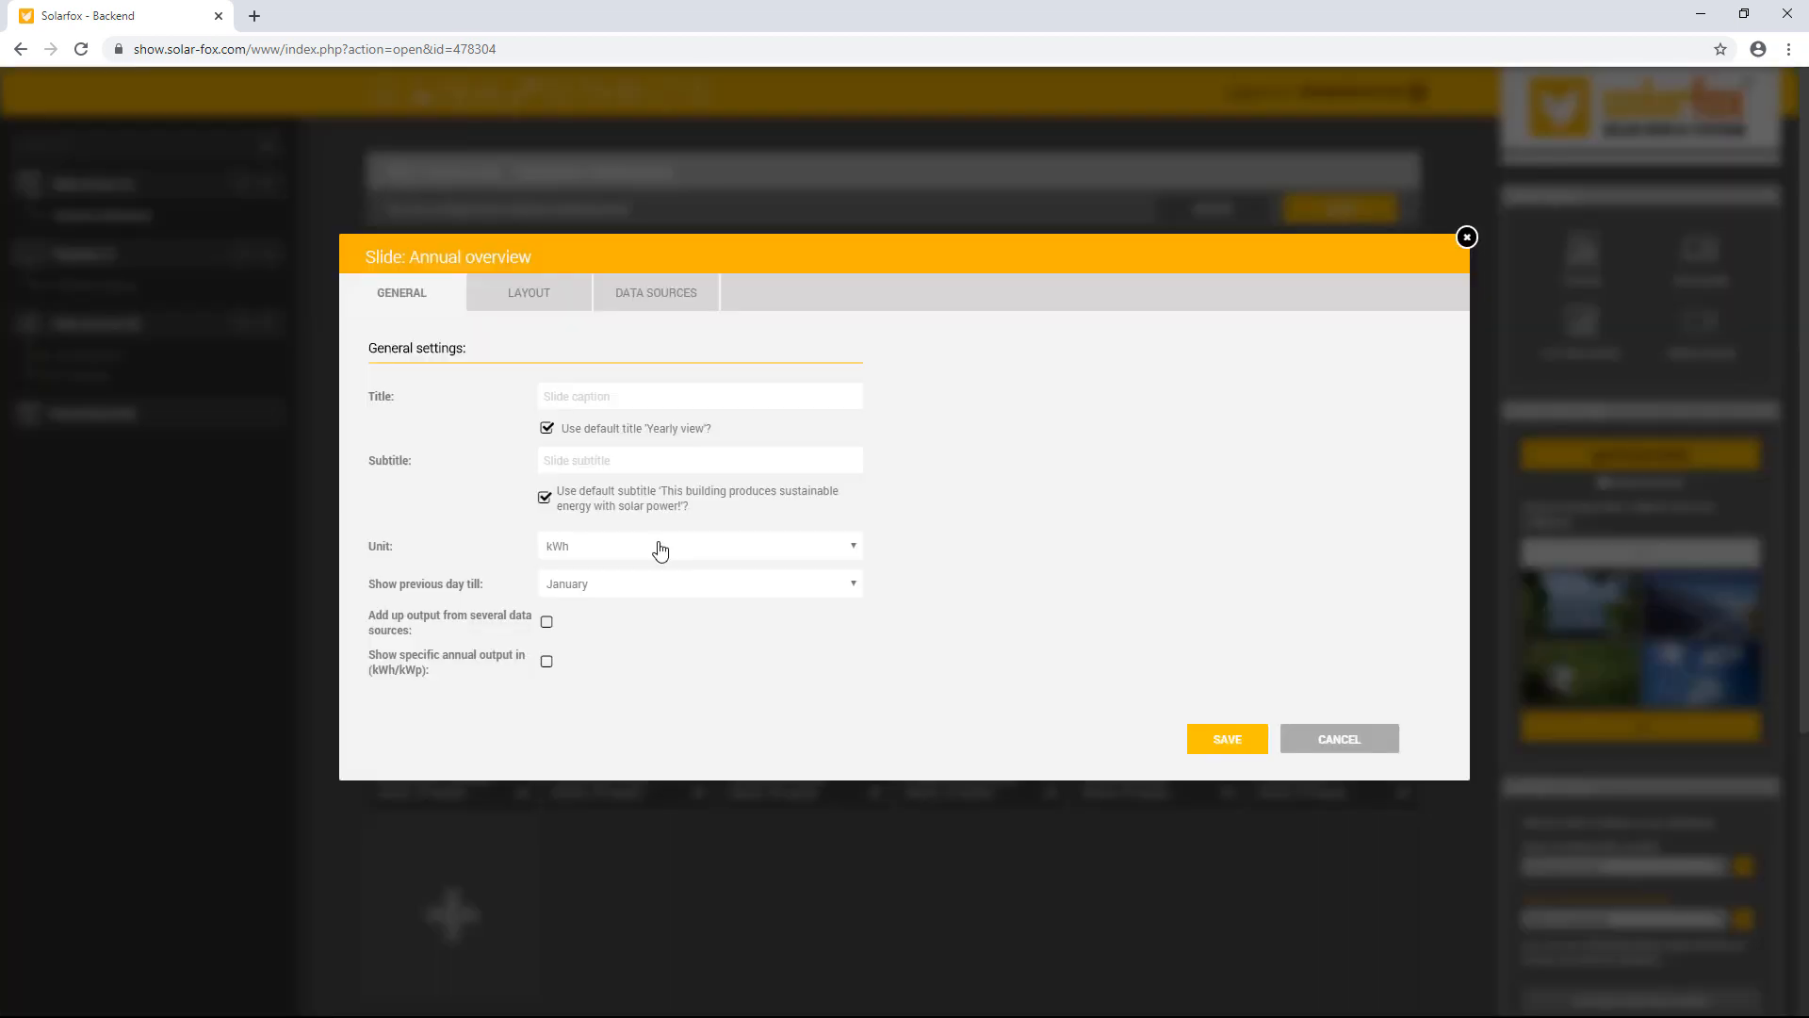
mouse_move(1480, 241)
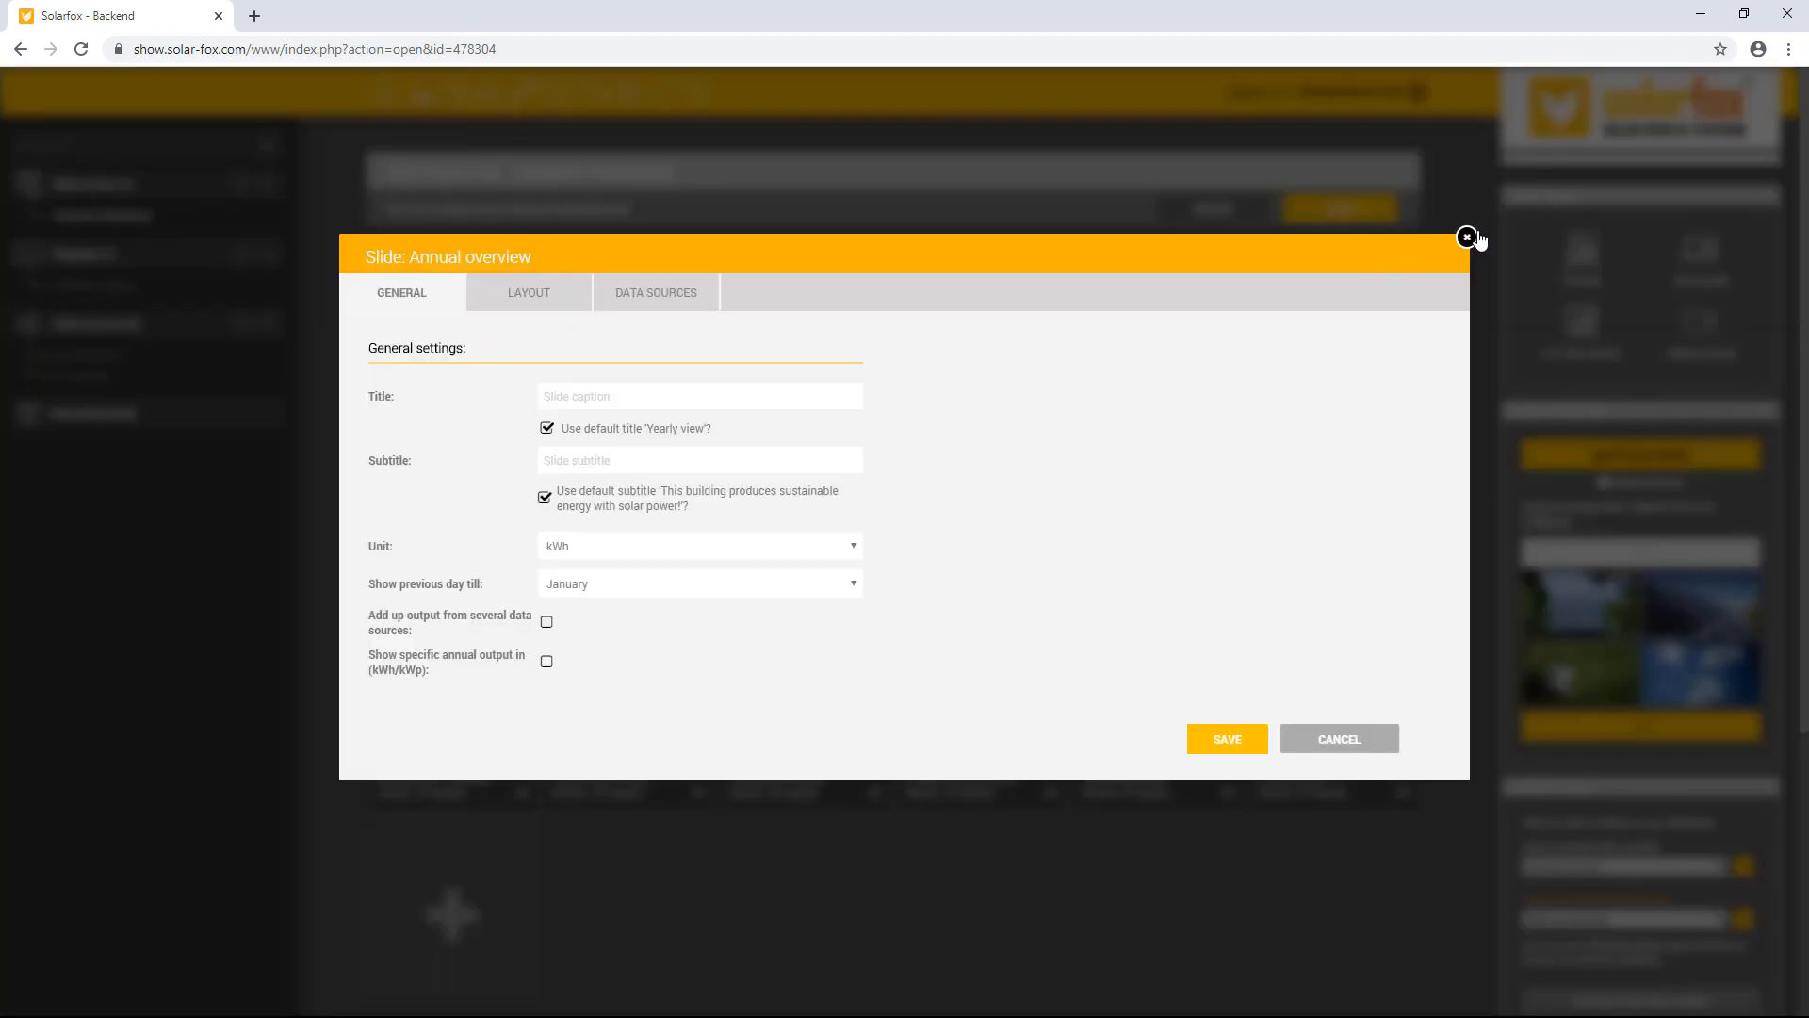
click(1468, 237)
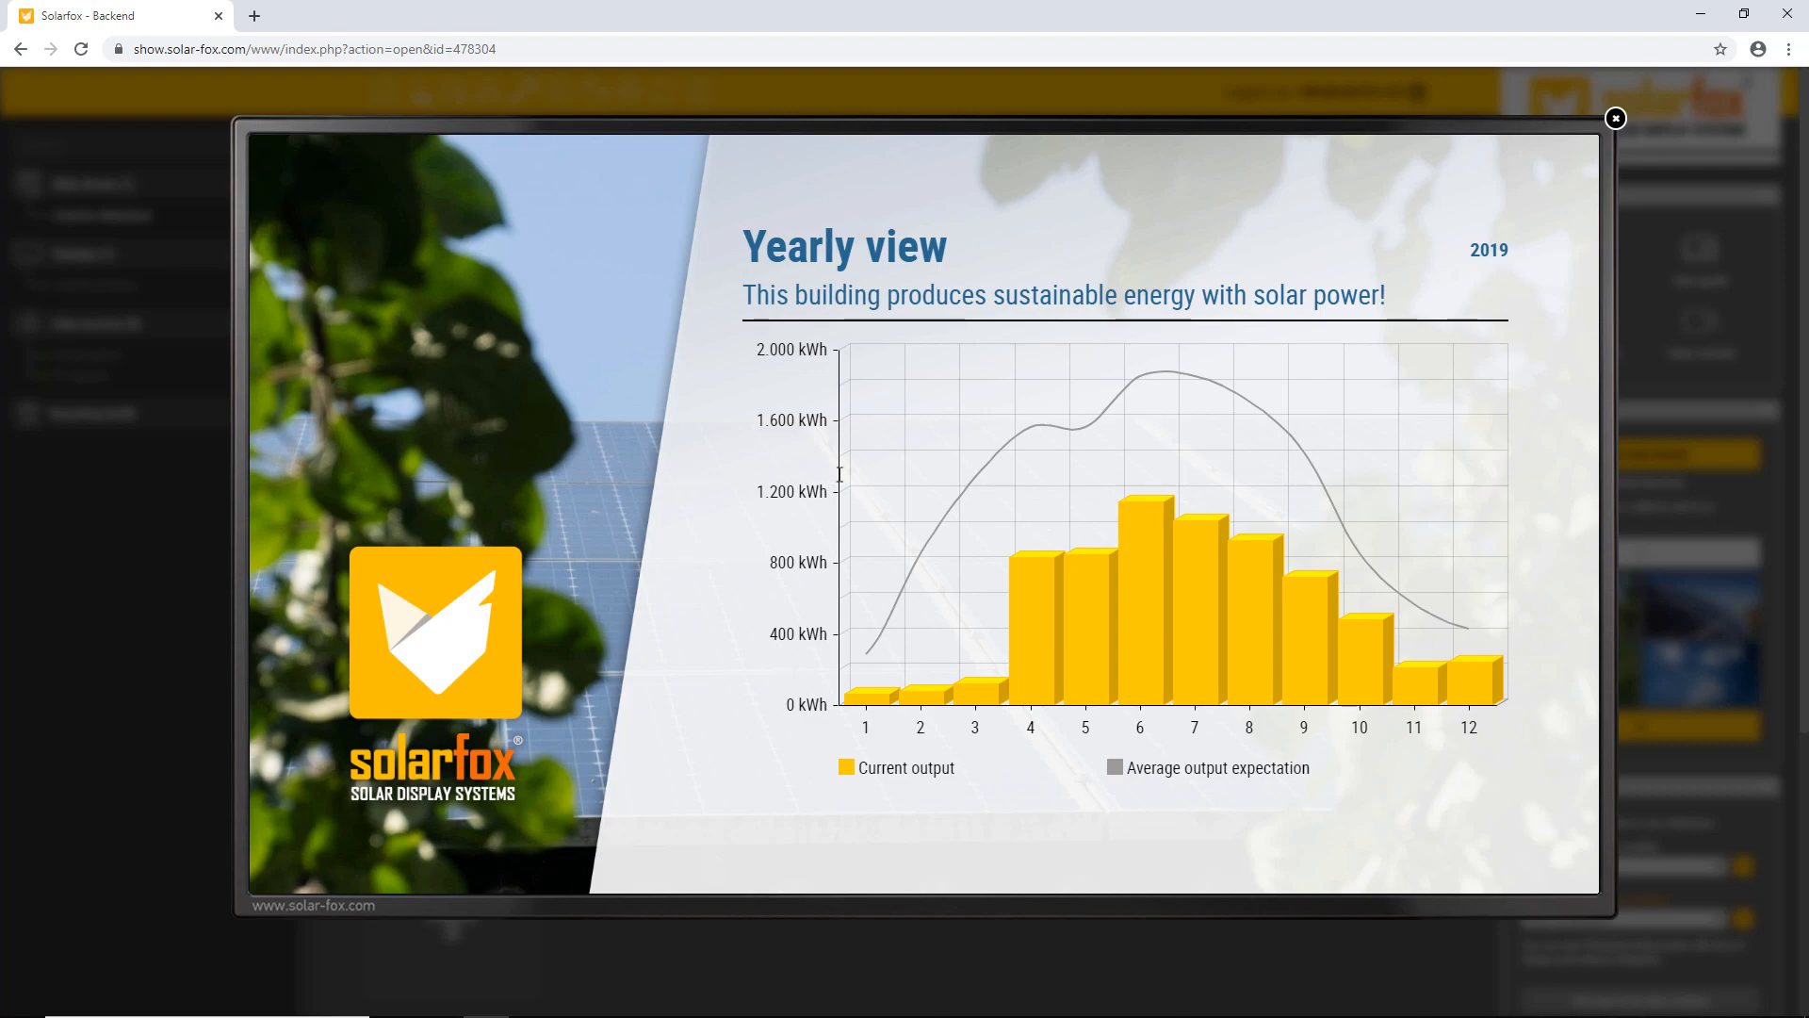
click(1614, 118)
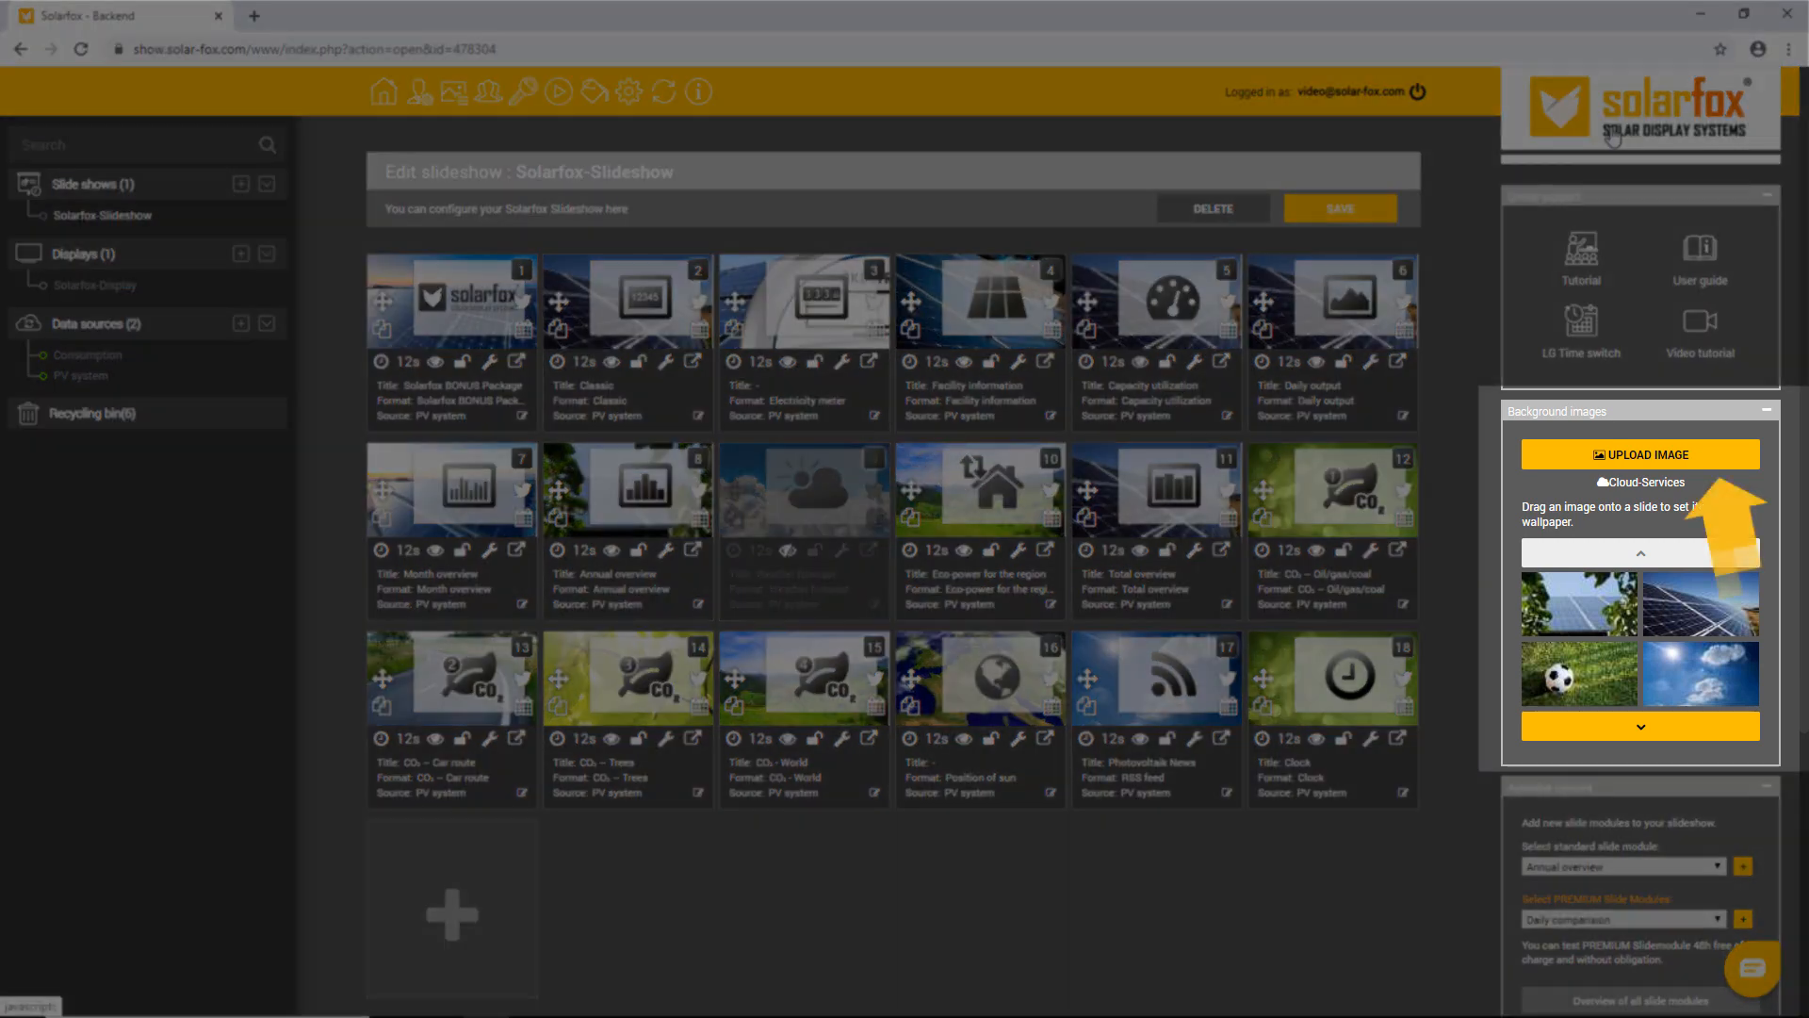
mouse_move(1615, 292)
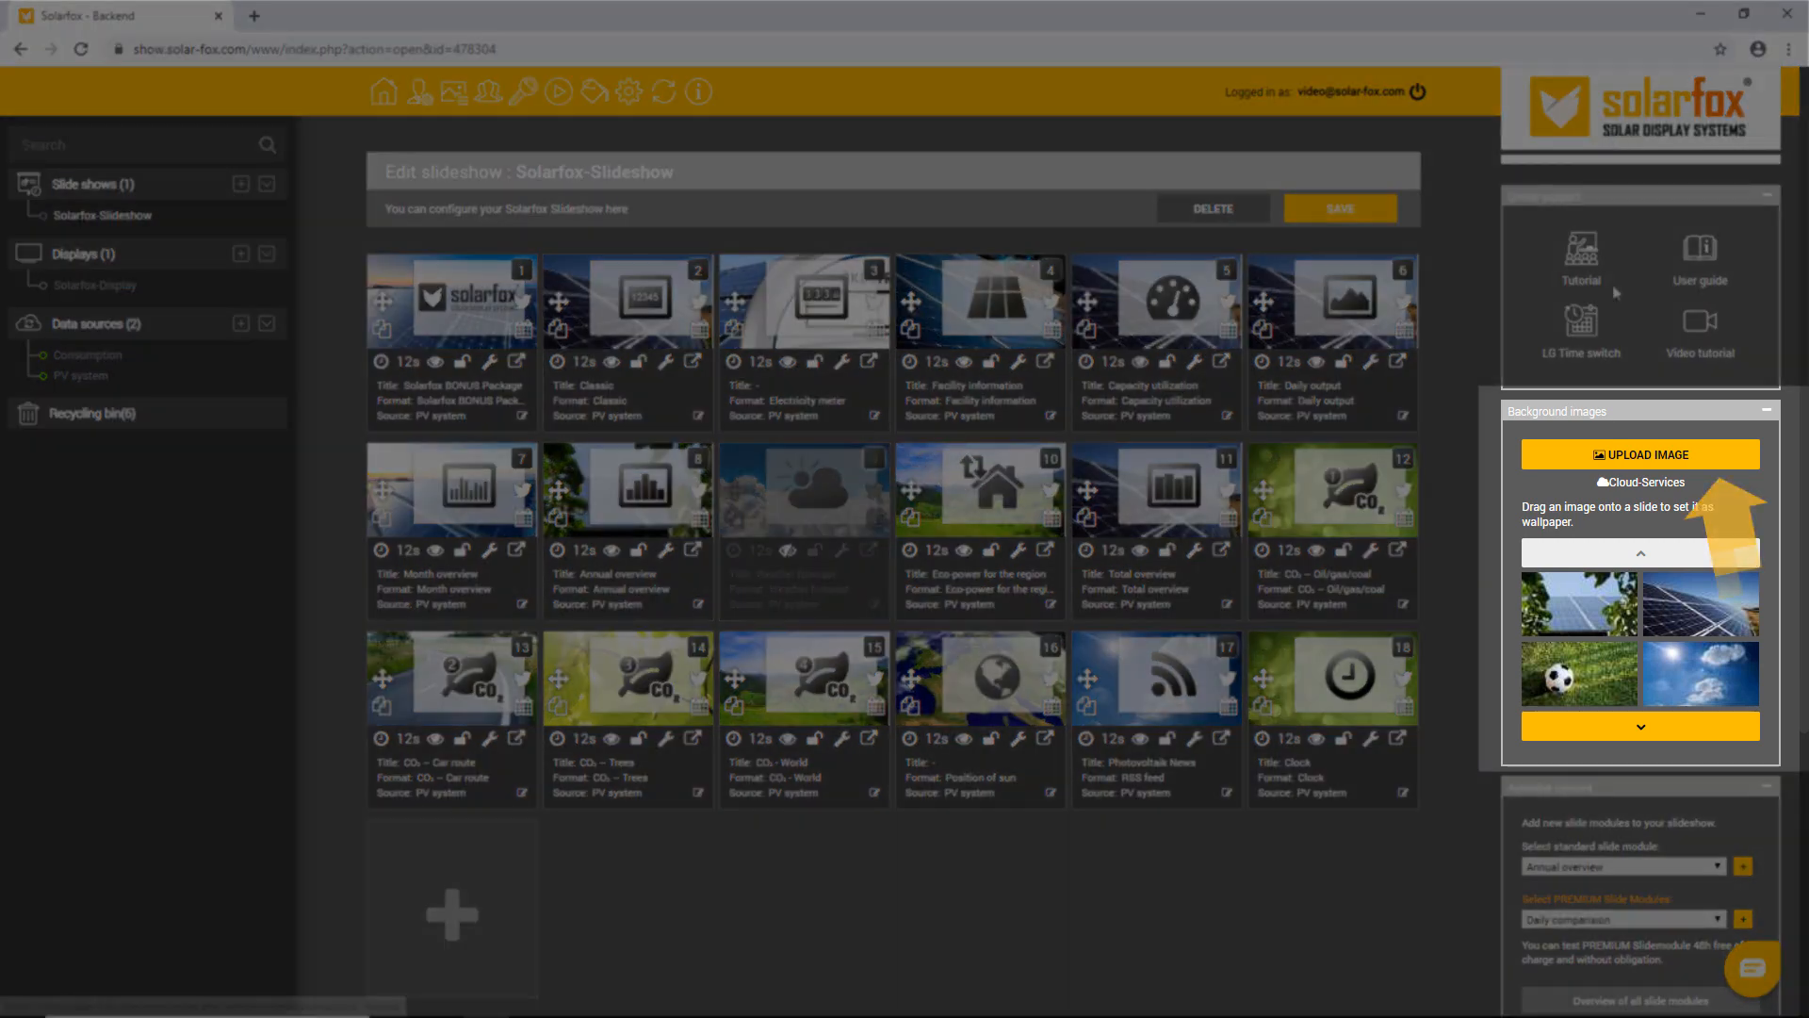
- Upload Picture (11).jpg as the background image, cropped at 70% quality, reaching the save prompt
click(1640, 453)
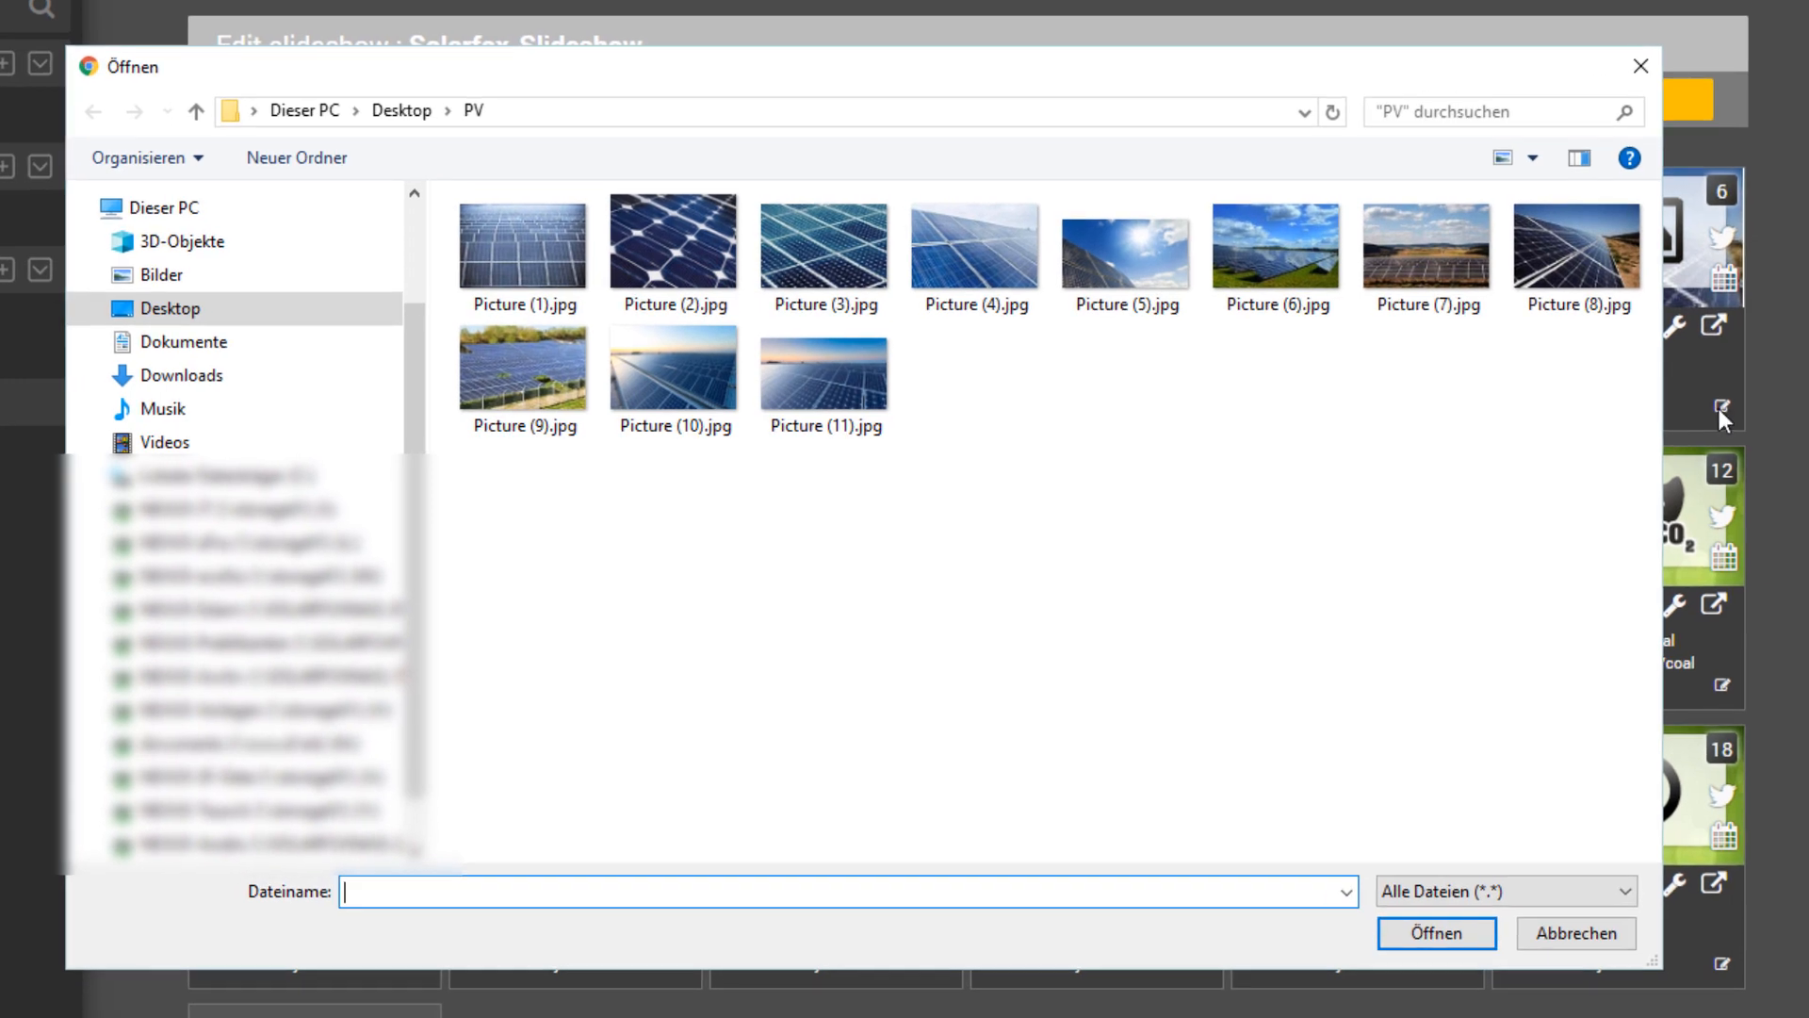
click(826, 371)
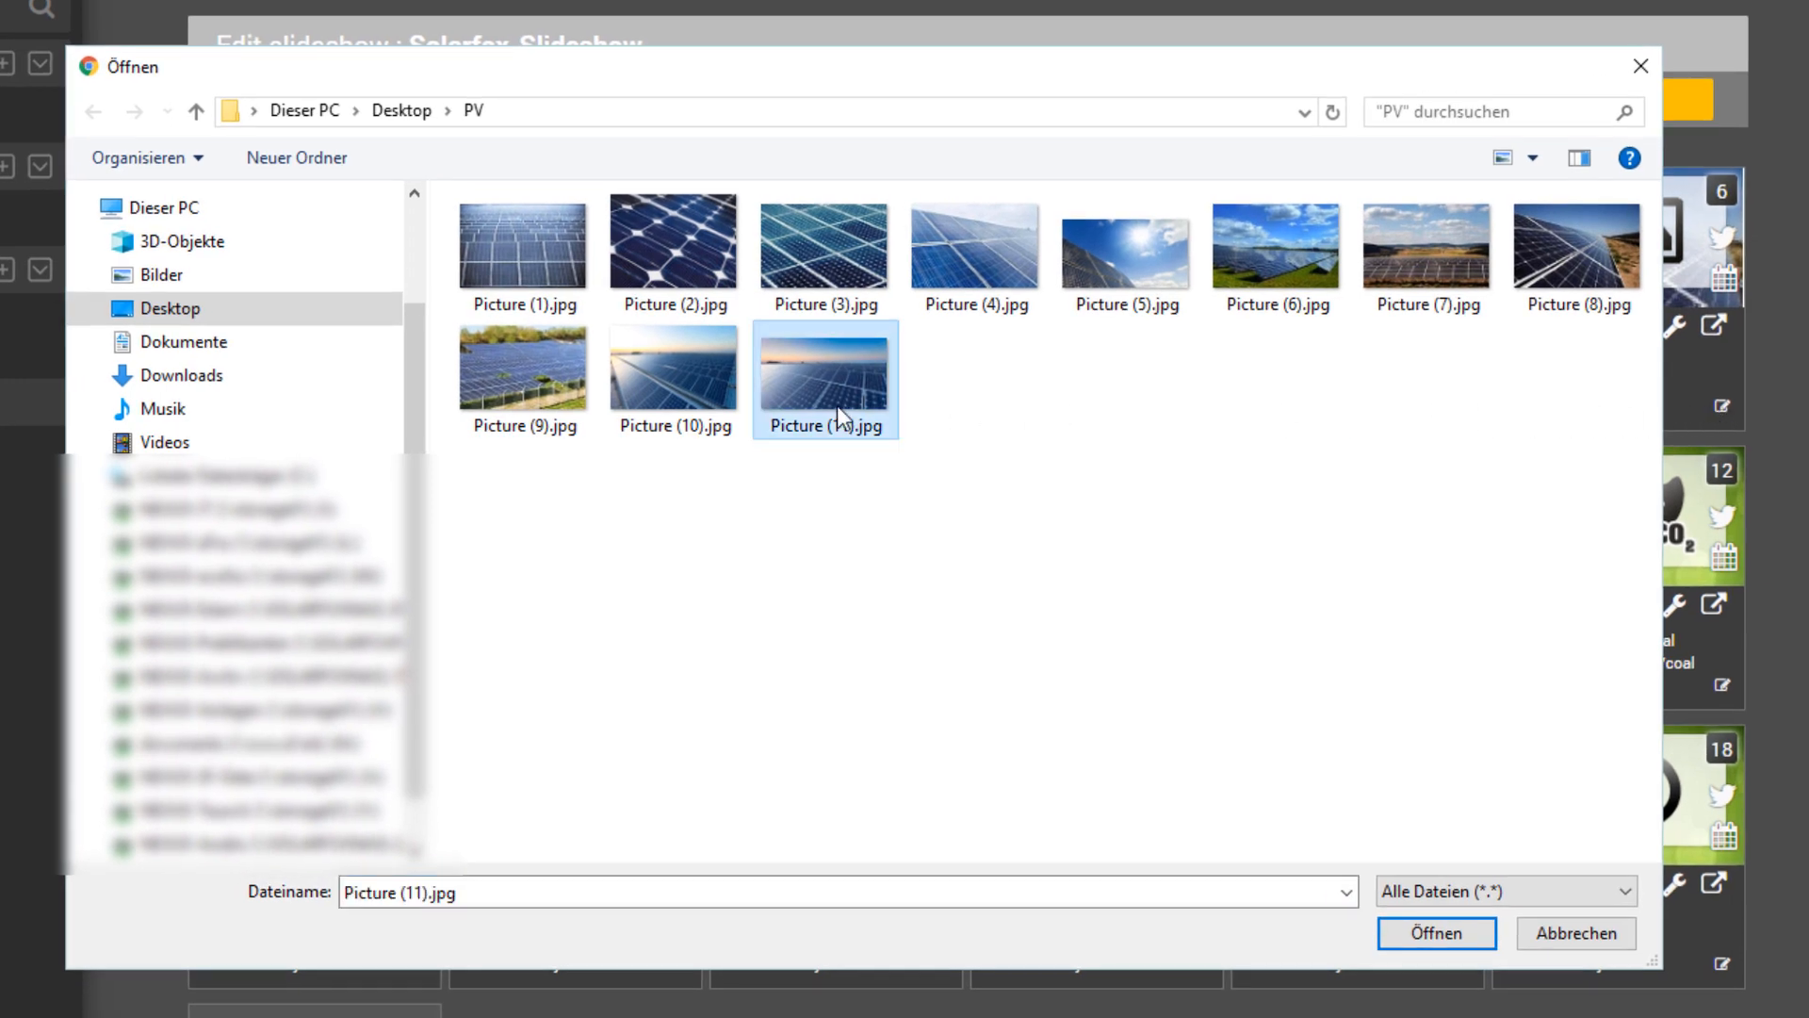
click(1435, 932)
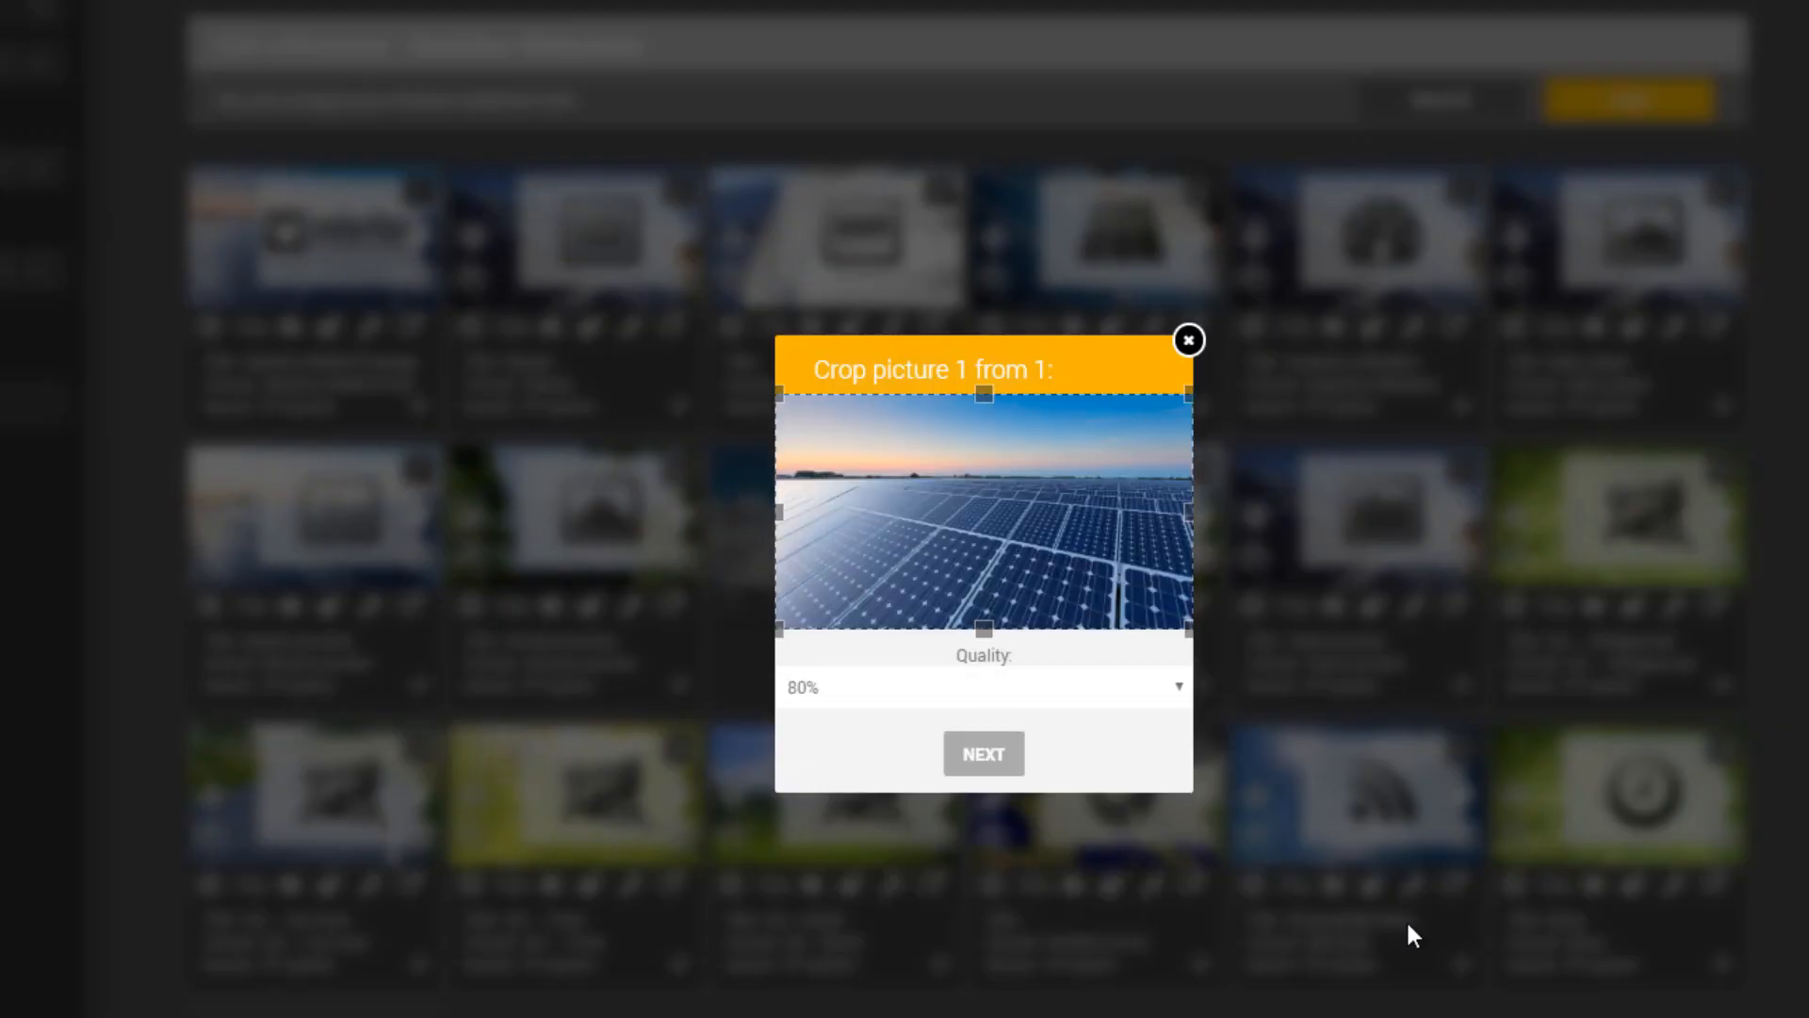
mouse_move(1168, 622)
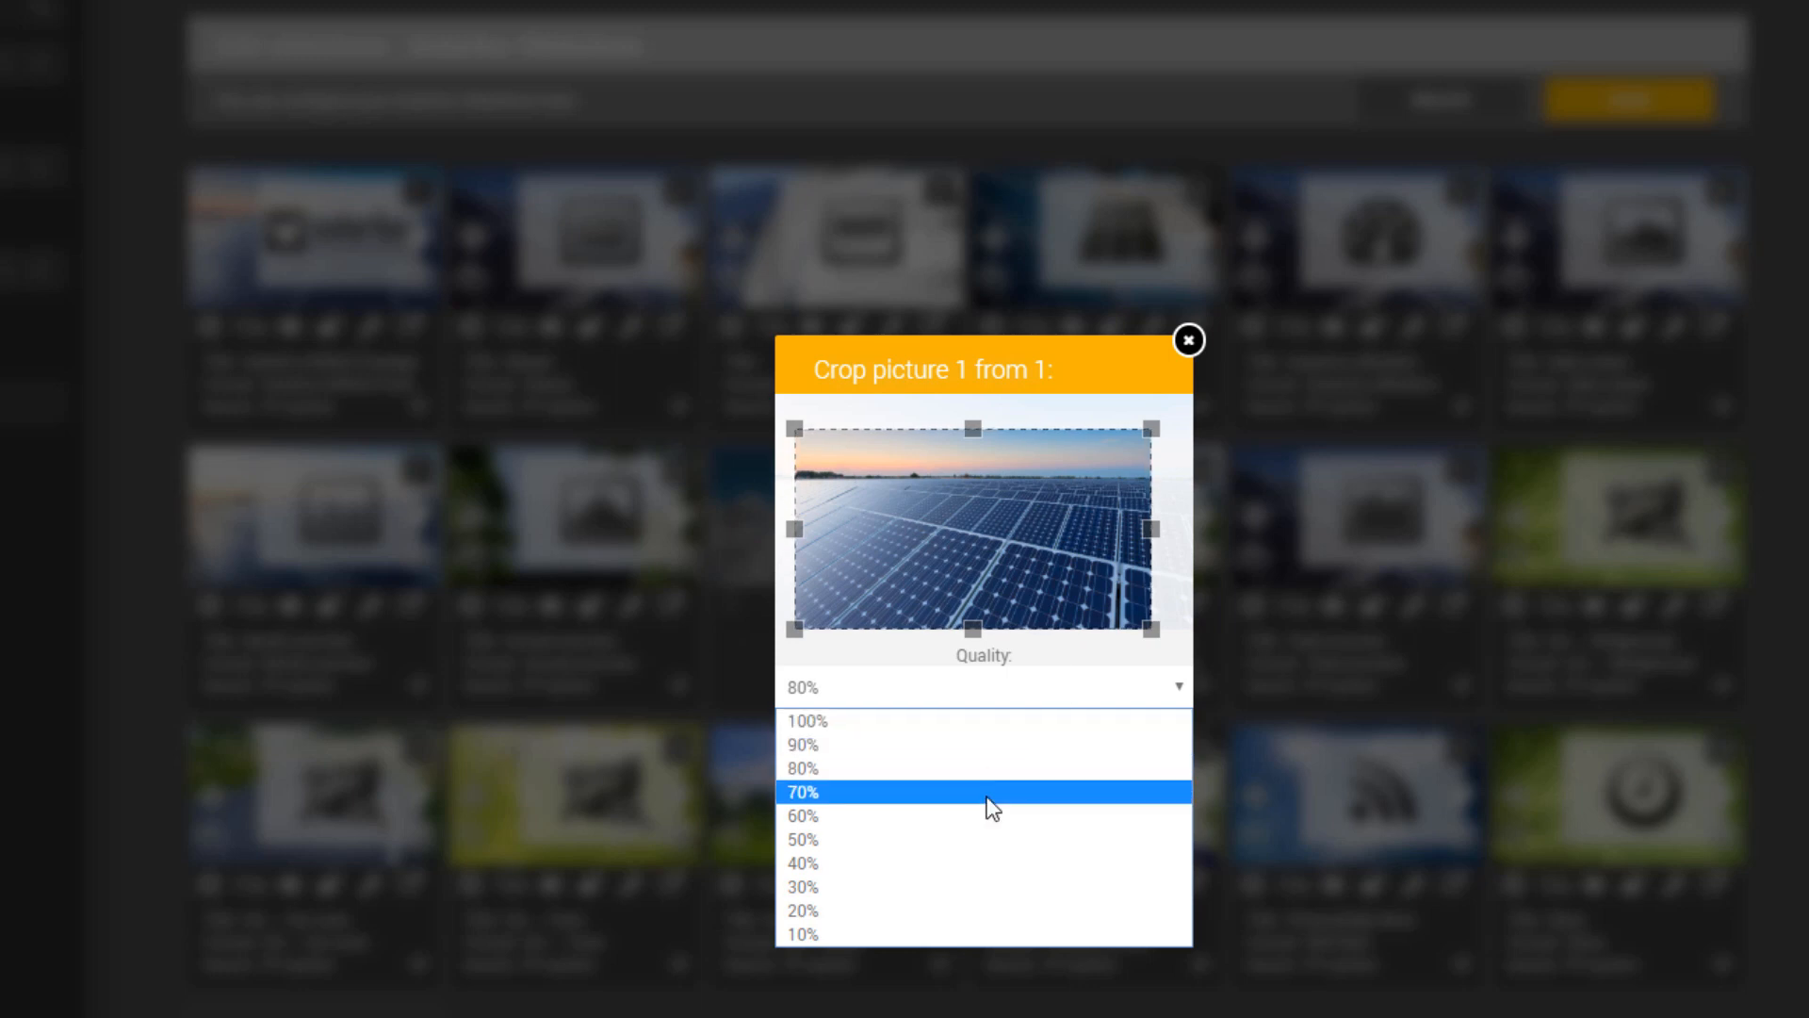
click(802, 793)
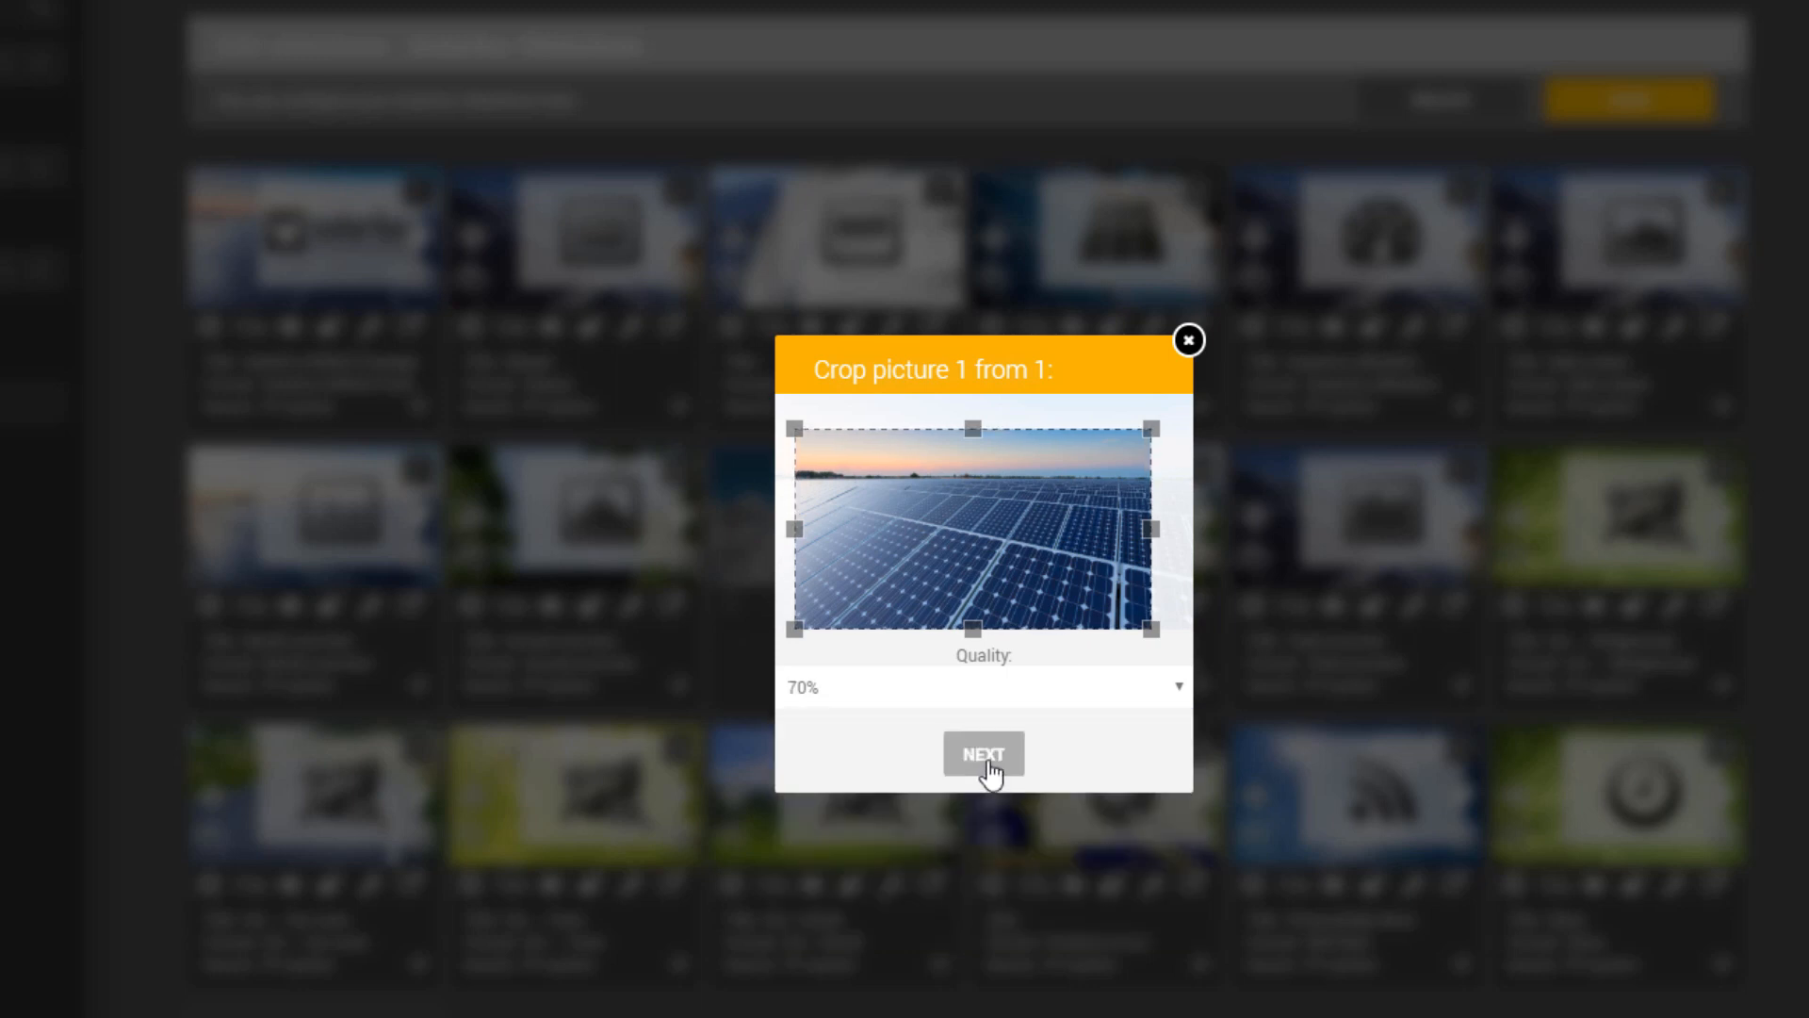
click(982, 754)
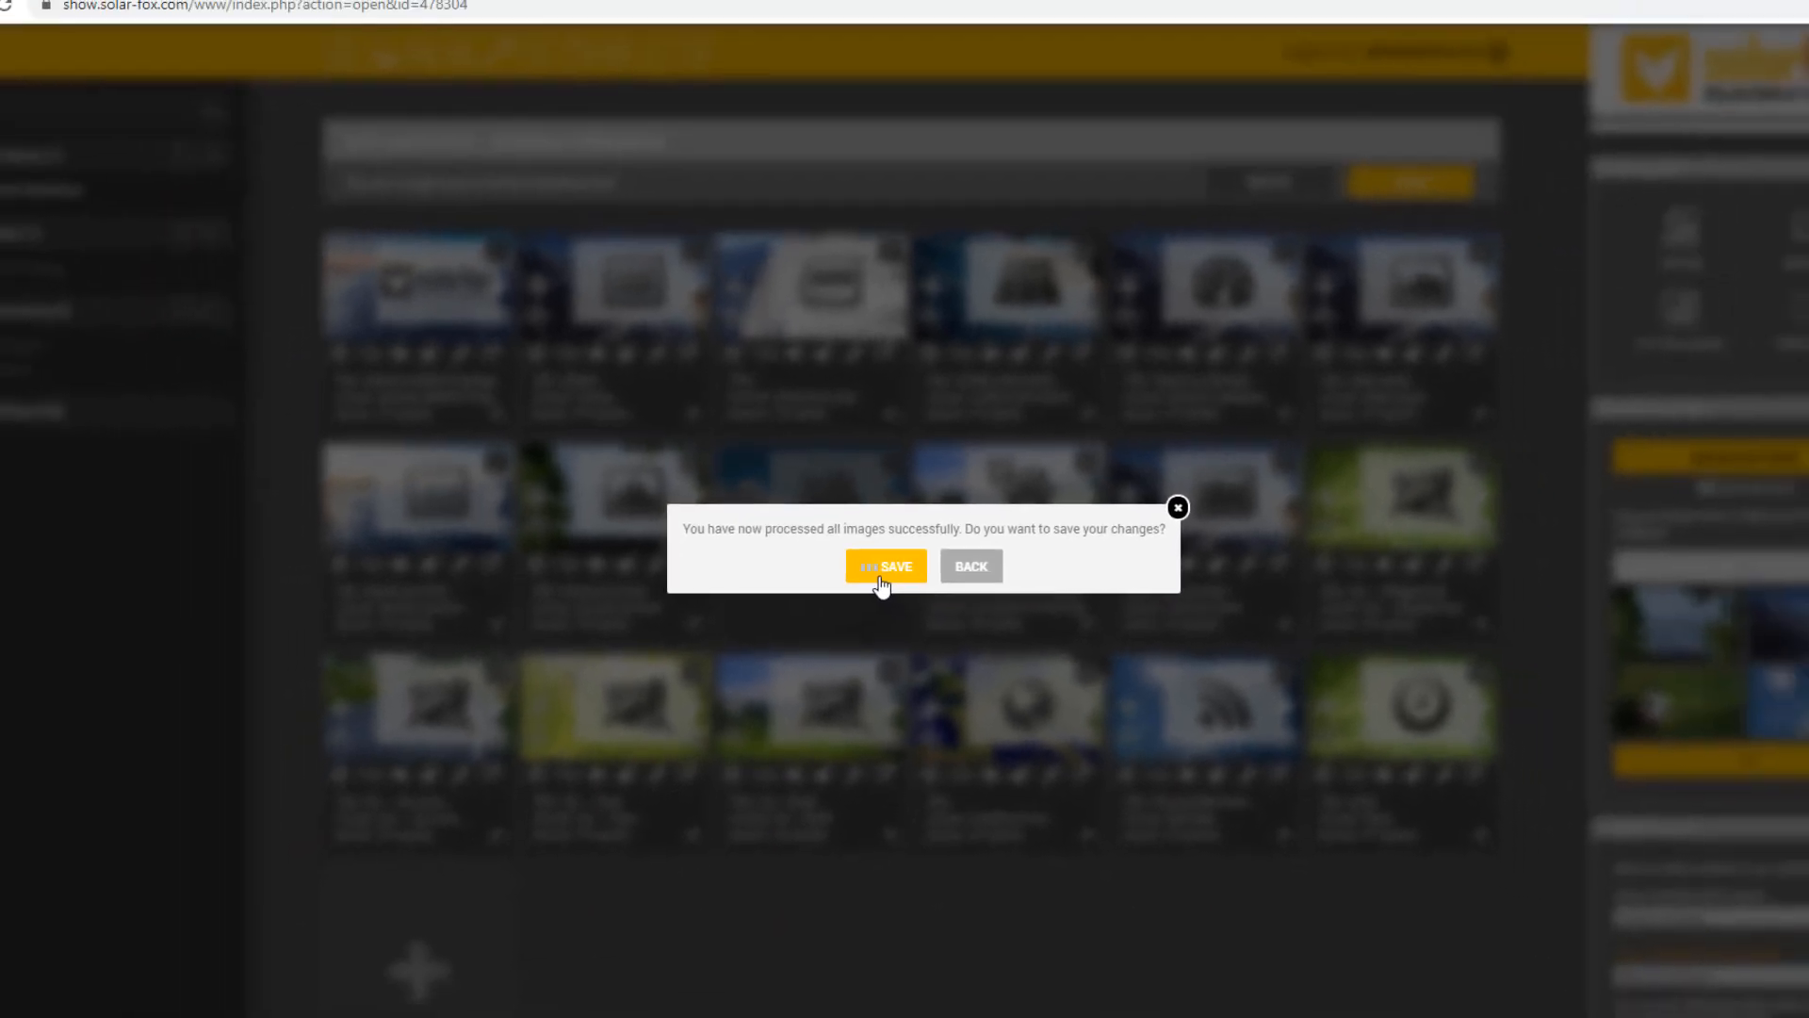
- Save the processed solar-panel background, check the Yearly view preview, and close it
click(885, 565)
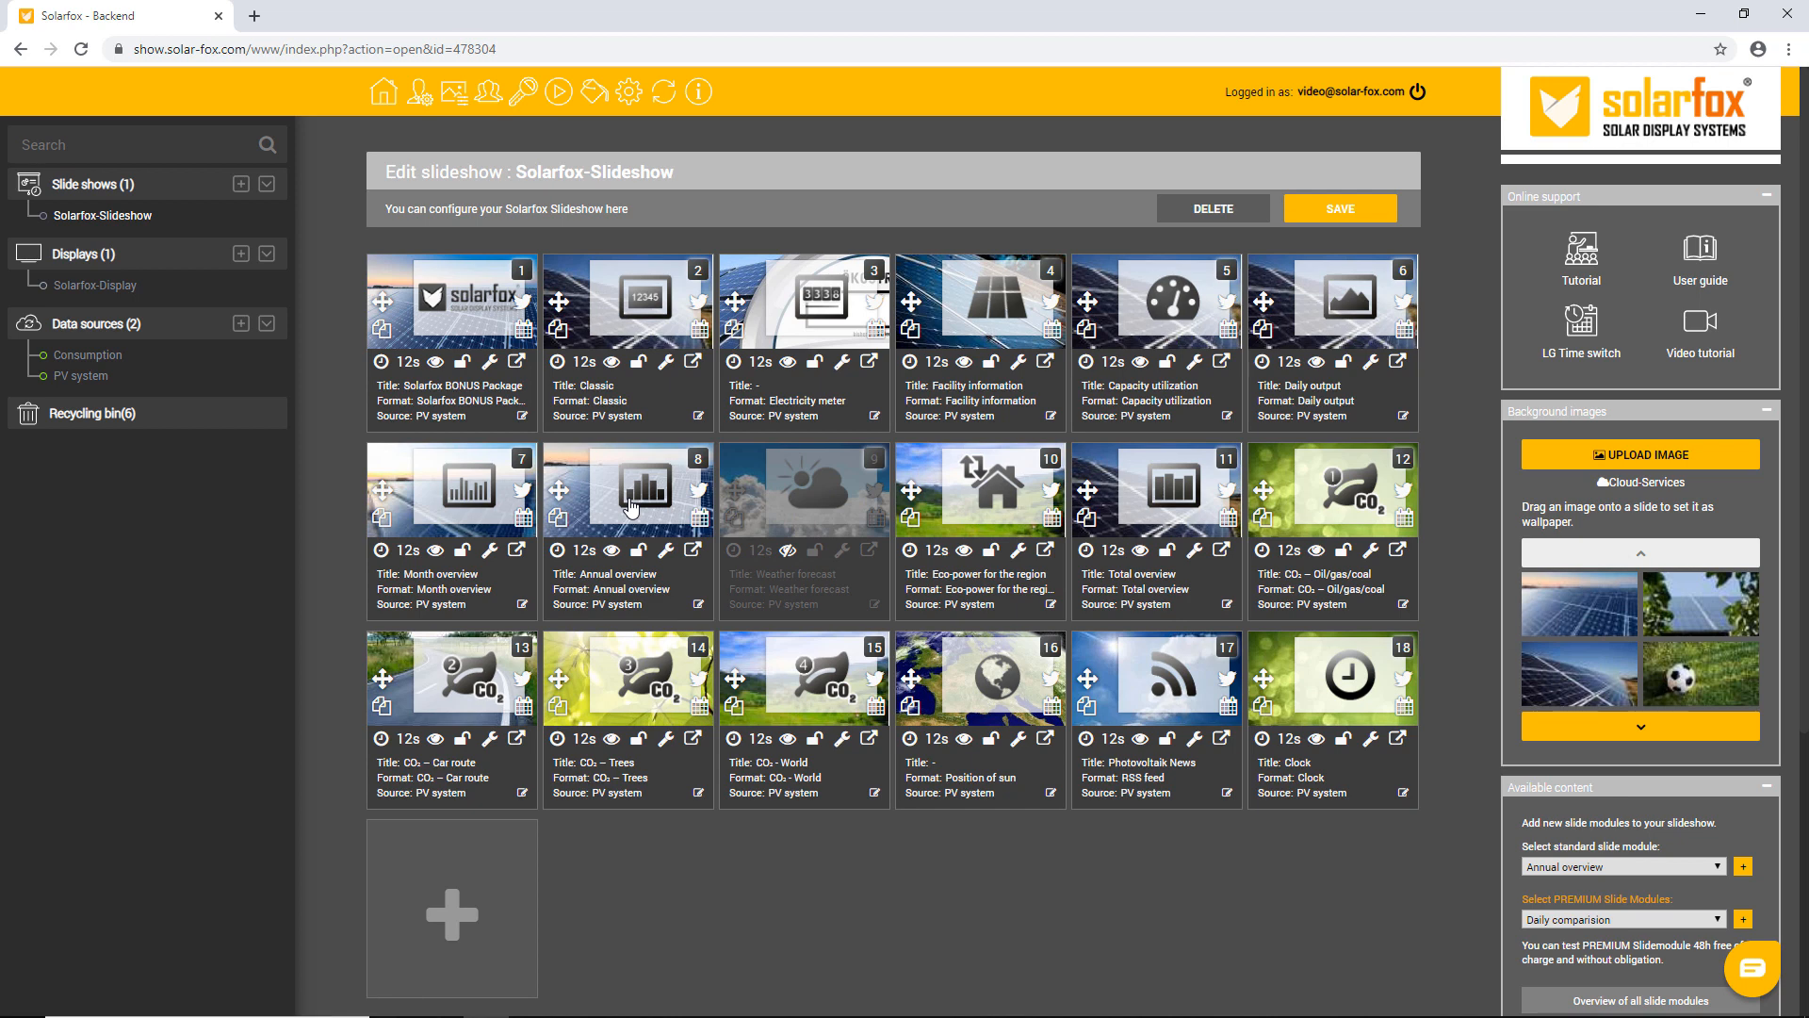
mouse_move(635, 550)
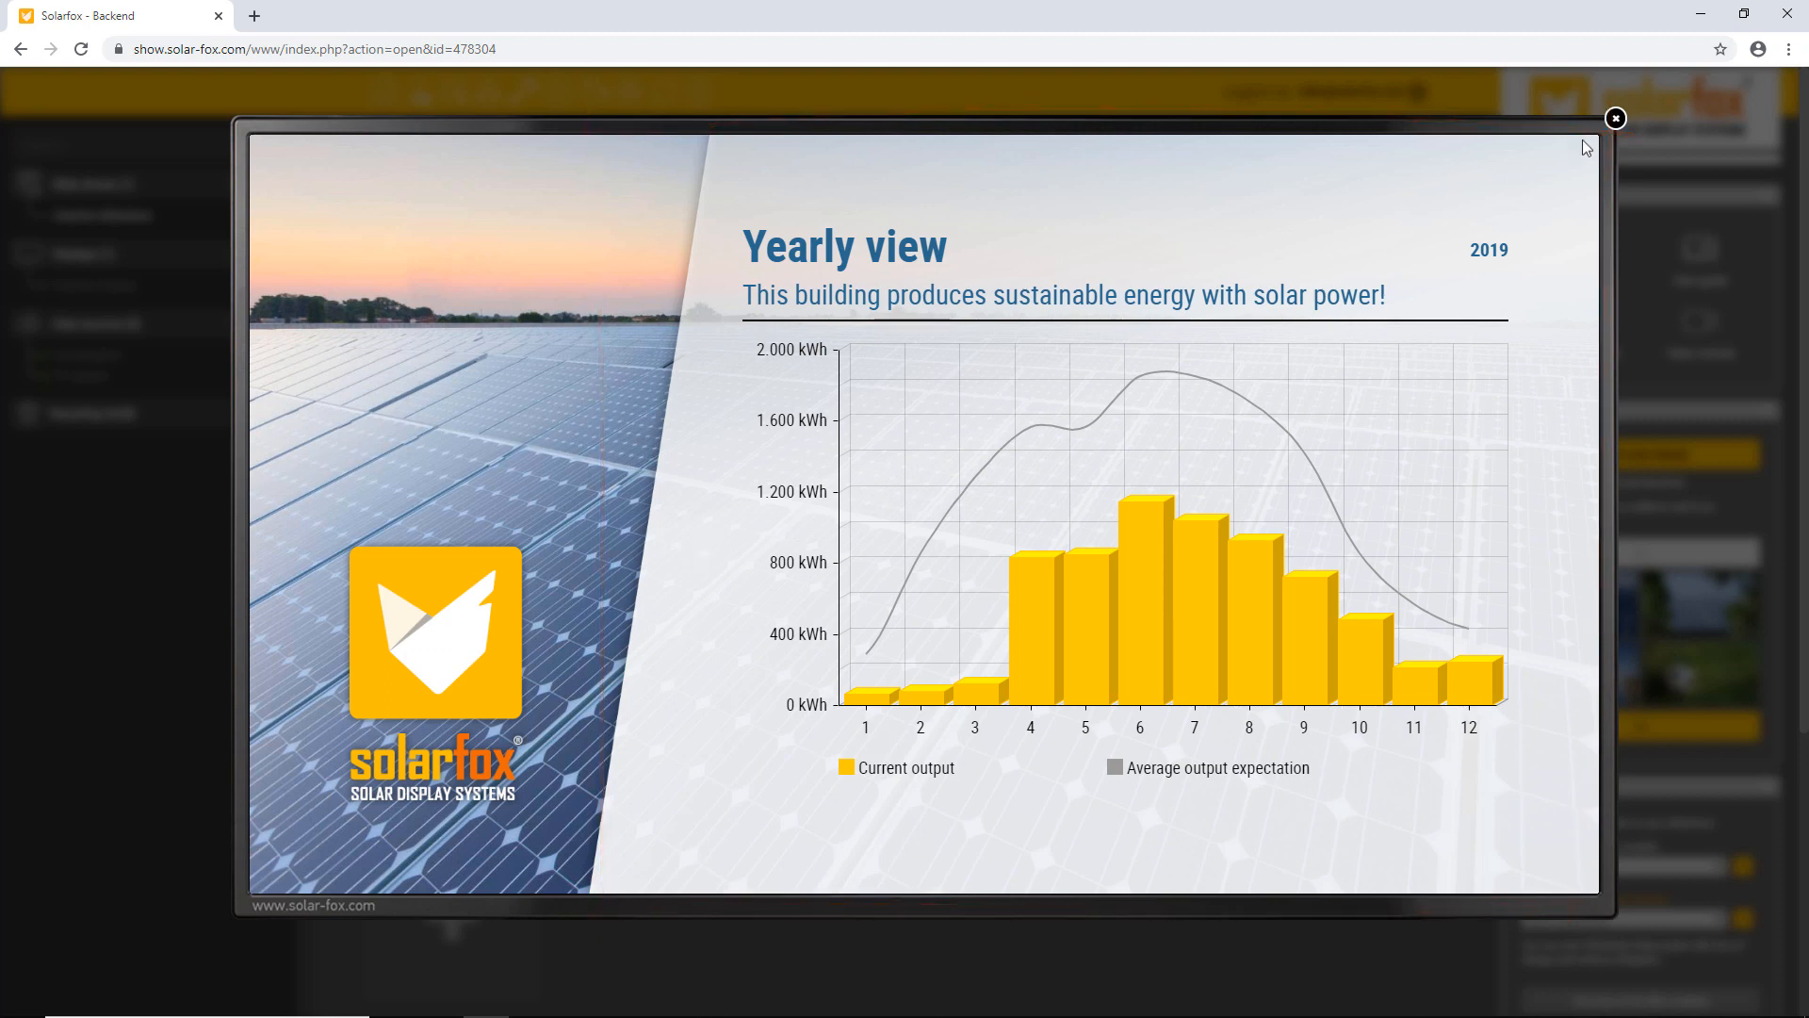
click(1614, 118)
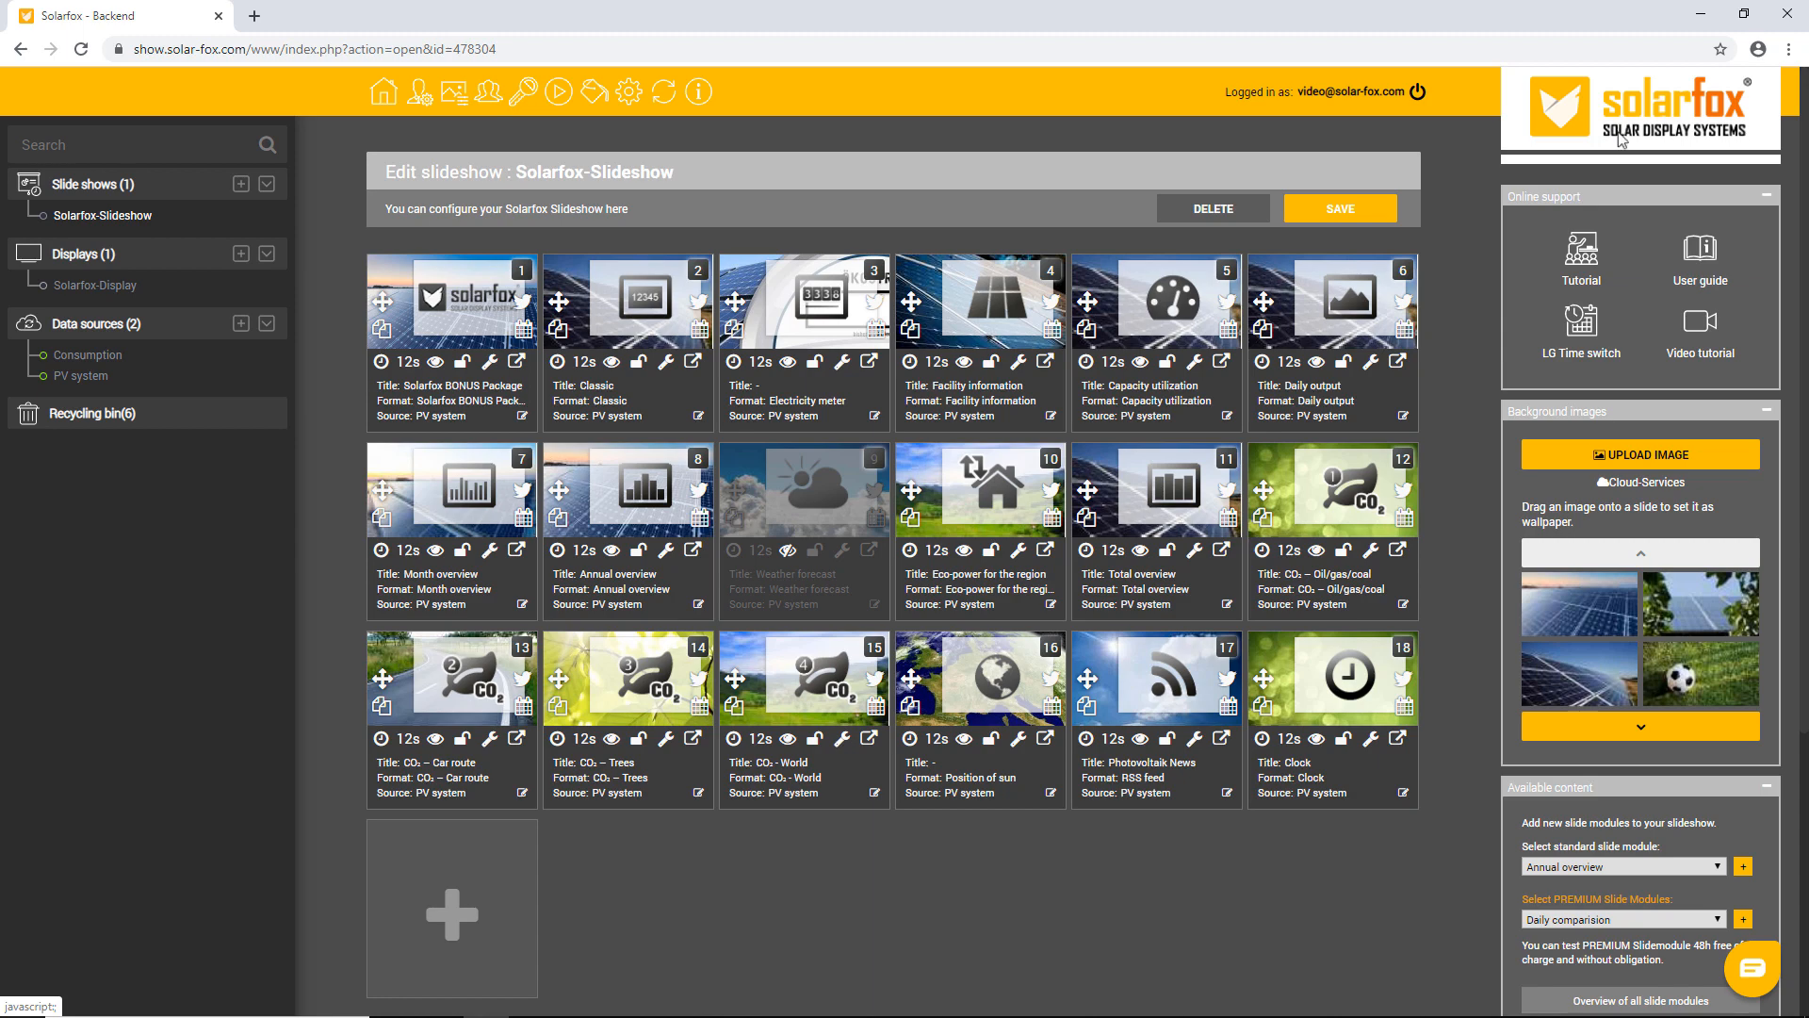
- Add a Classic module from the standard slide list as slide 19 of the Solarfox-Slideshow
scroll(down, 3)
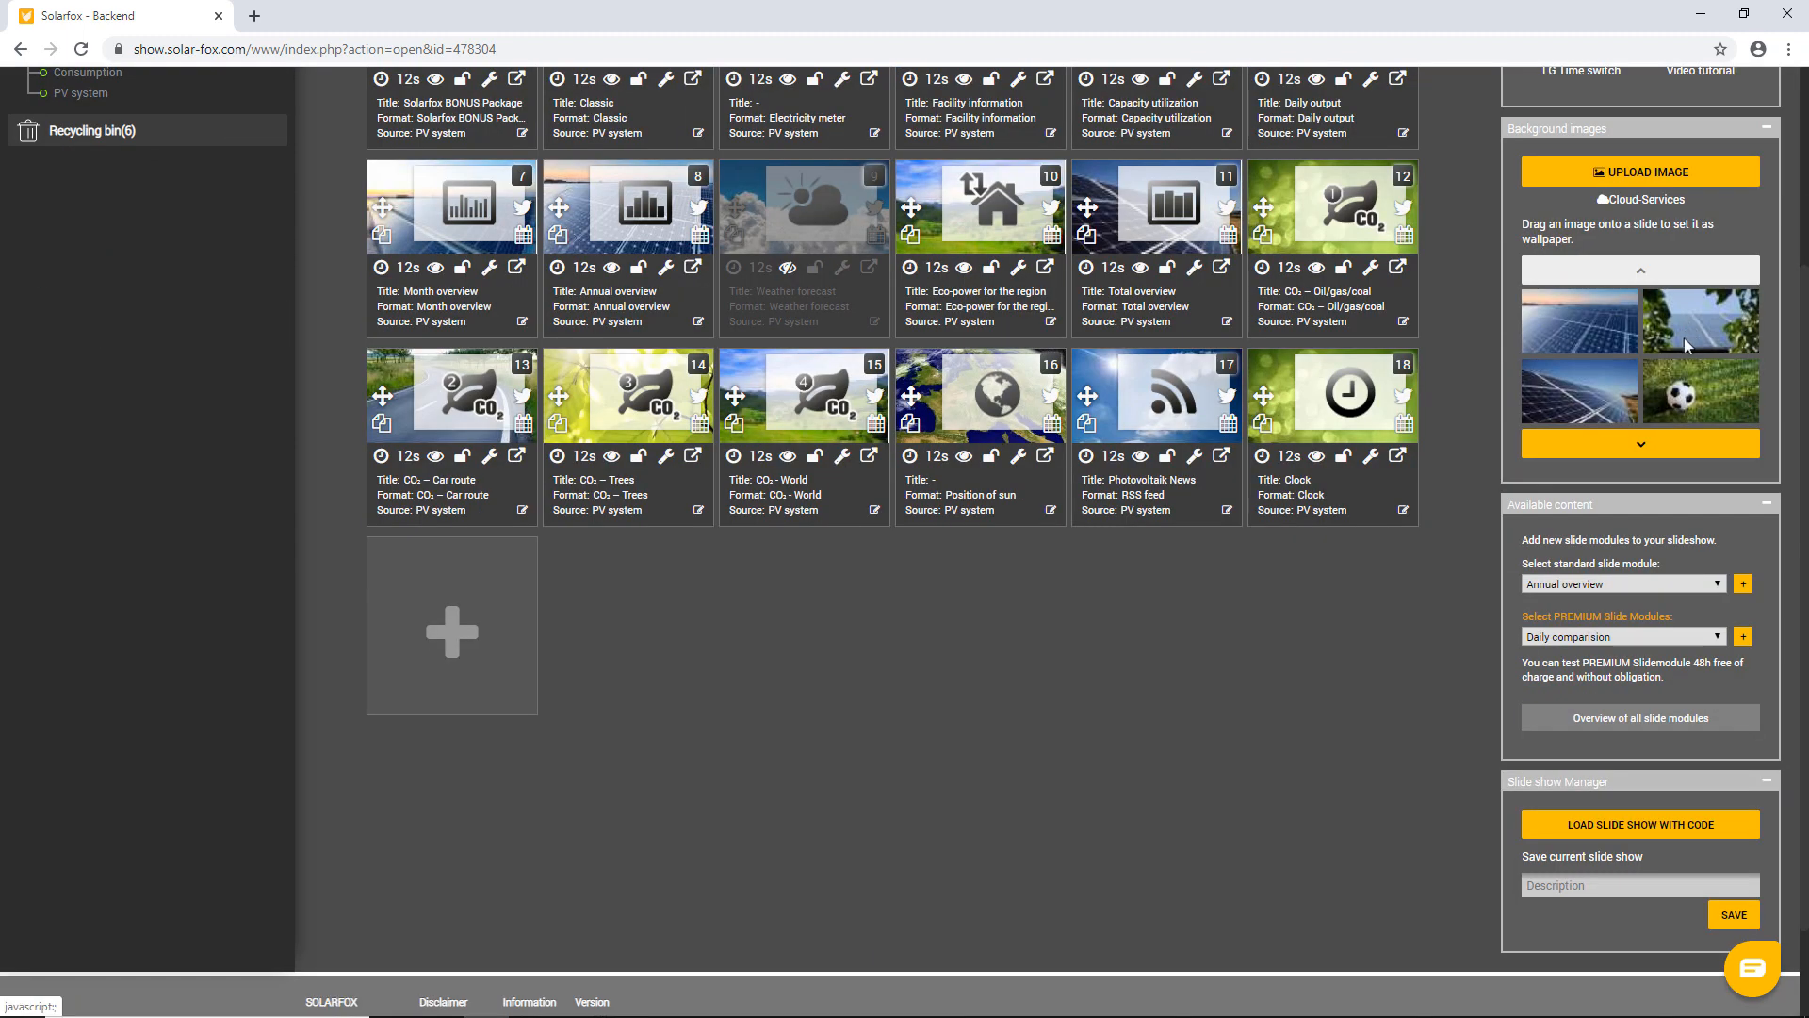
click(1621, 583)
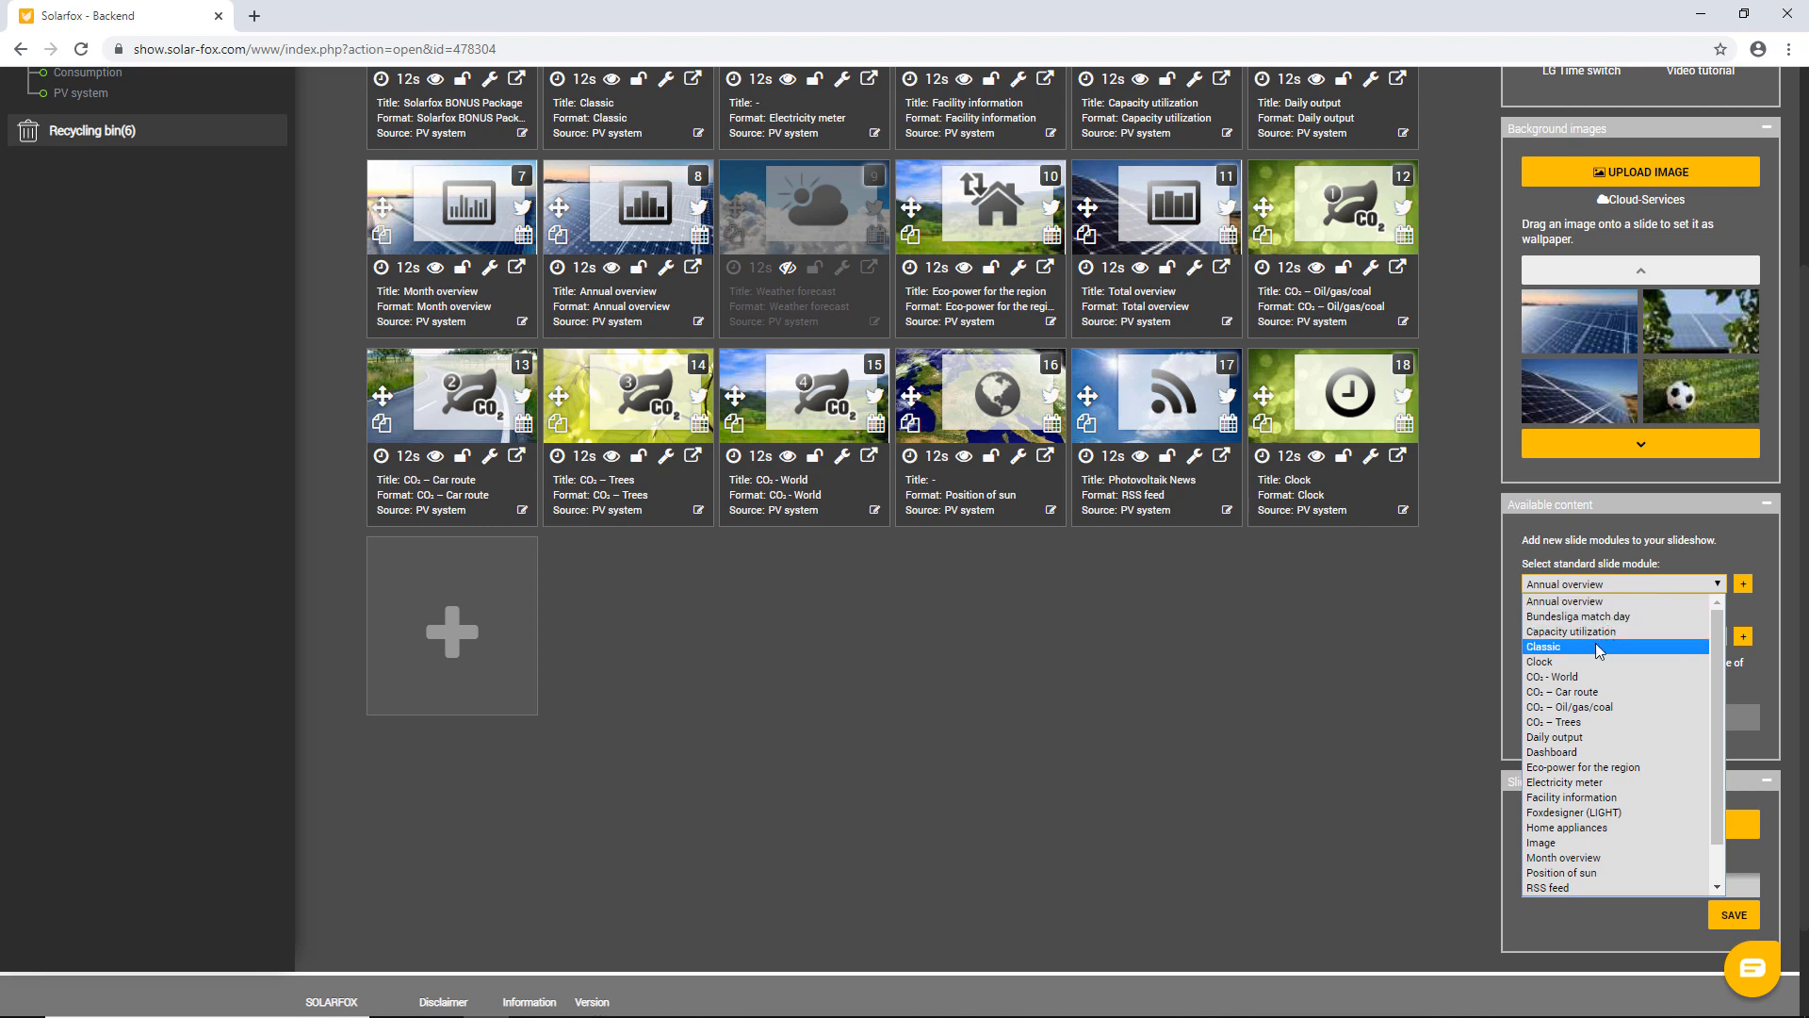
click(1599, 646)
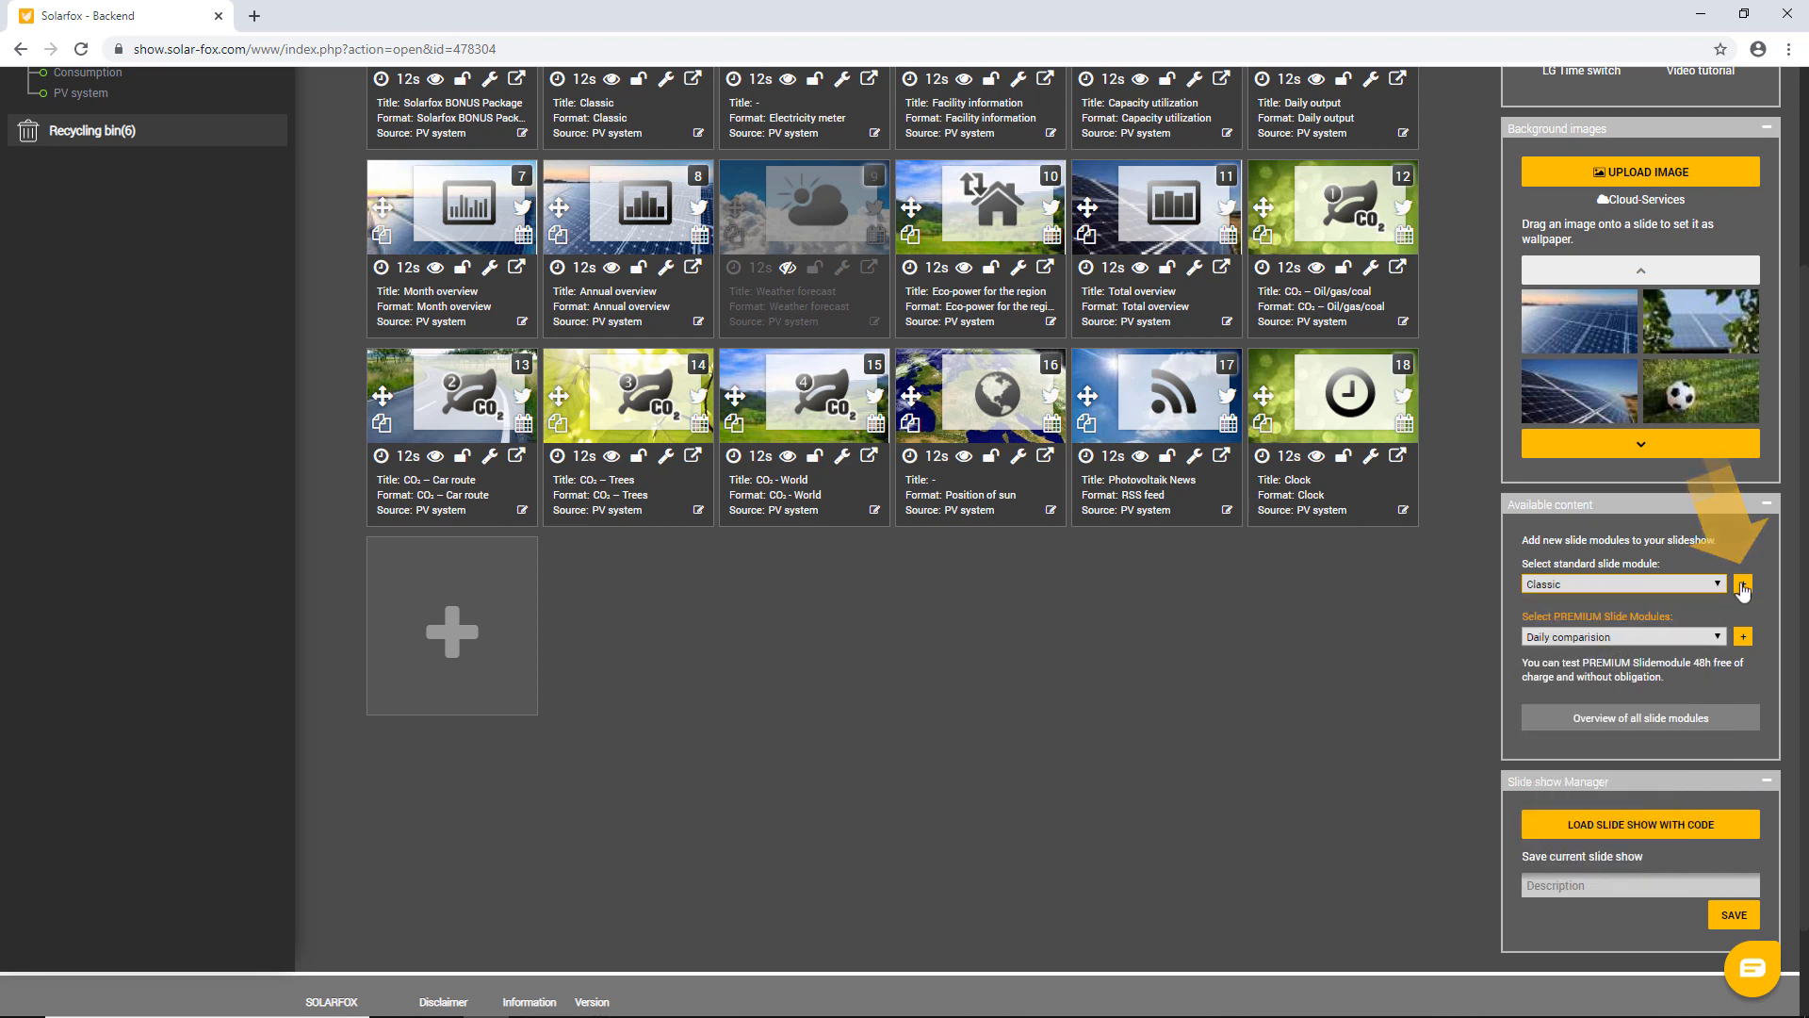
click(1742, 584)
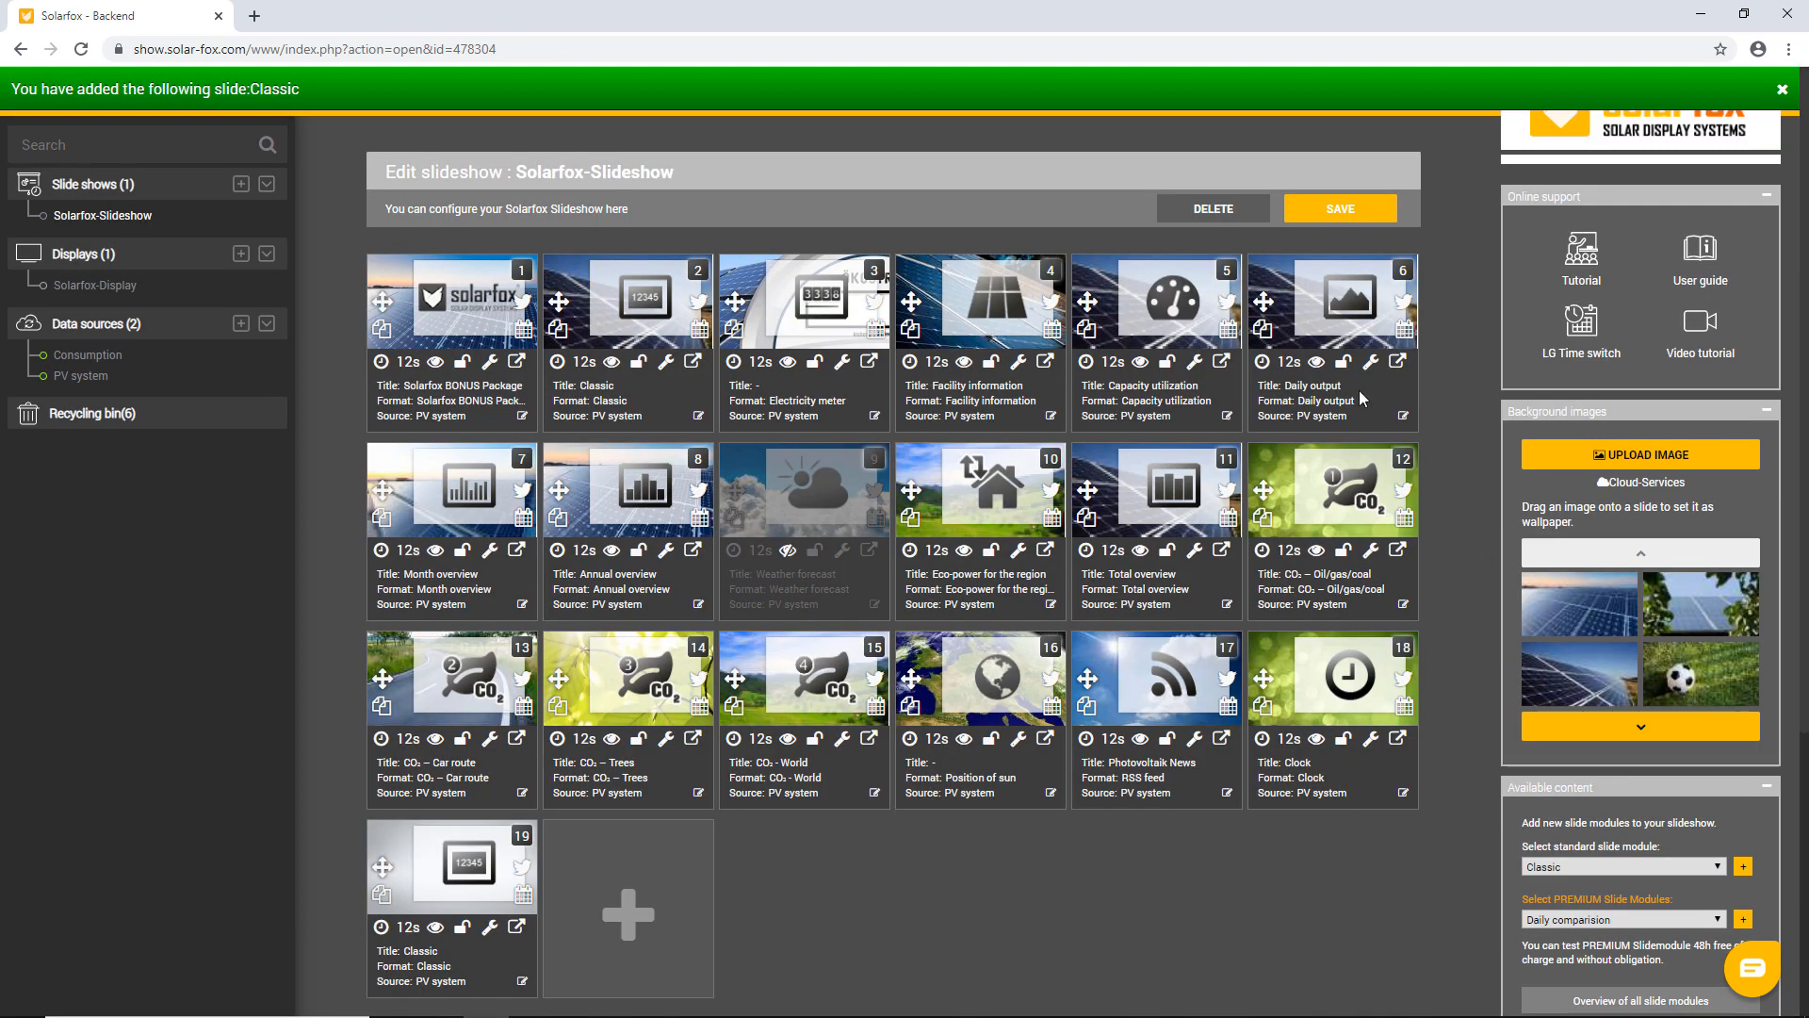
mouse_move(1213, 217)
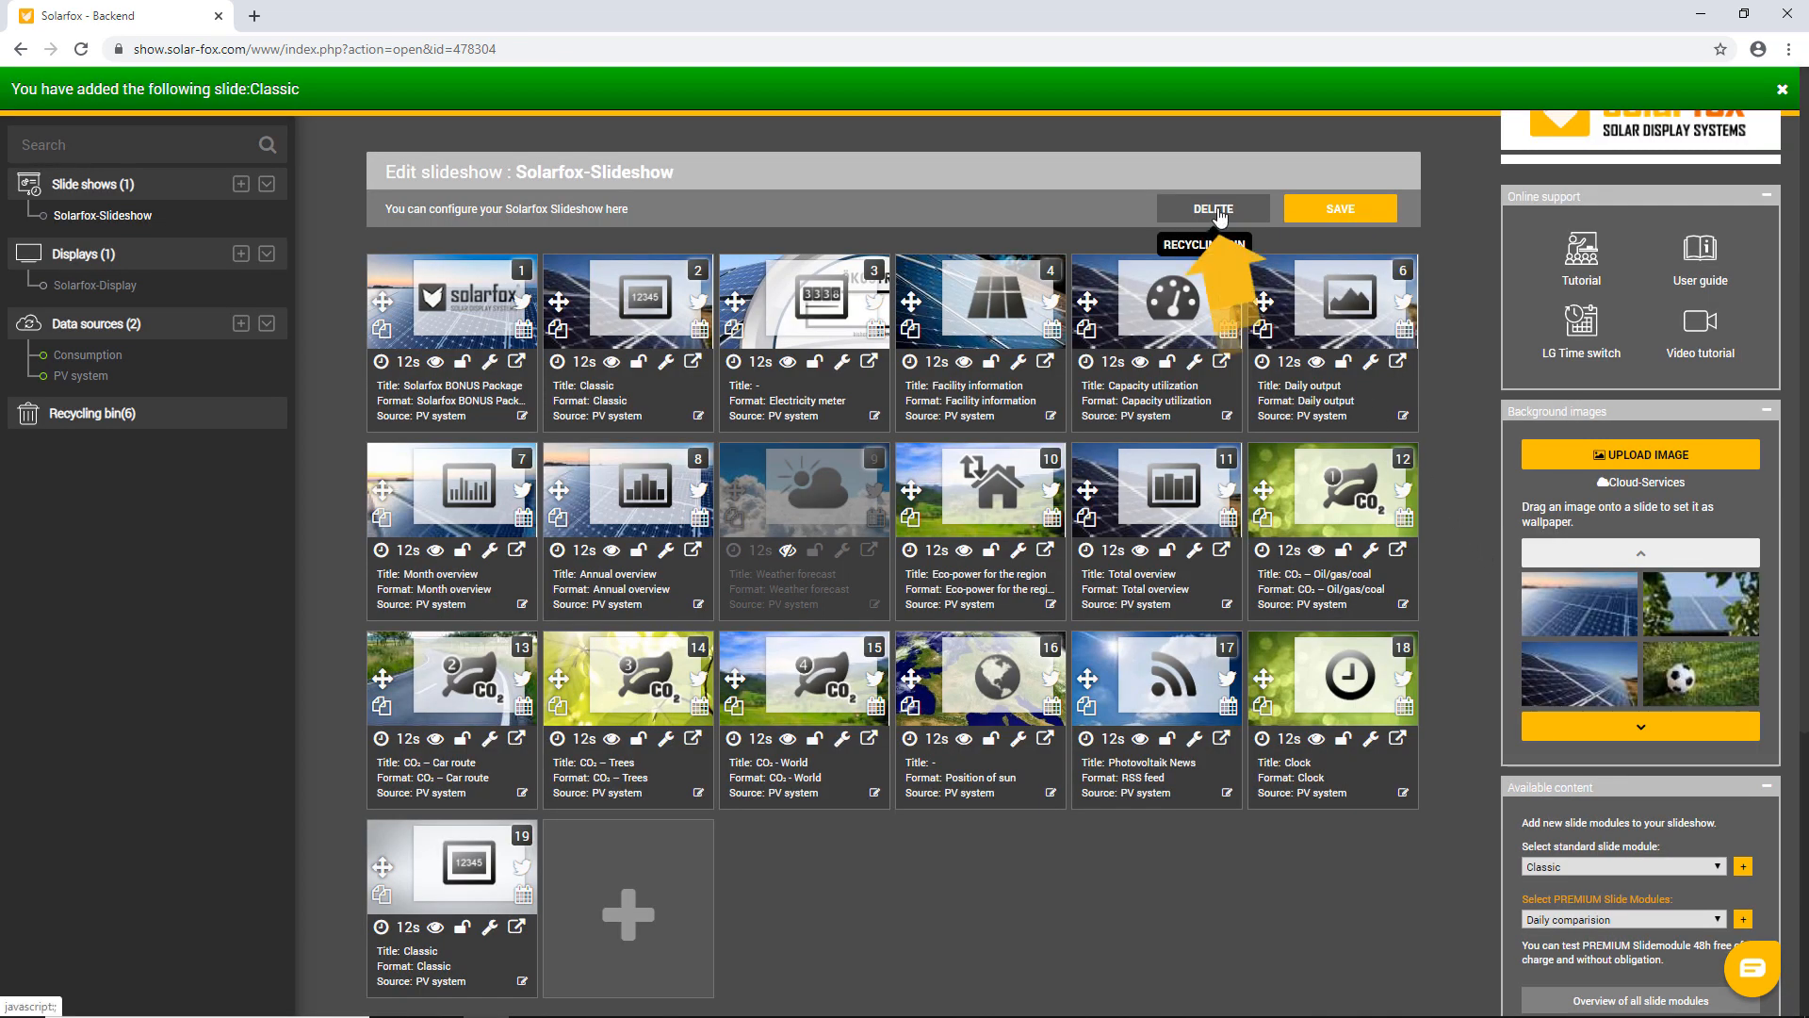
click(1212, 209)
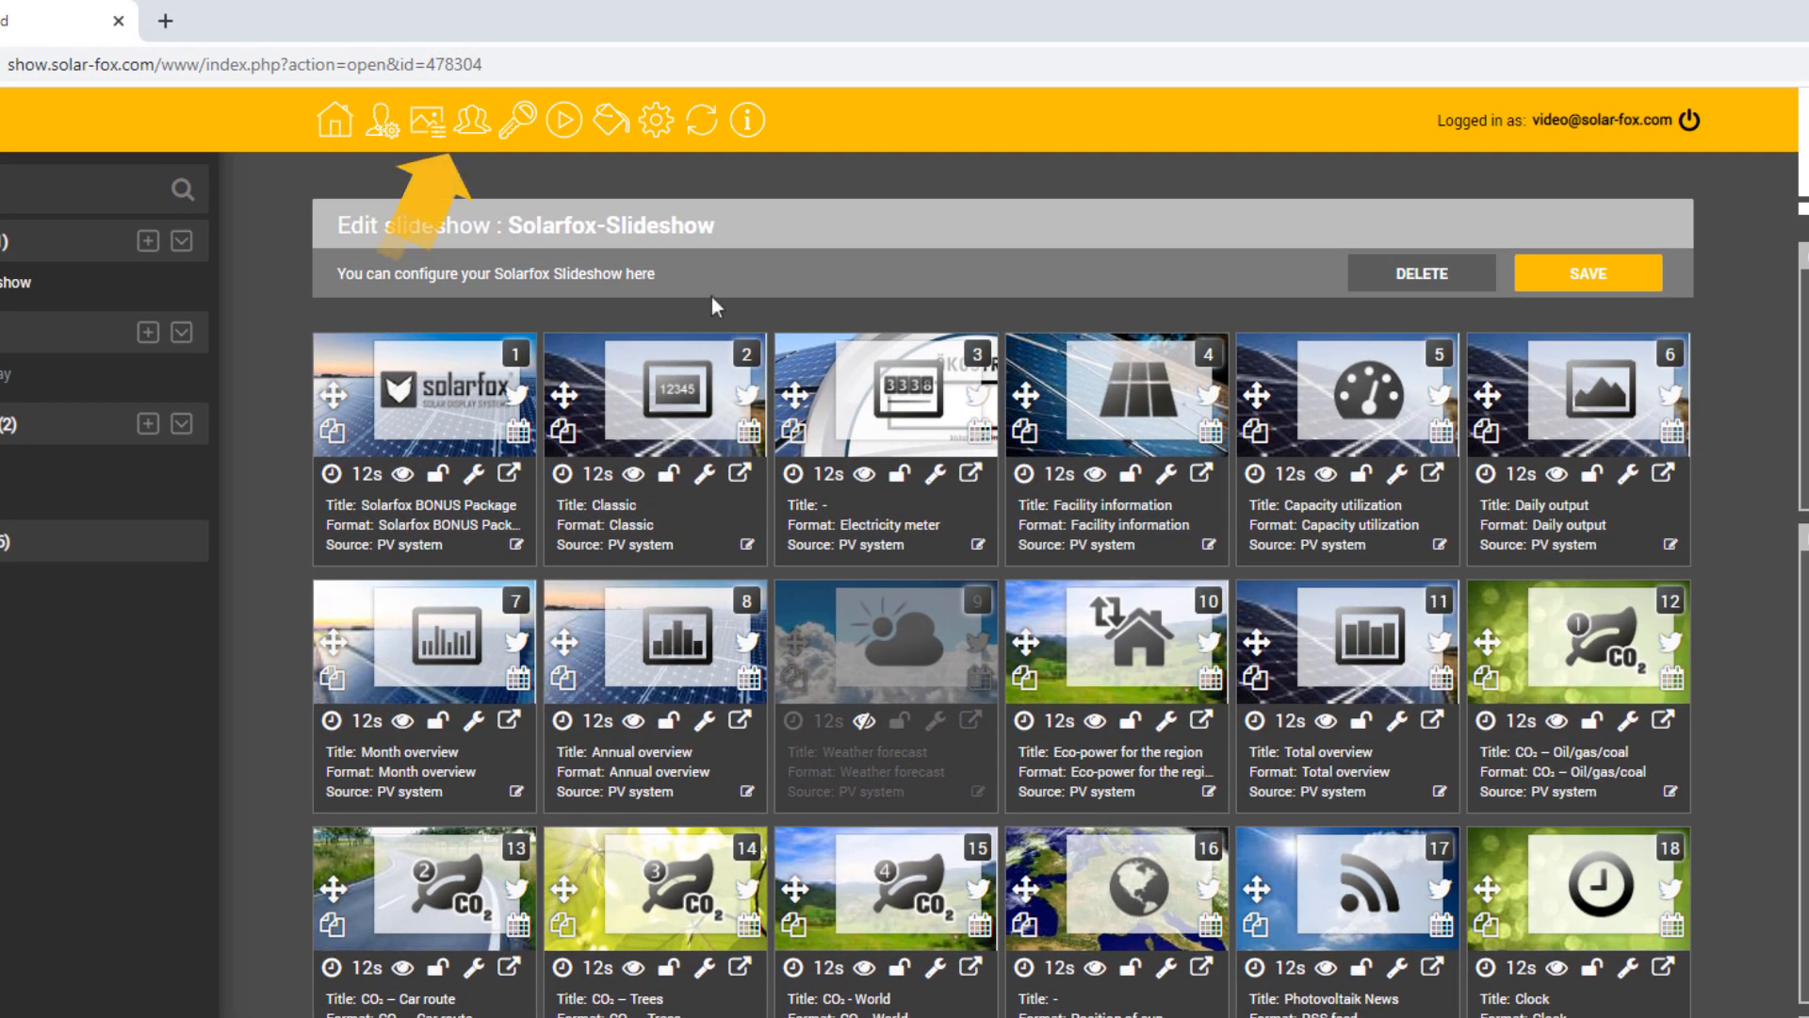
- Visit guest account Access control, then the Additional packages page with its license key field
click(469, 122)
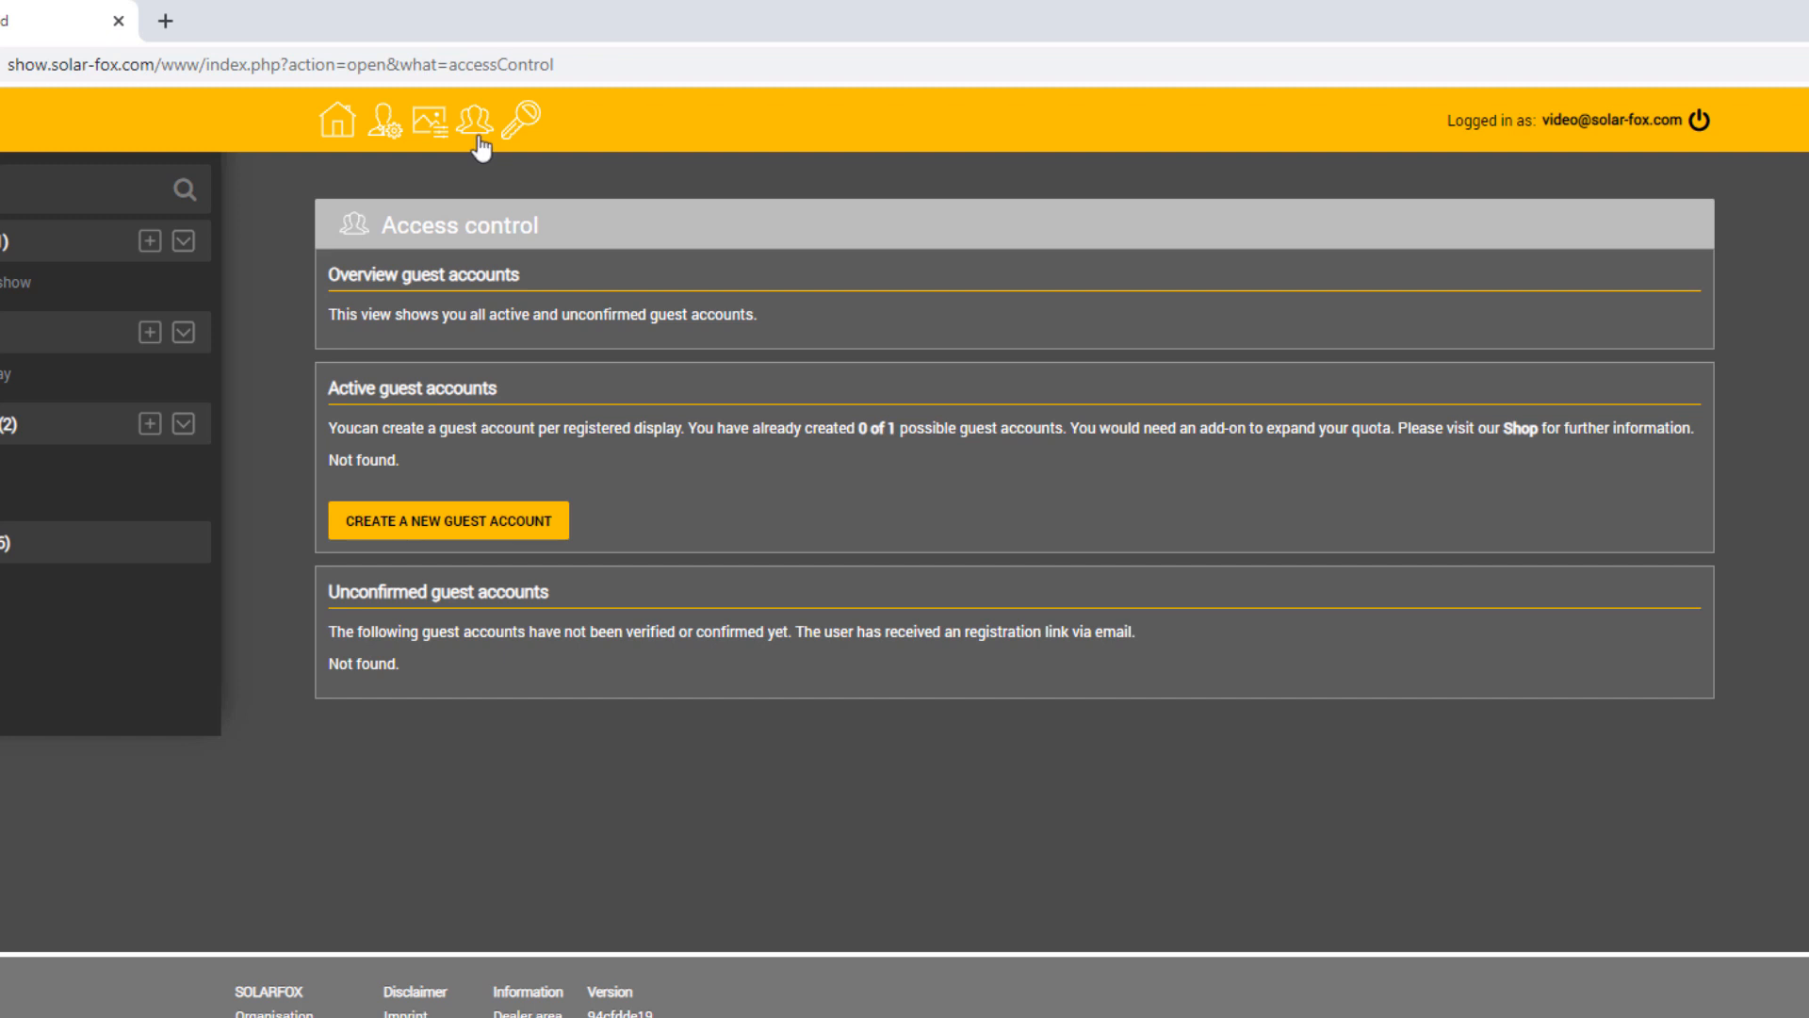
click(520, 126)
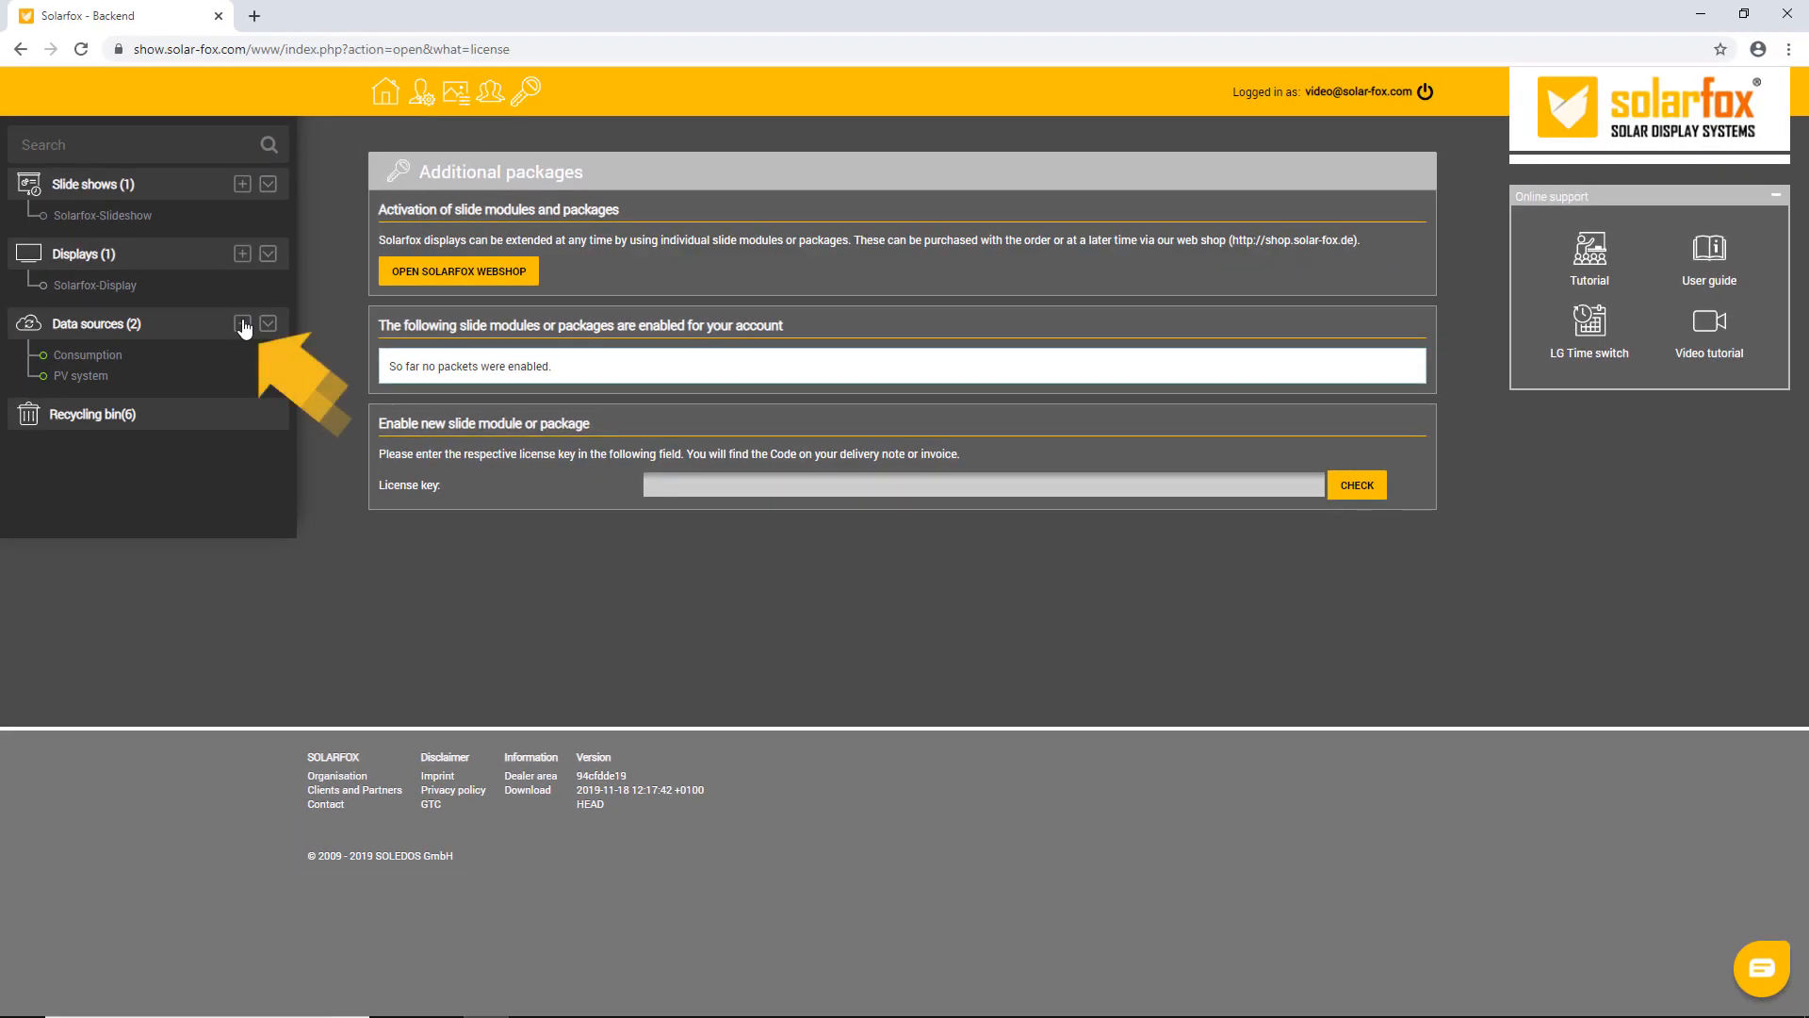
- Start adding a data source and expand the Meteocontrol VCOM connection form
click(243, 325)
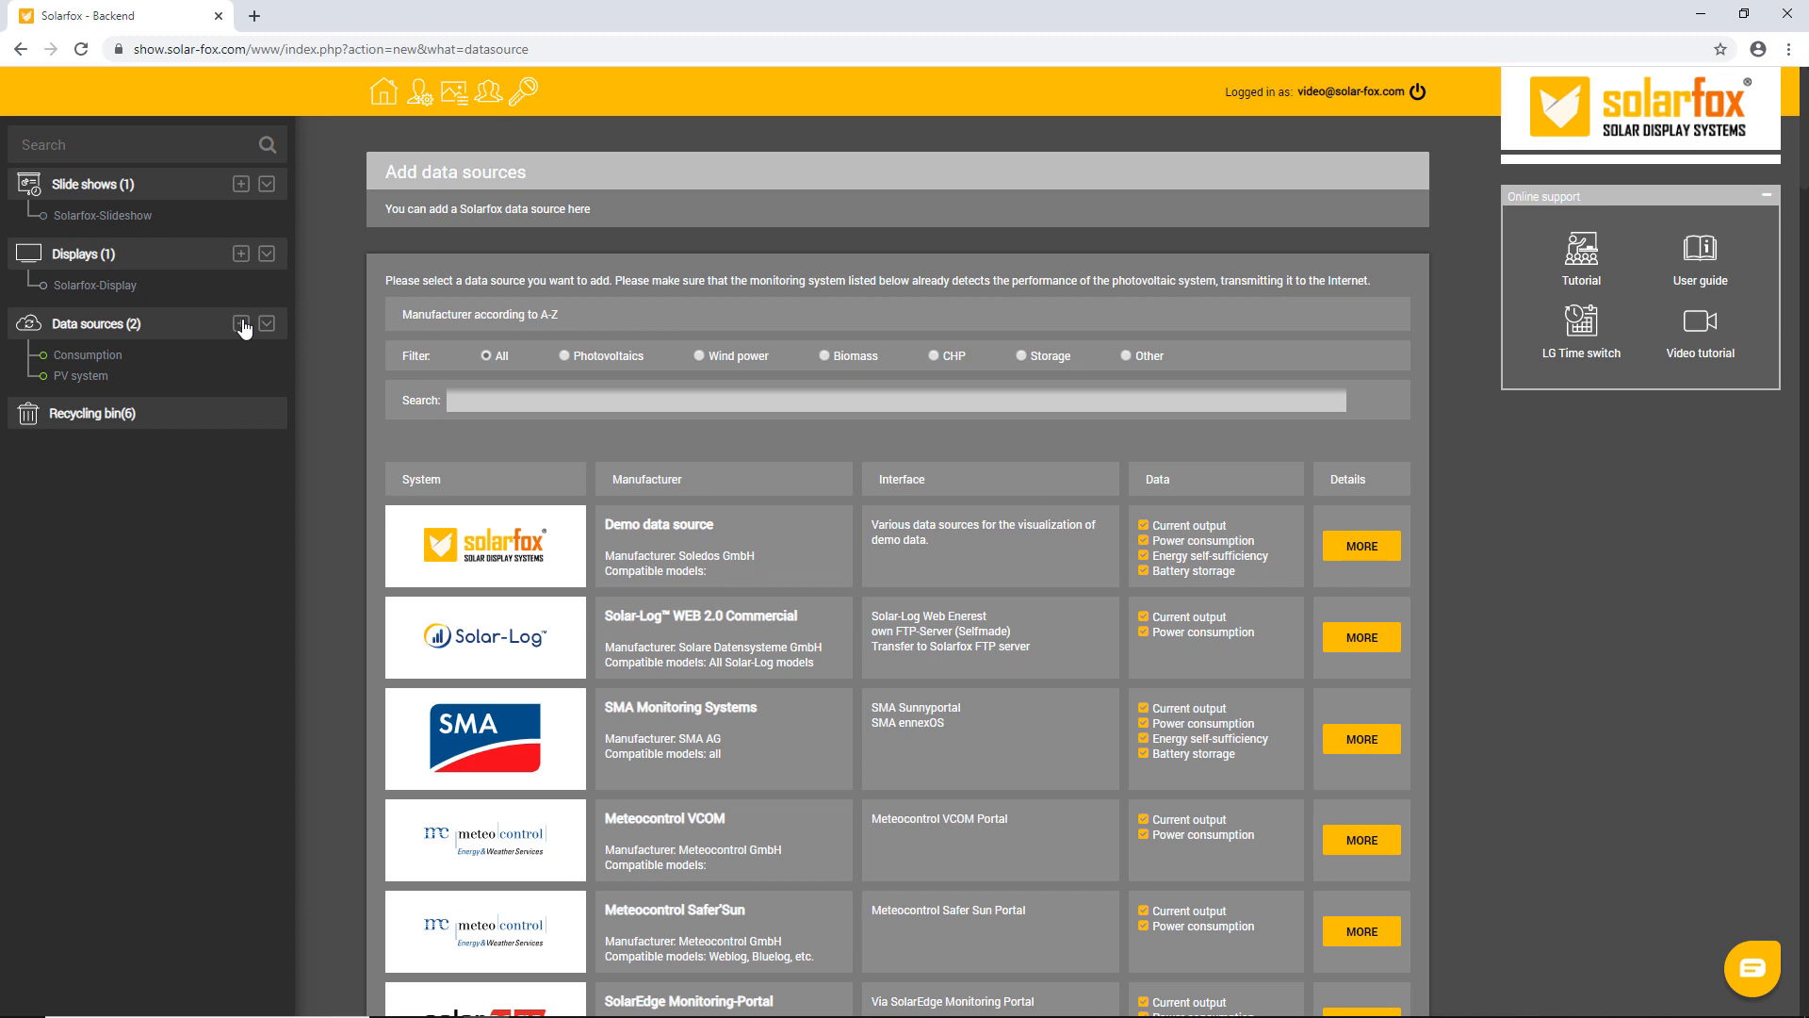
mouse_move(1372, 832)
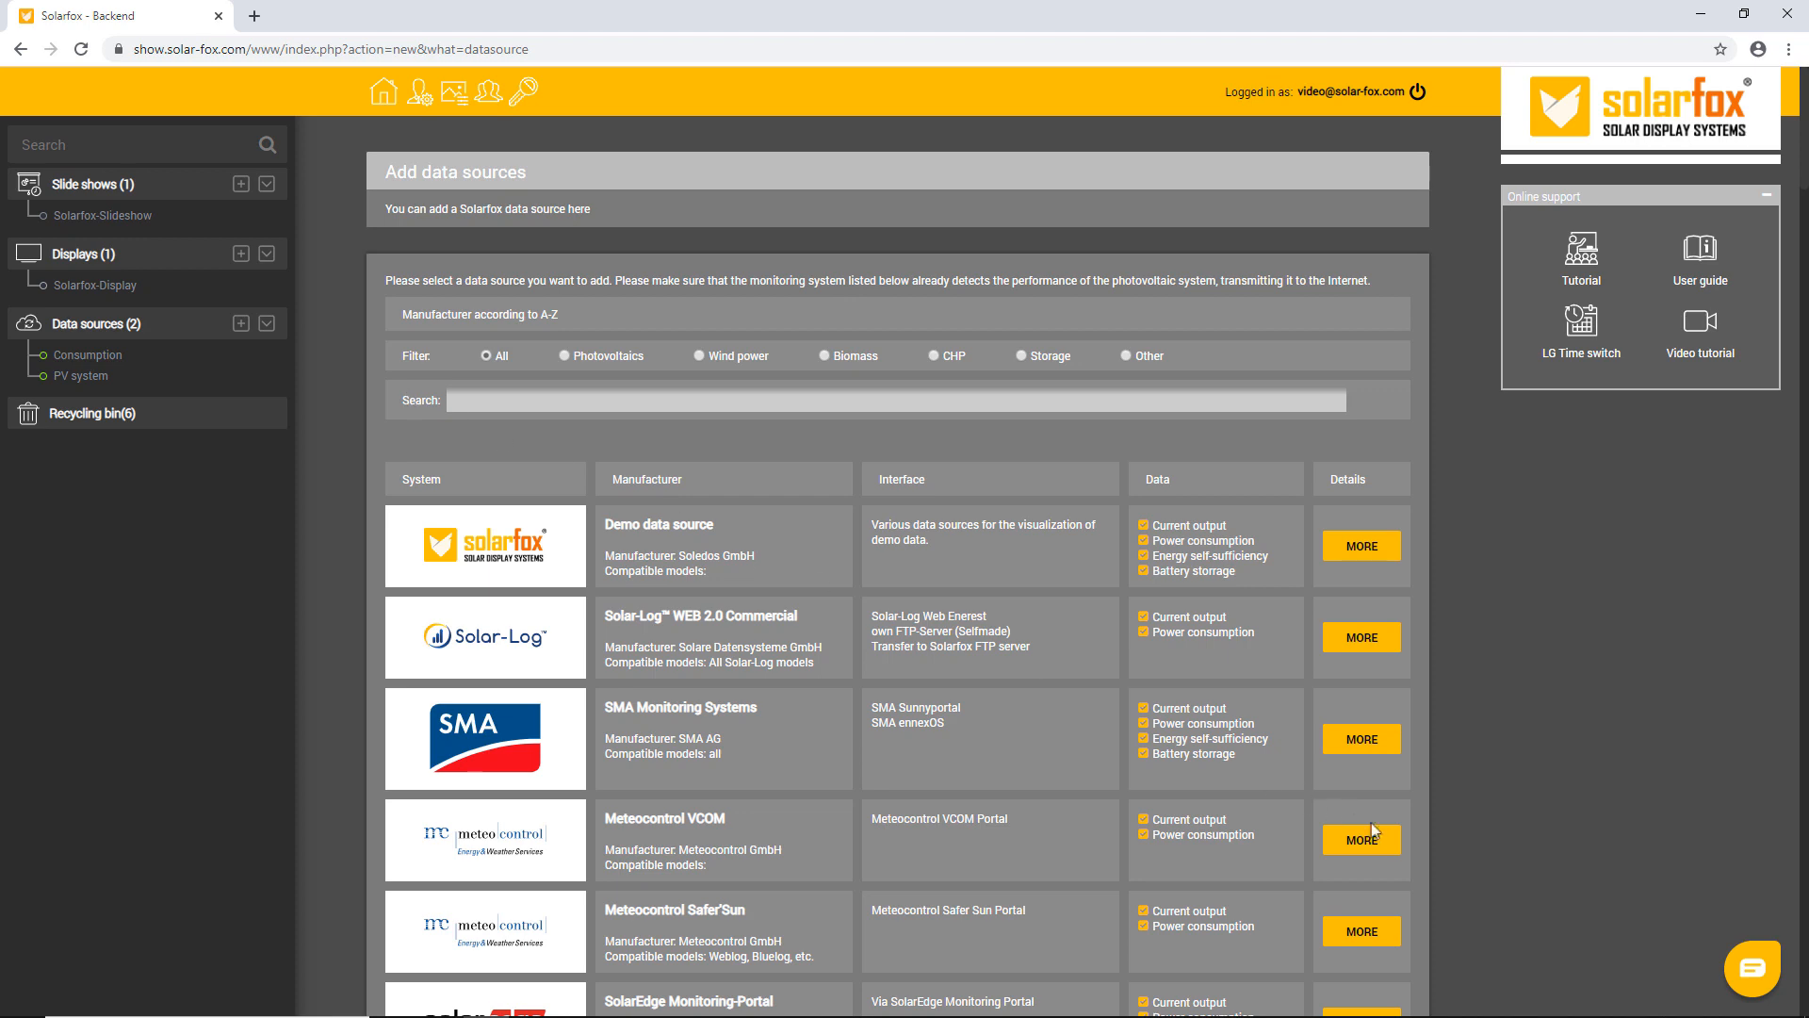
click(1359, 839)
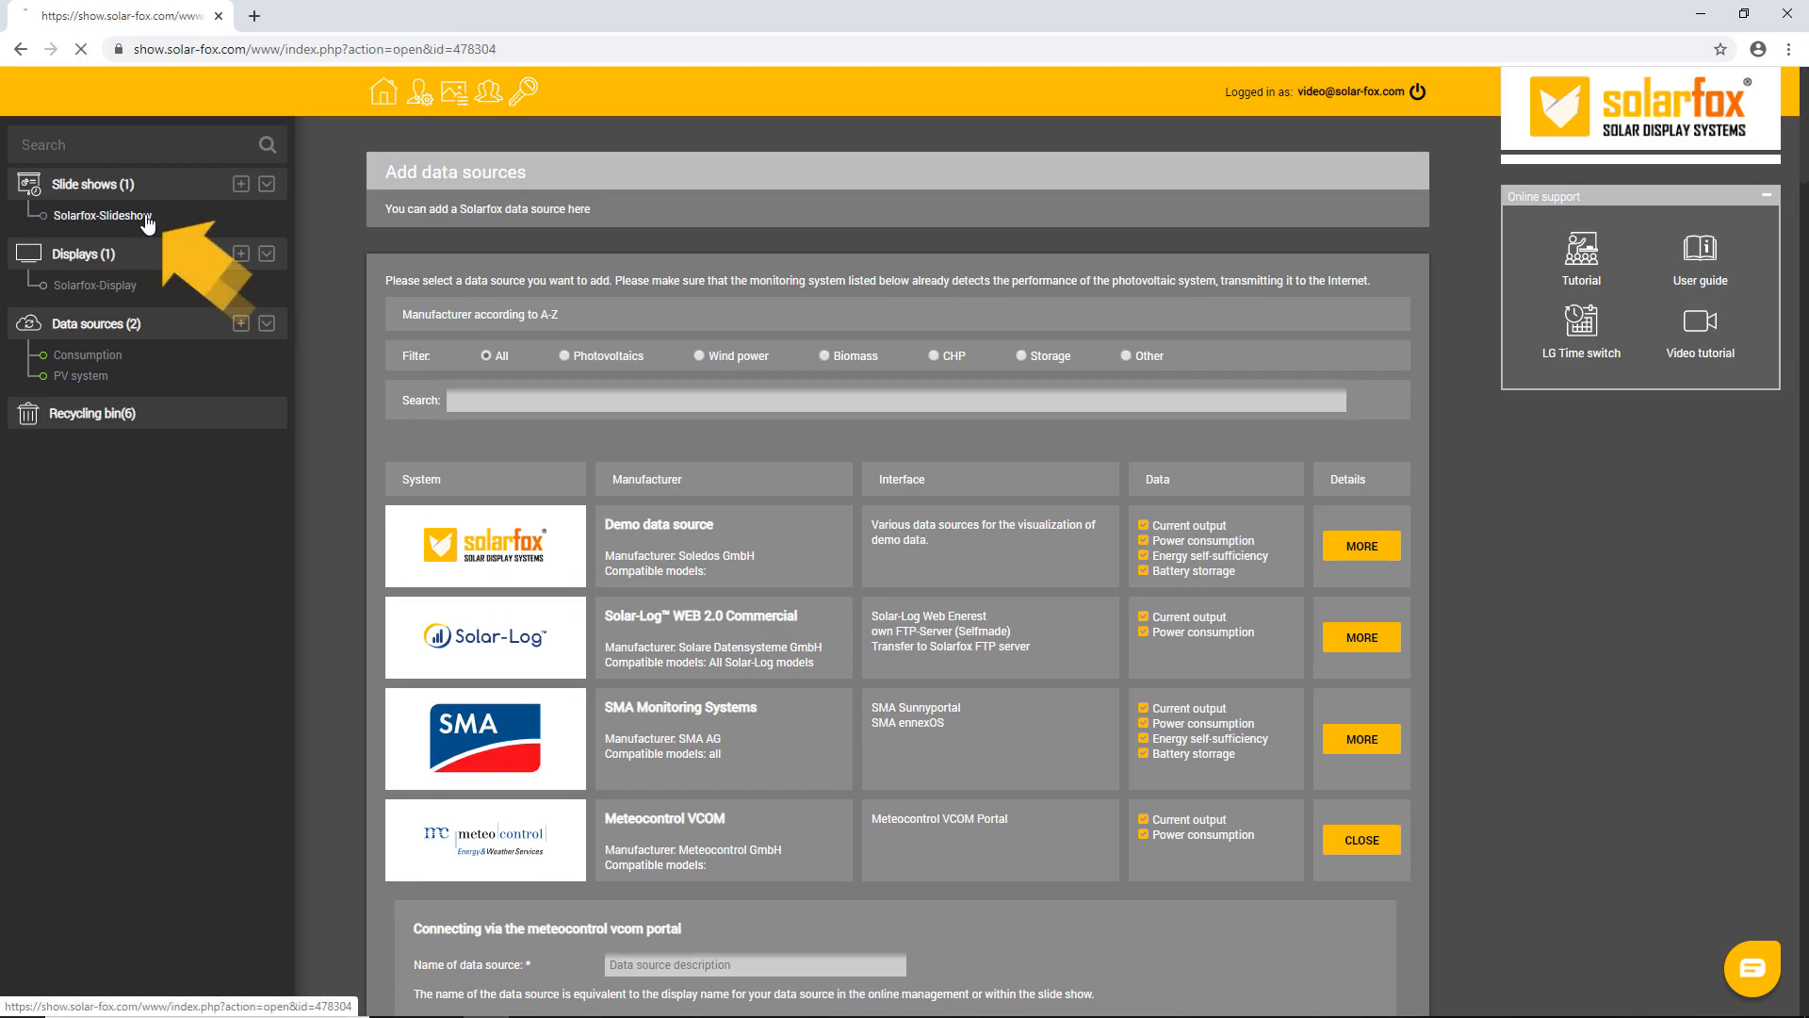
- Return to the Solarfox-Slideshow editor, reload all assigned displays, confirm with Ok and dismiss the notice
click(103, 216)
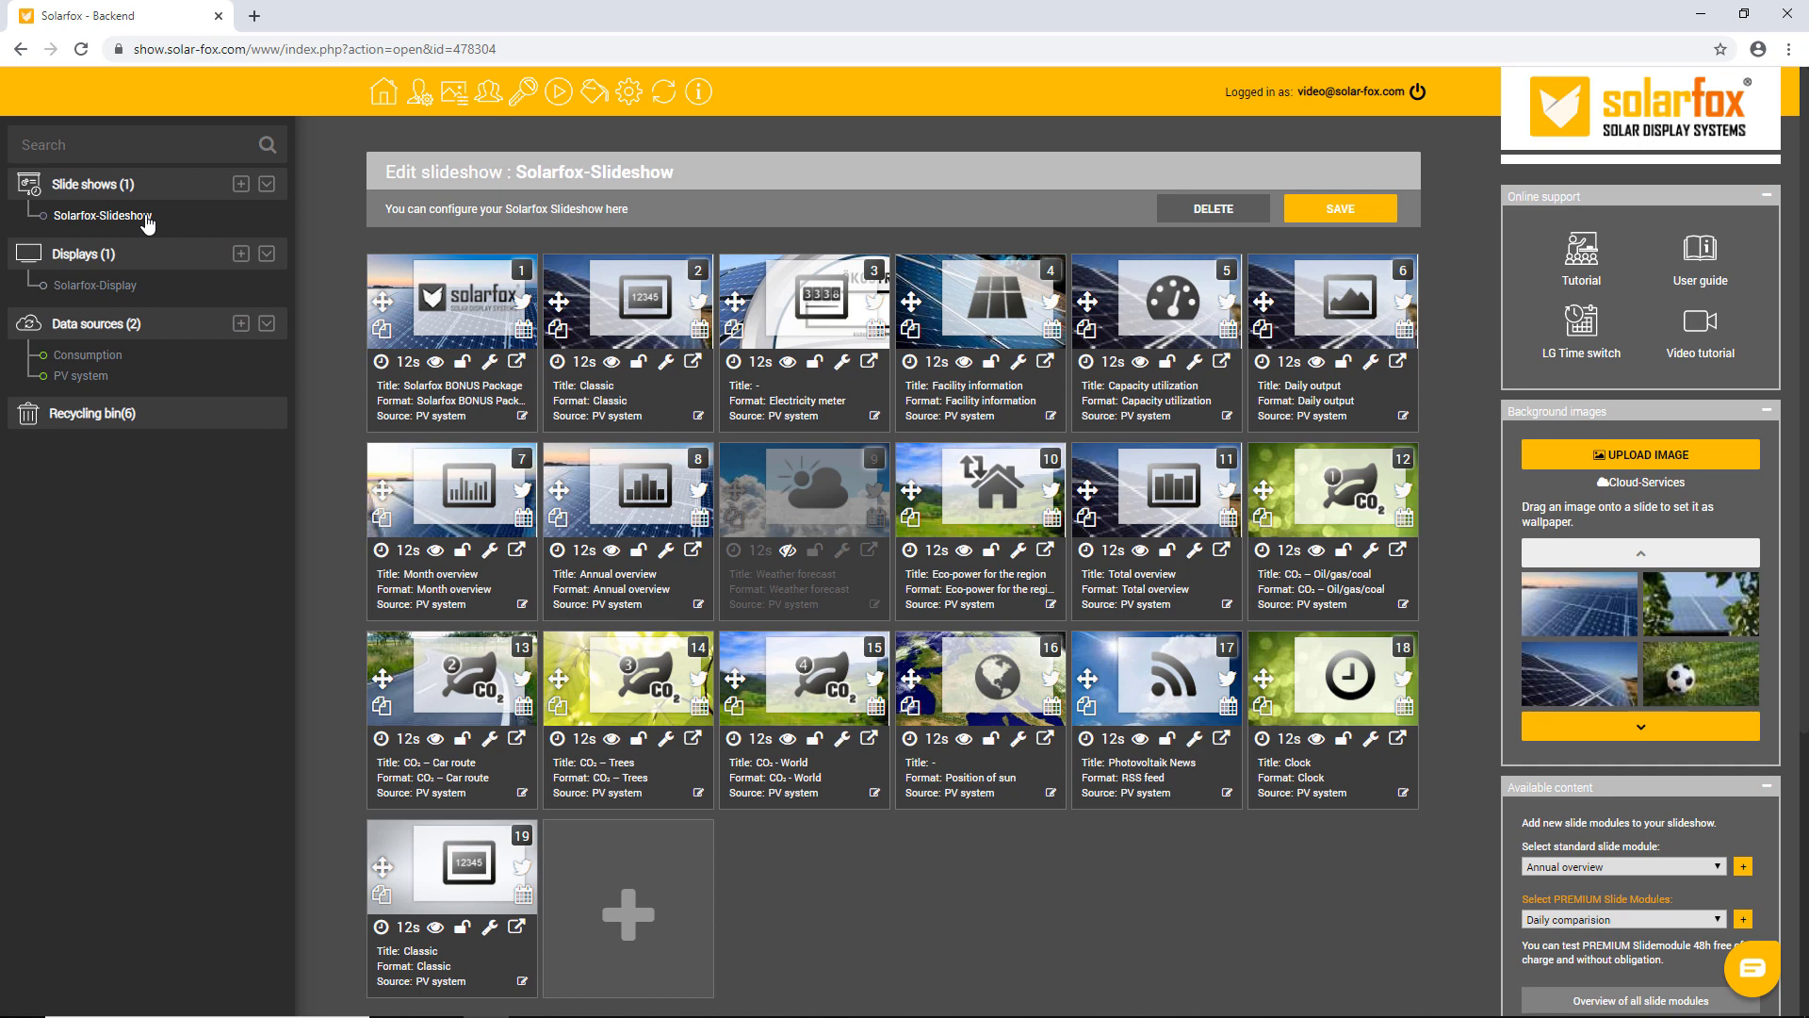
mouse_move(663, 91)
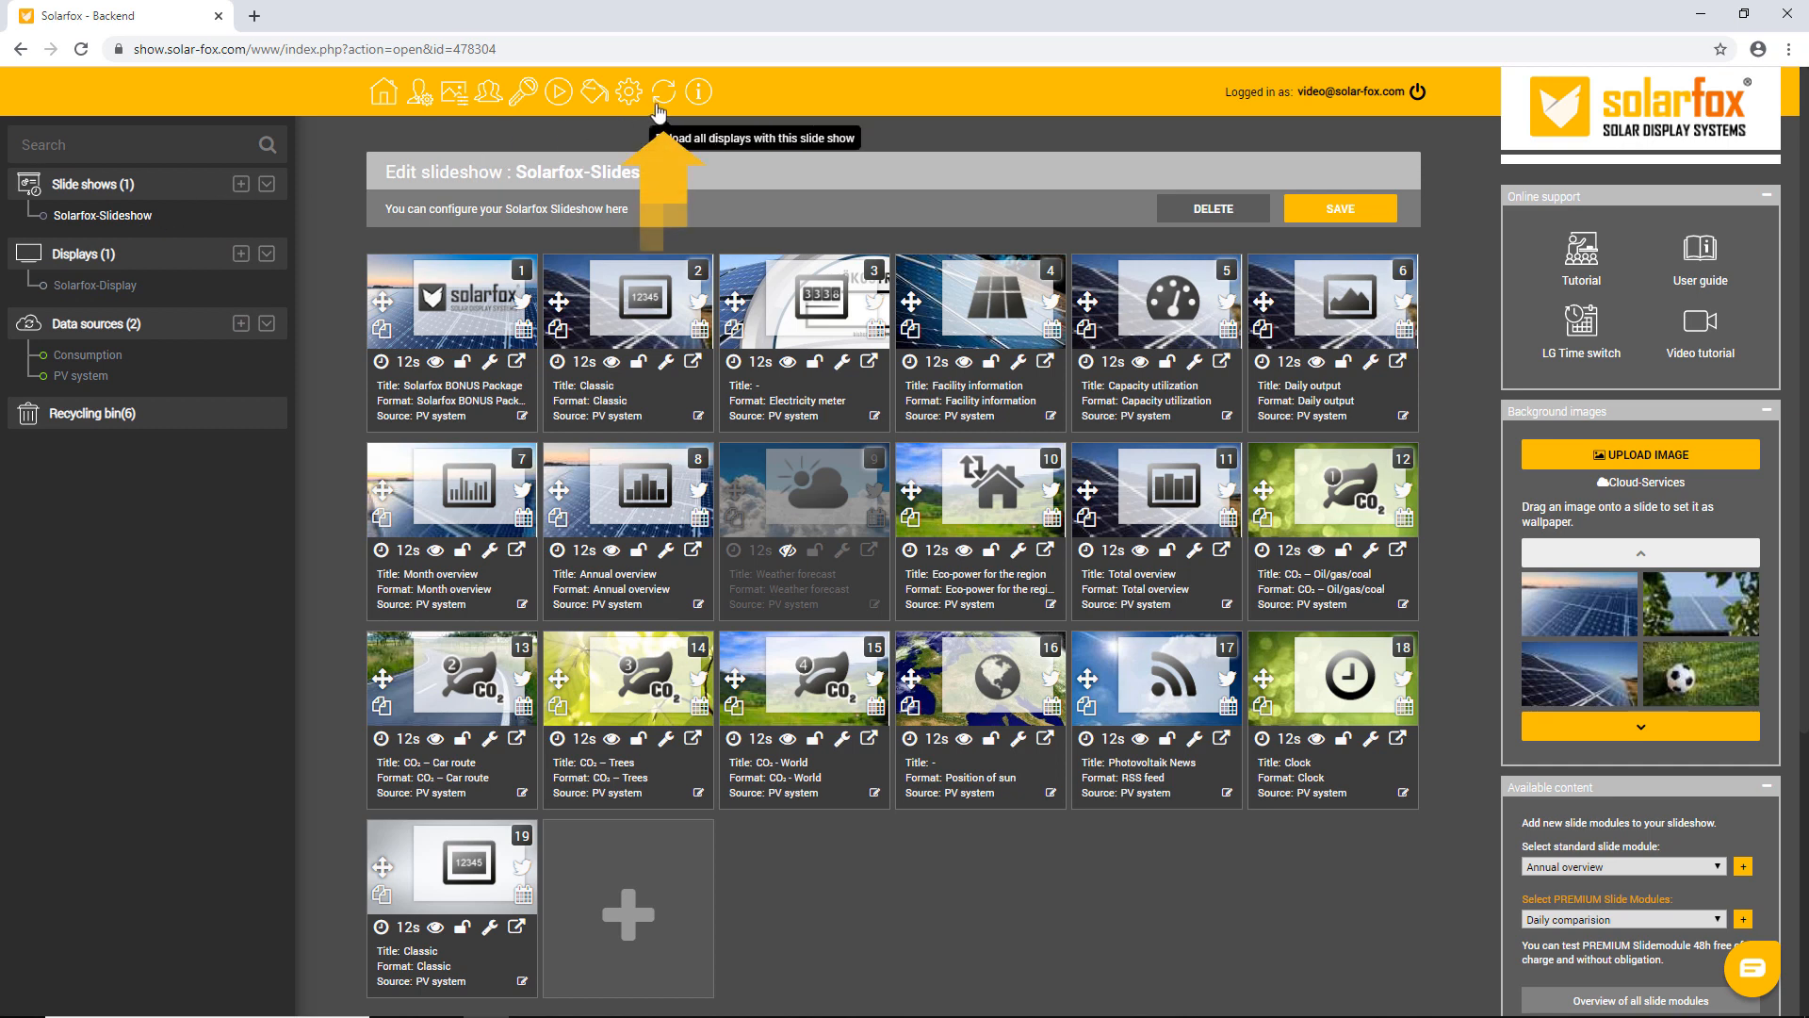
click(662, 92)
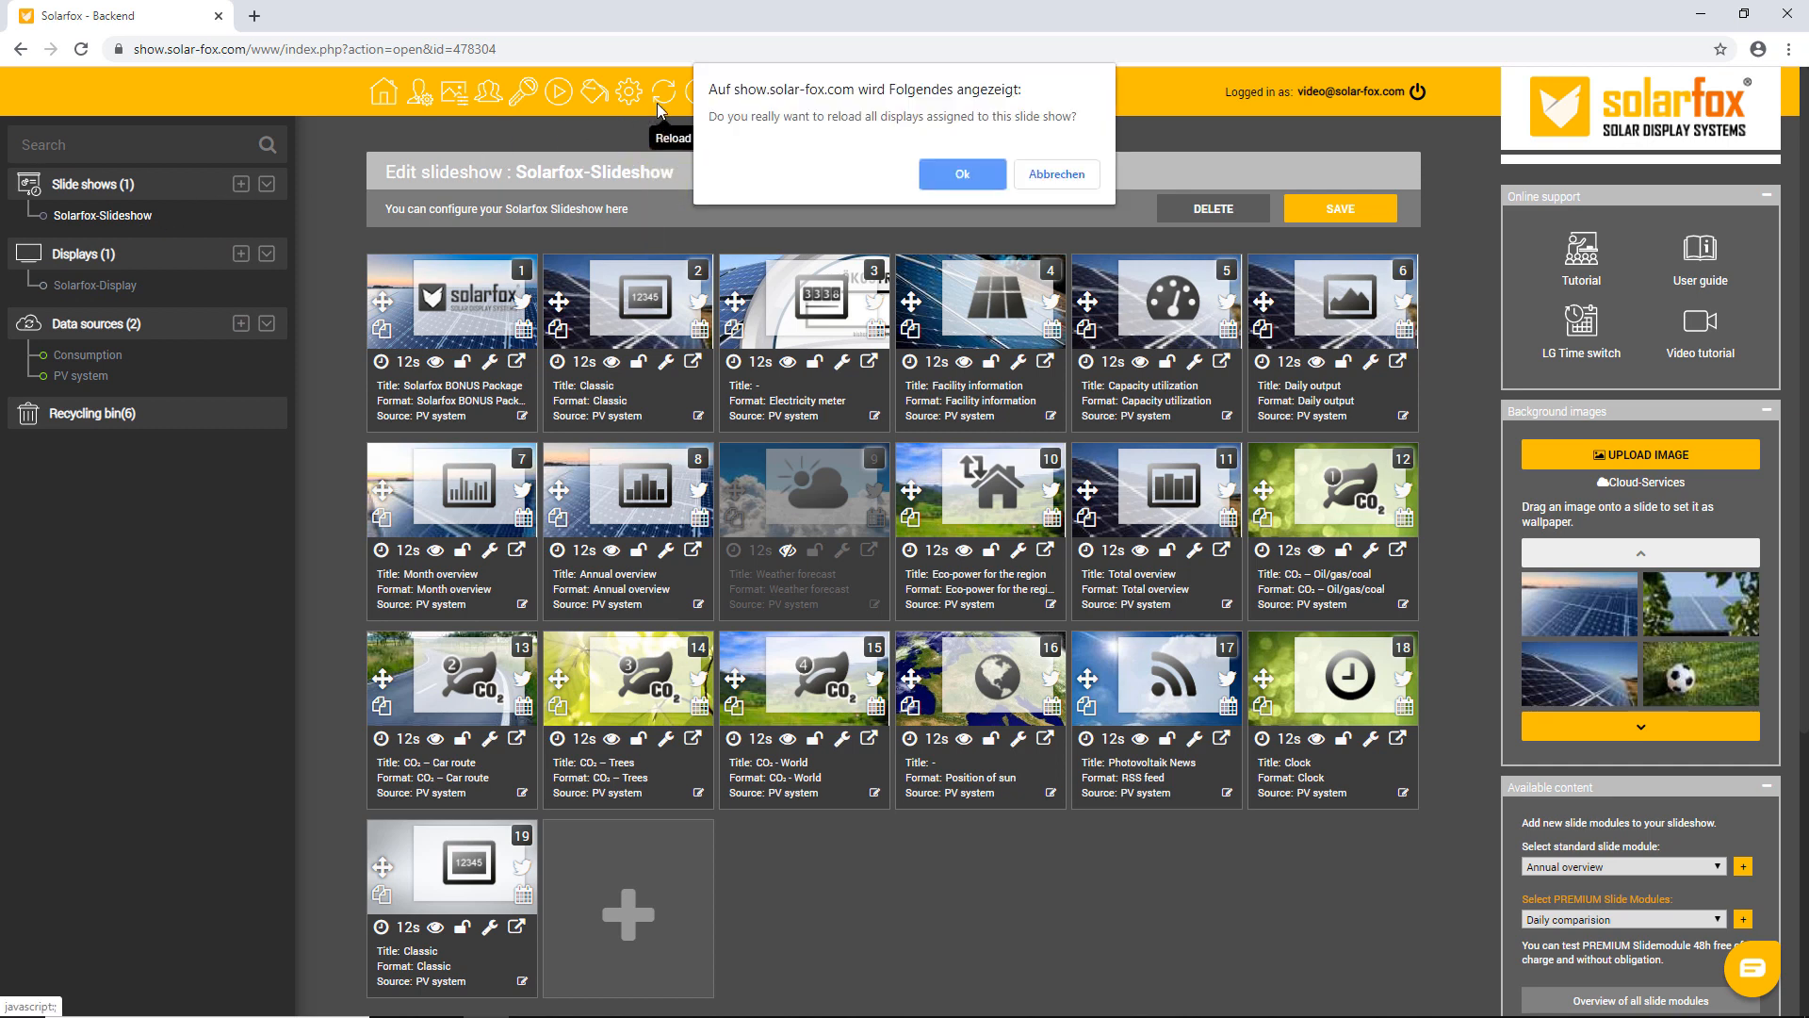
click(961, 173)
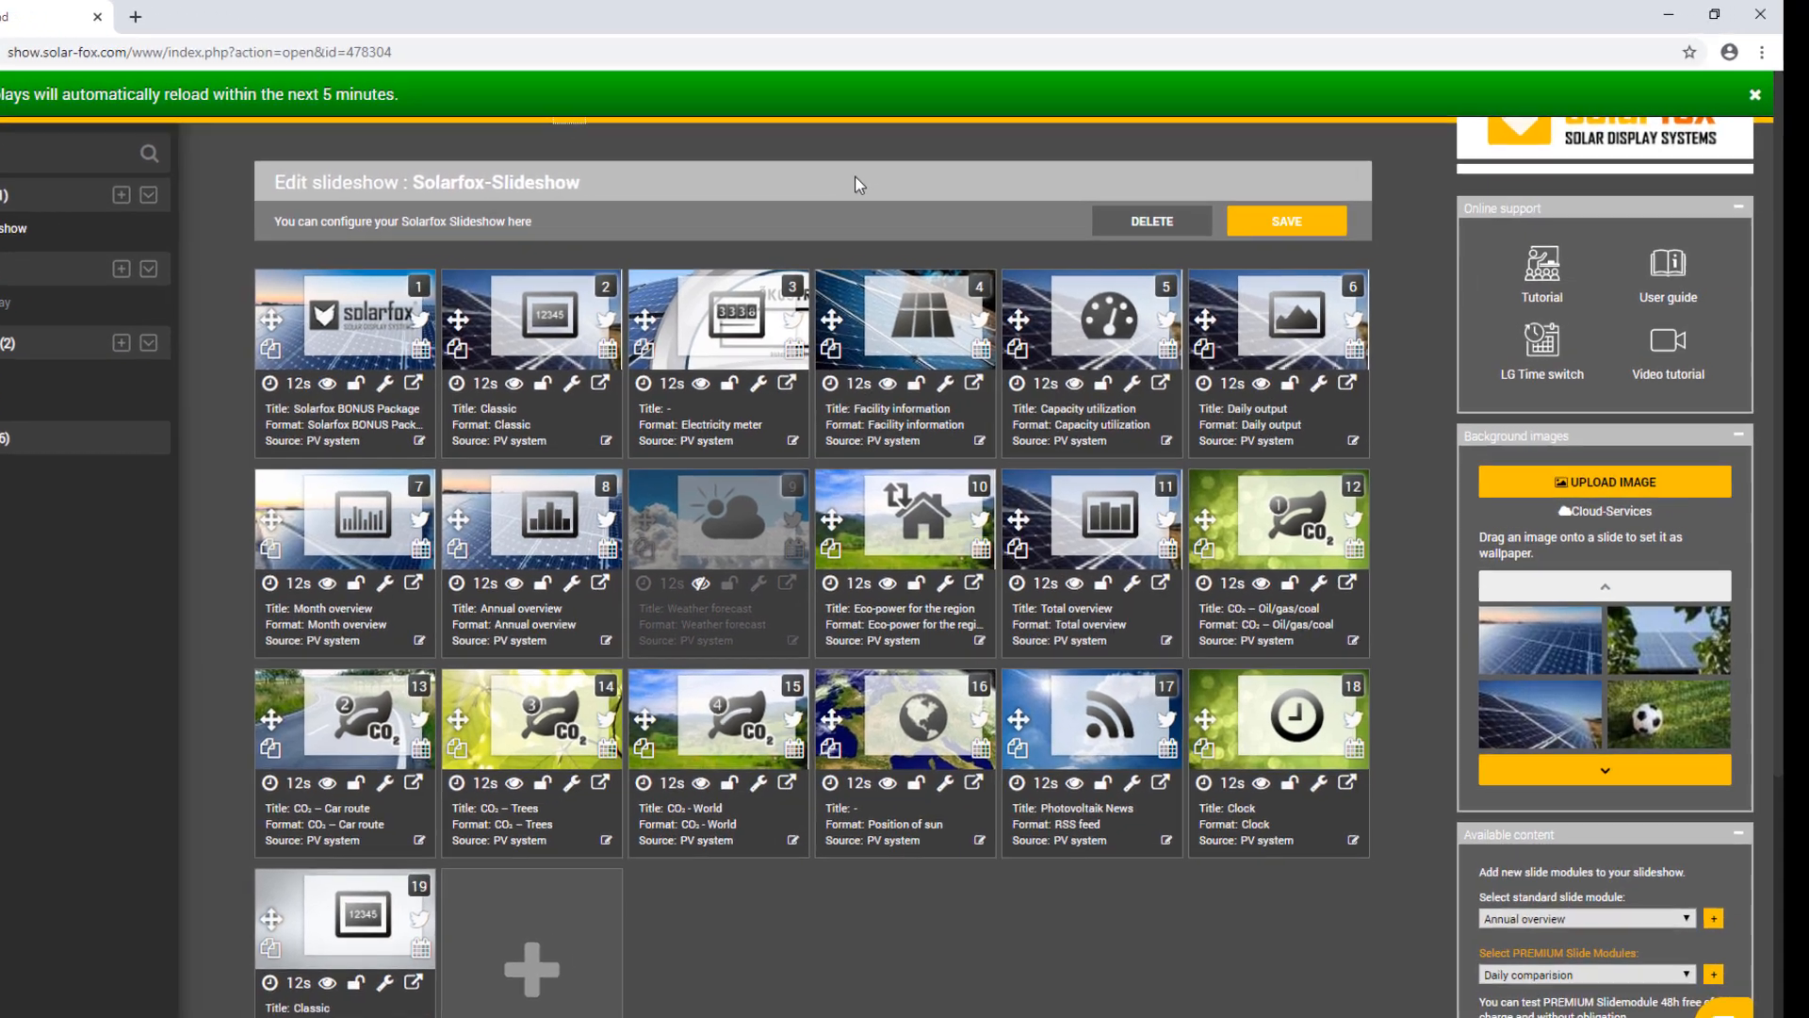
click(1753, 94)
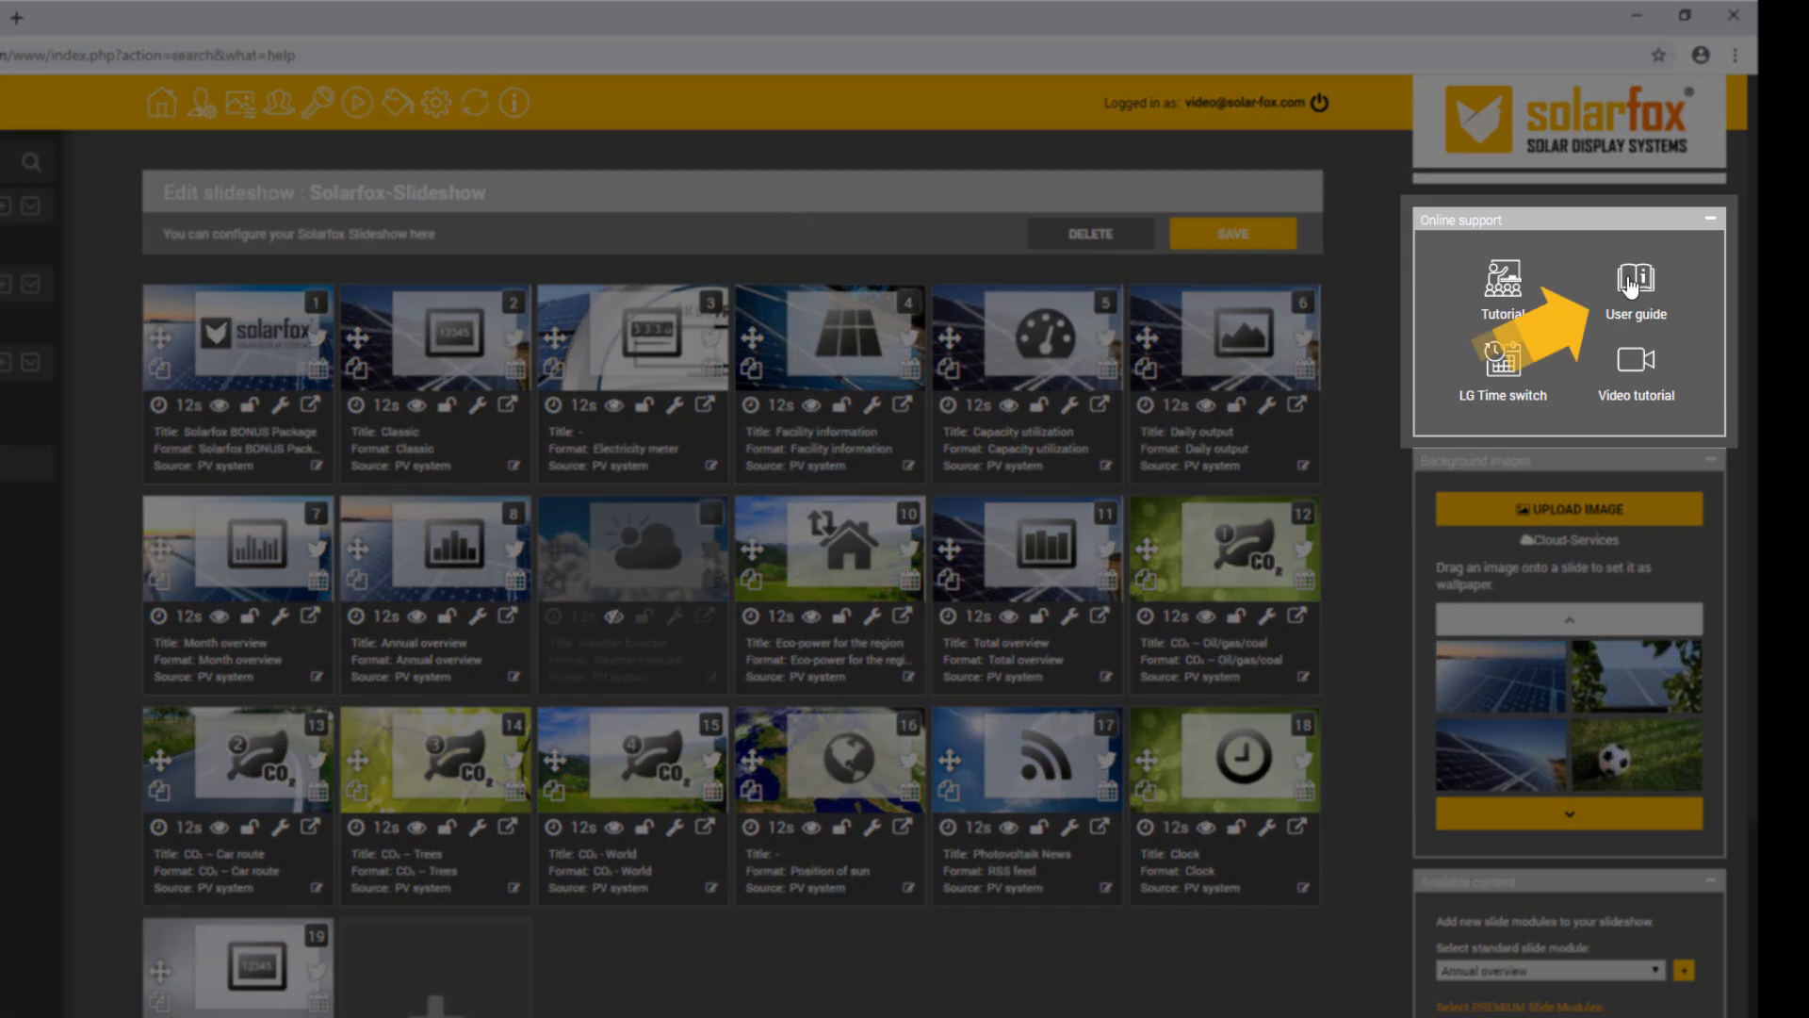
- Open the User guide from Online support and scroll through its table of contents
click(1638, 288)
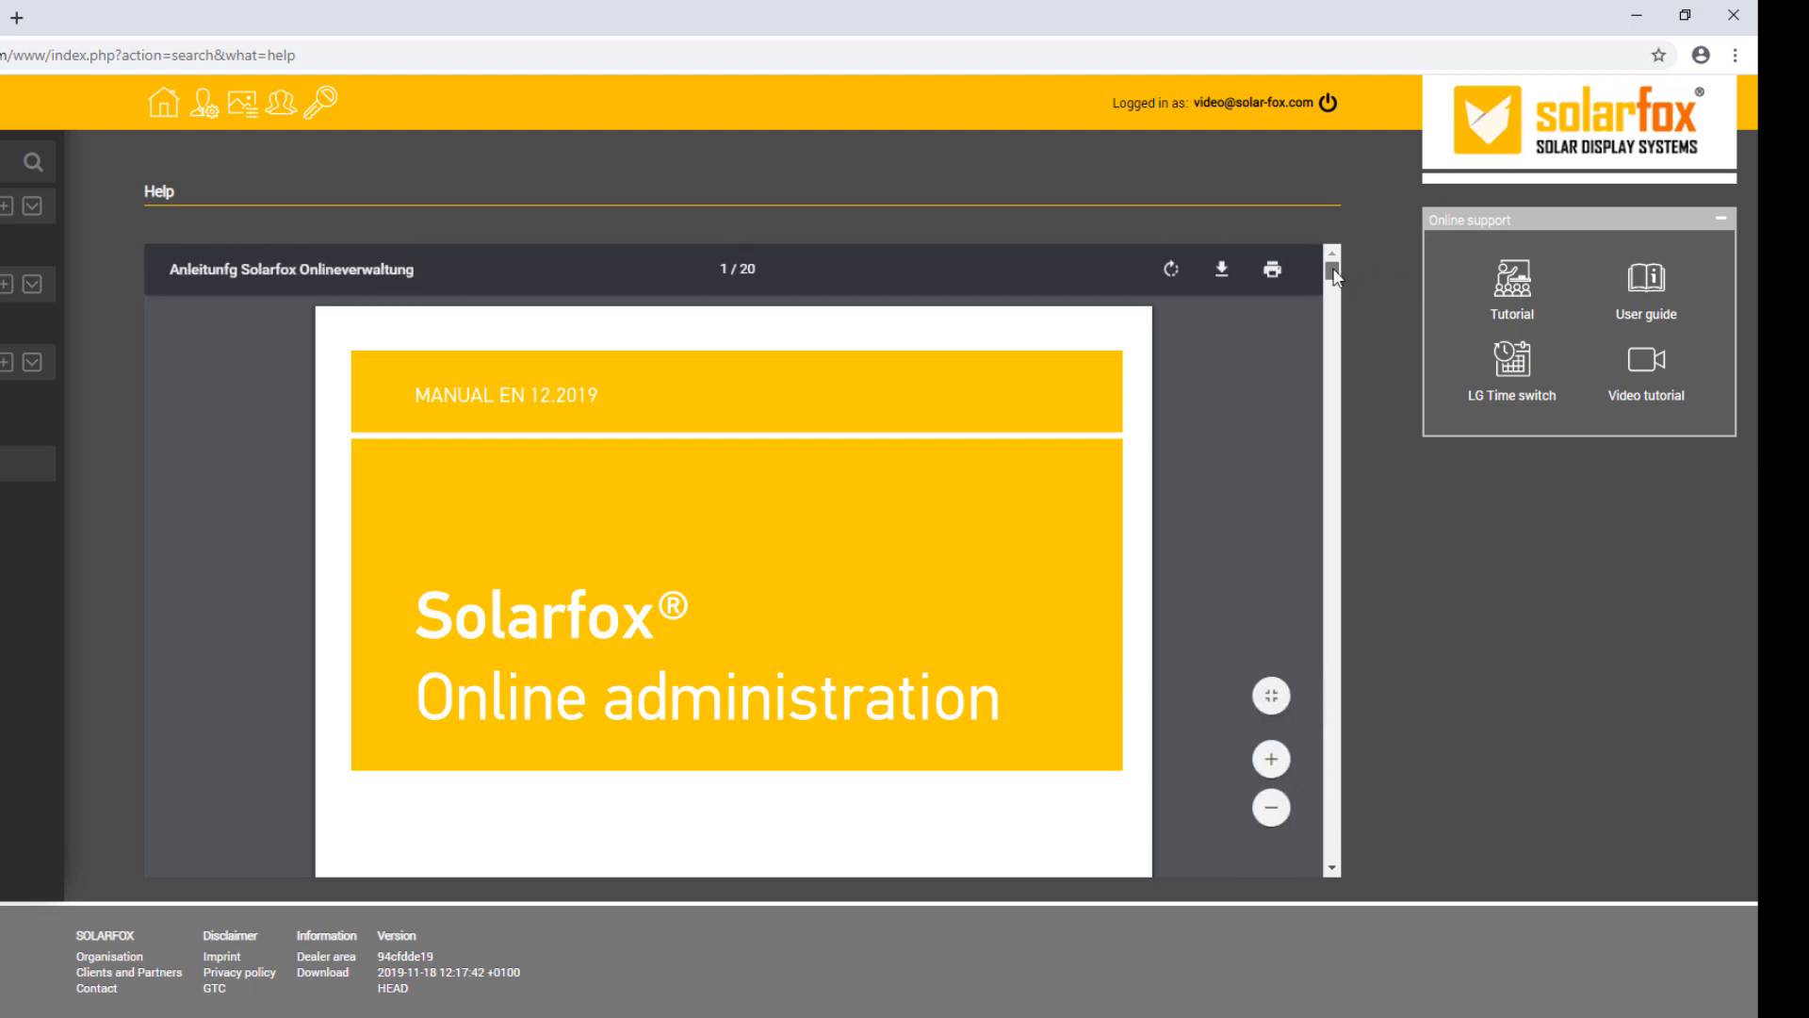
scroll(down, 3)
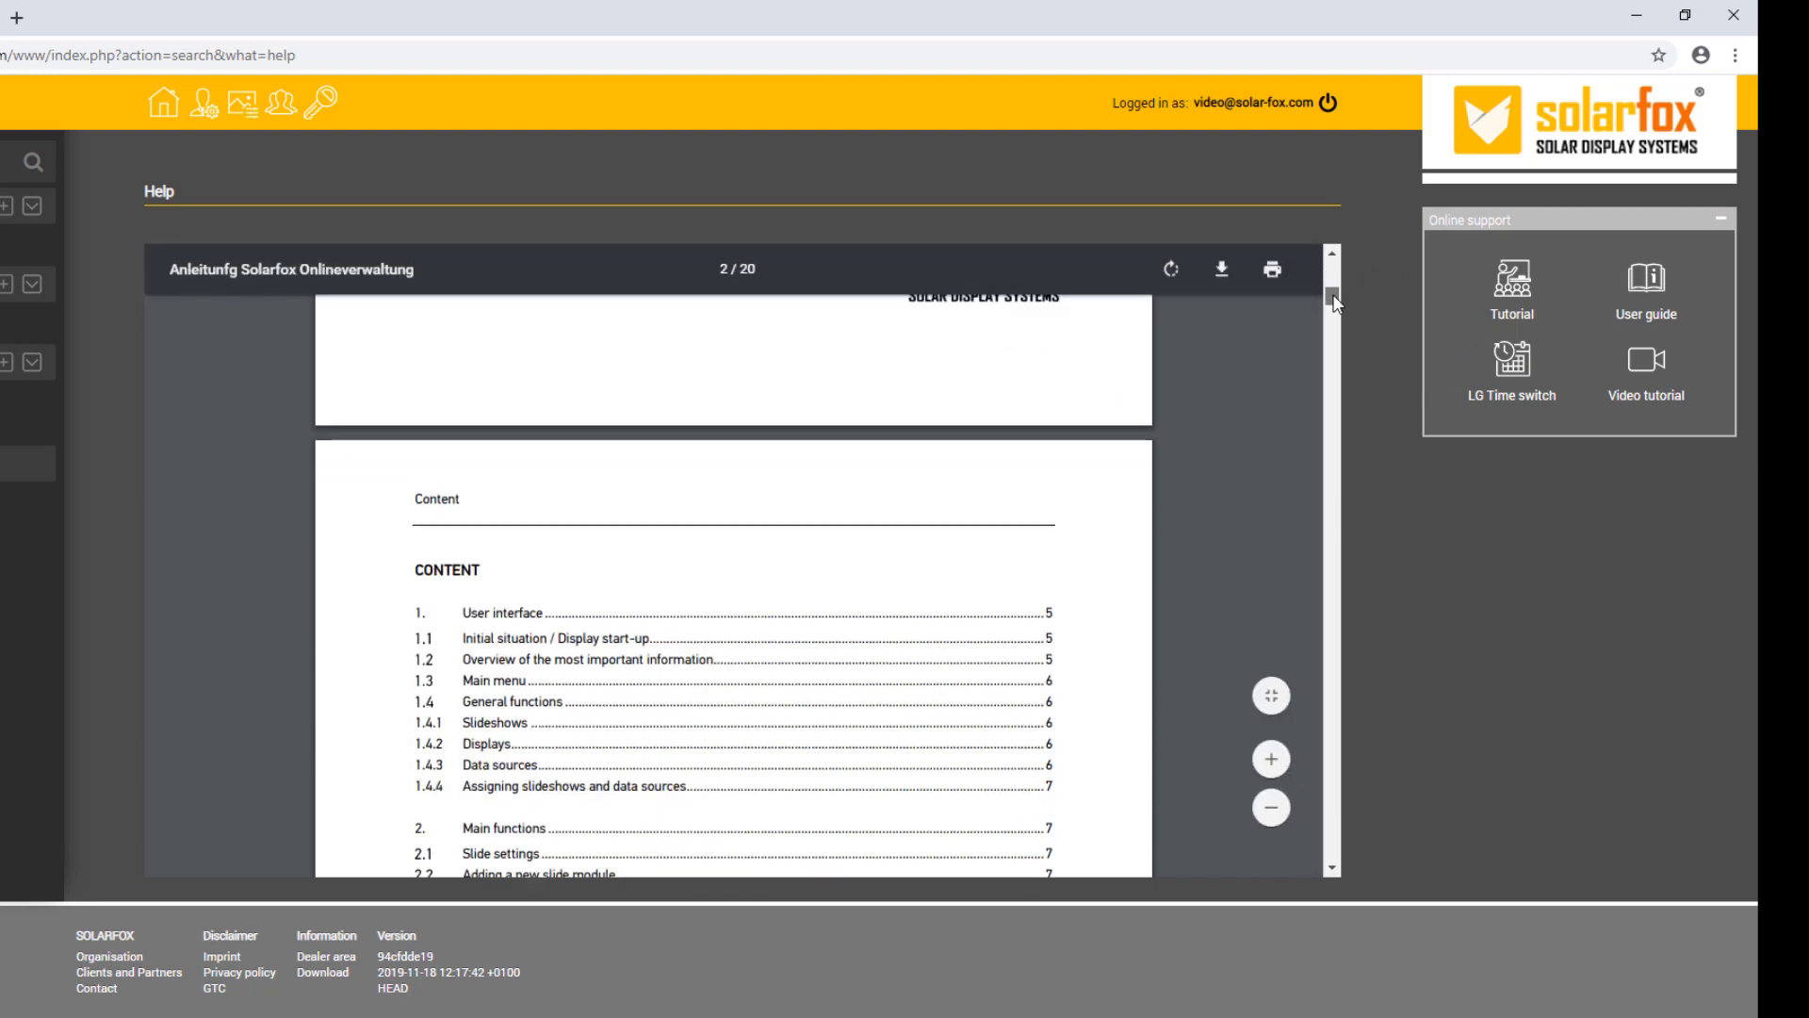
scroll(down, 3)
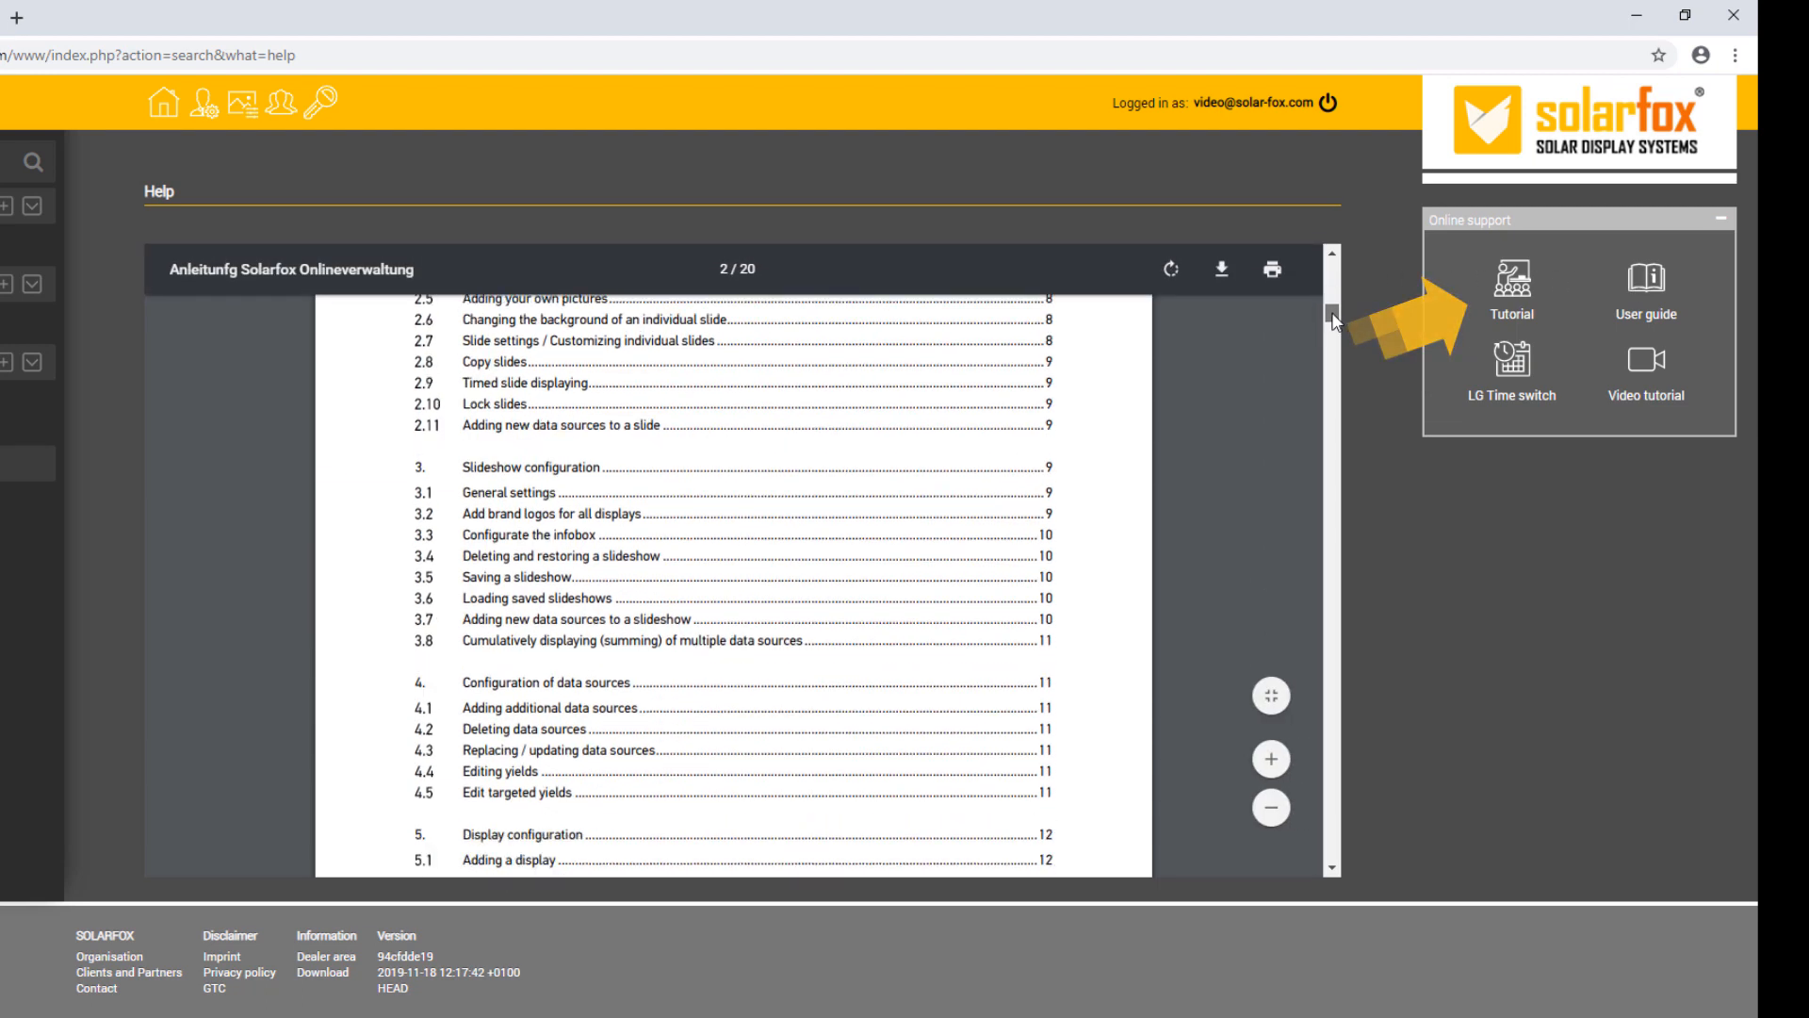